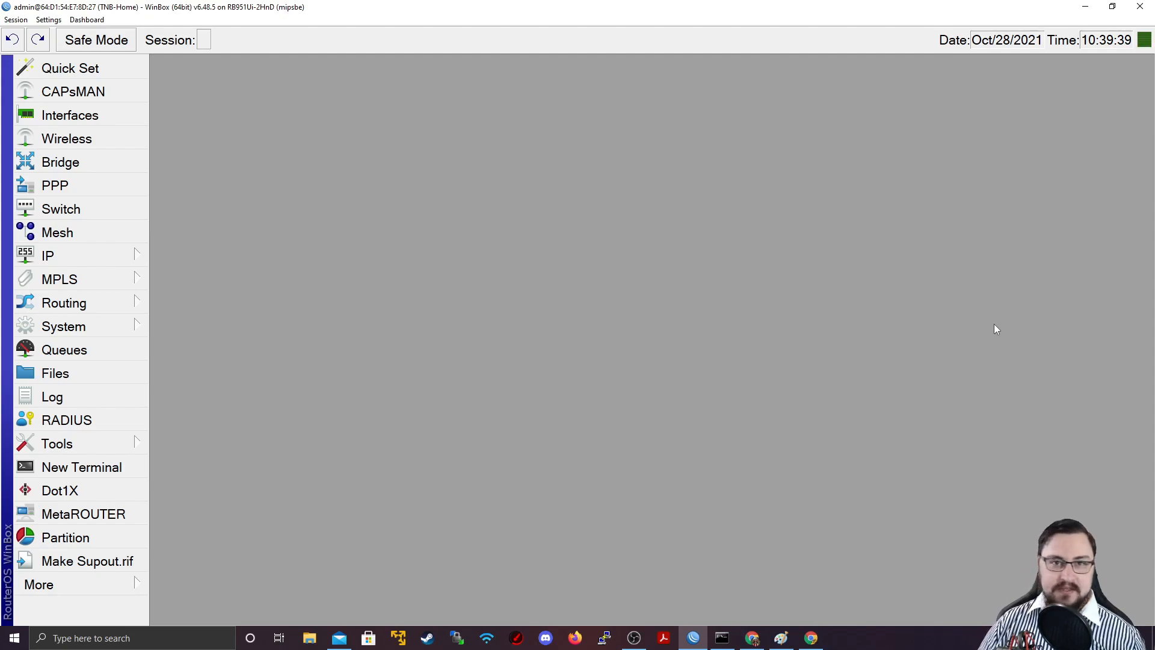
{"action": "mouse_move", "coordinate": [599, 310]}
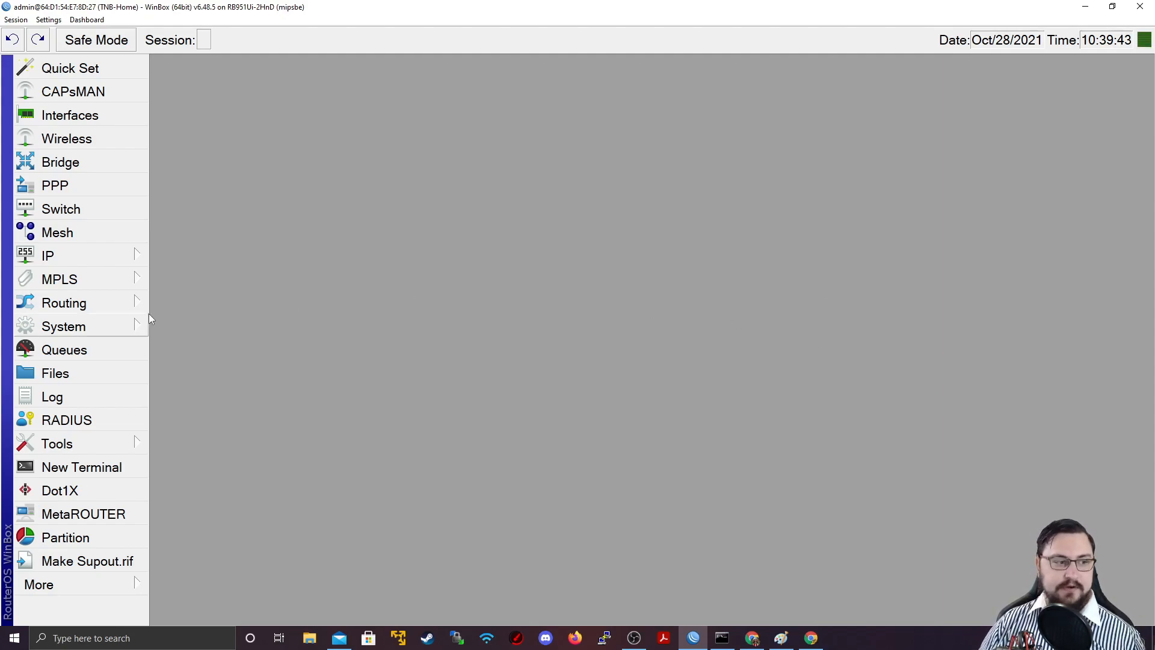
{"action": "mouse_move", "coordinate": [225, 308]}
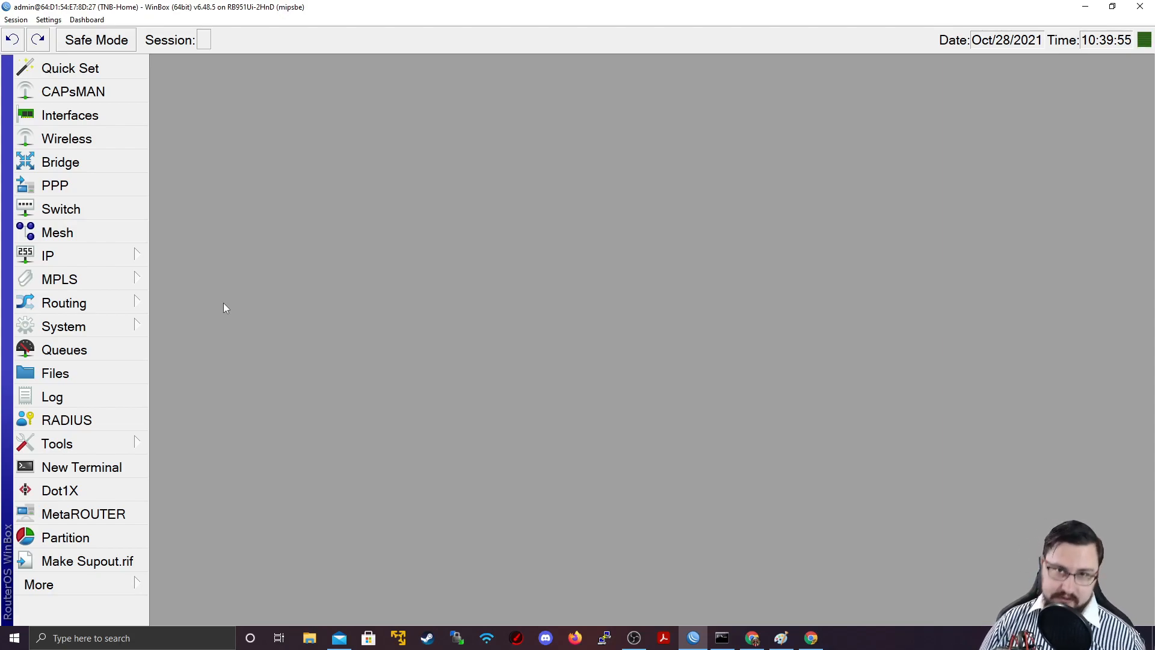
{"action": "mouse_move", "coordinate": [226, 311]}
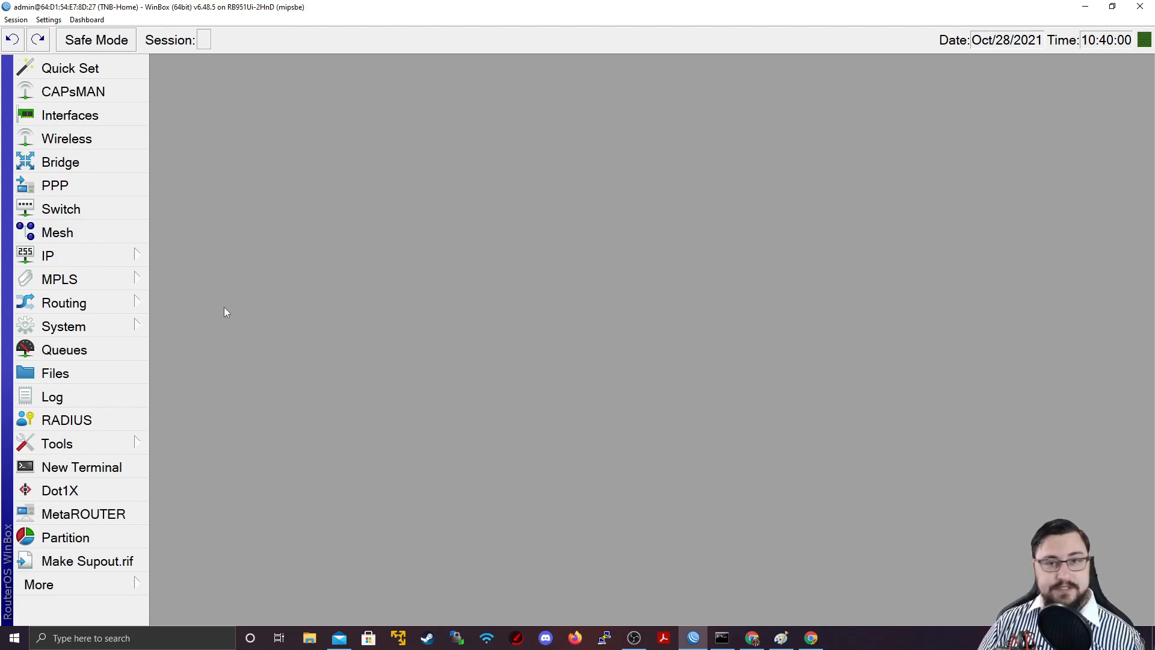
Step: Open IP > Firewall and browse the Mangle and Raw tabs
{"action": "left_click", "coordinate": [47, 255]}
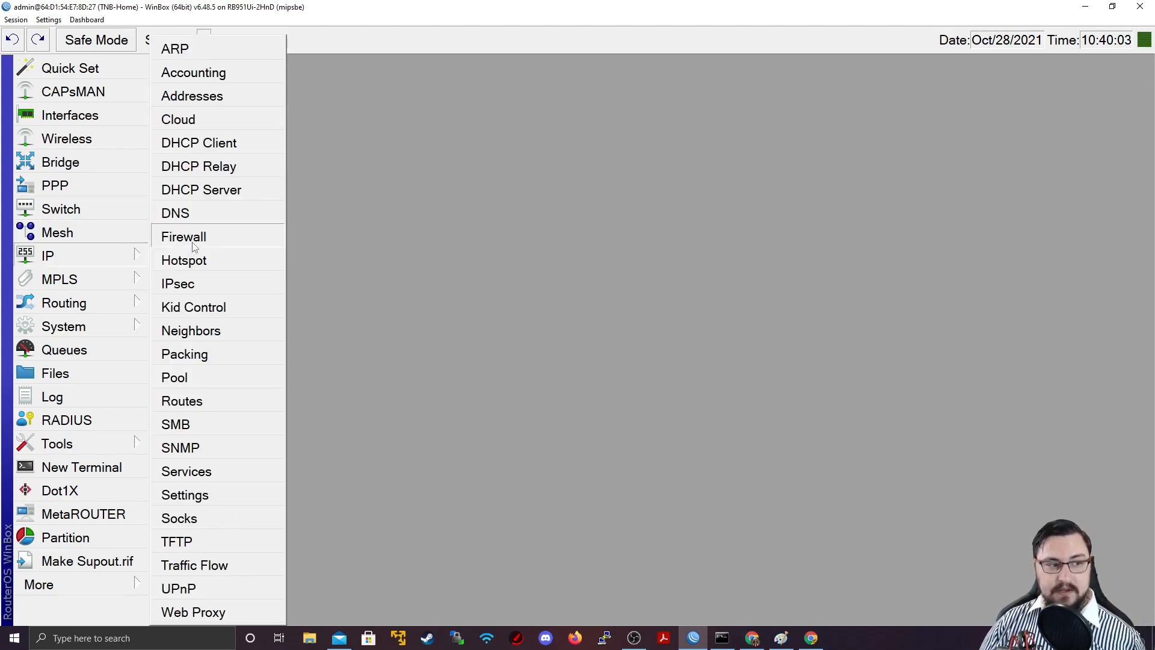
{"action": "left_click", "coordinate": [183, 237]}
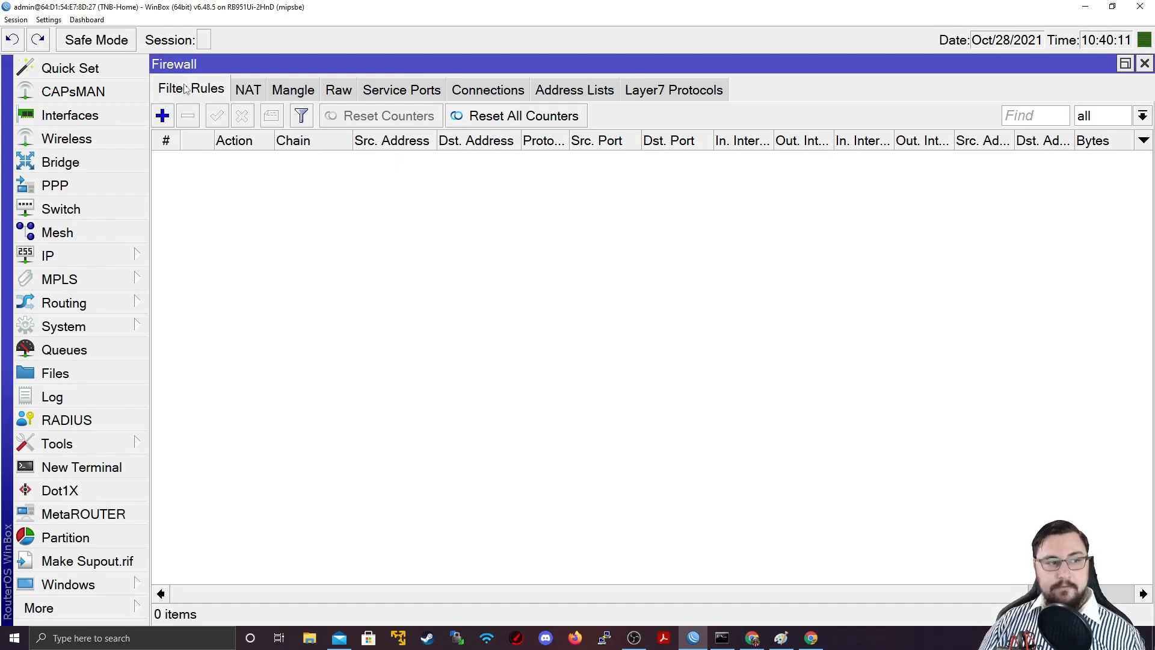
{"action": "left_click", "coordinate": [293, 91]}
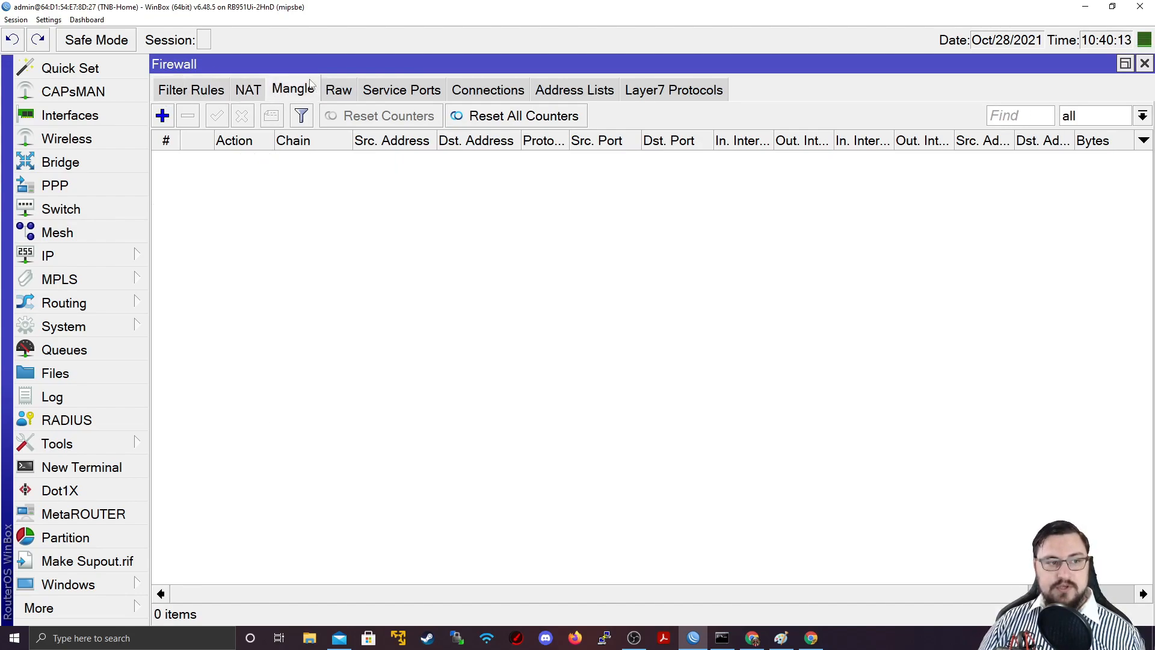
{"action": "left_click", "coordinate": [339, 90]}
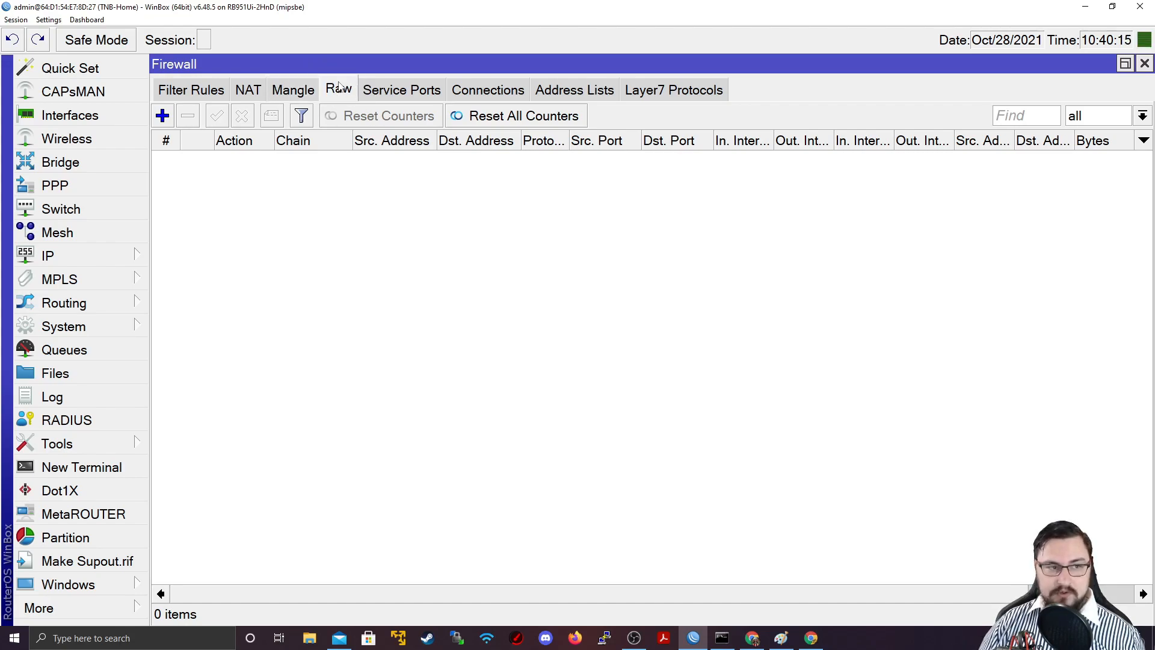
Step: Browse Service Ports, Connections and Layer7 Protocols, then return to the tracked connections list
{"action": "left_click", "coordinate": [401, 91]}
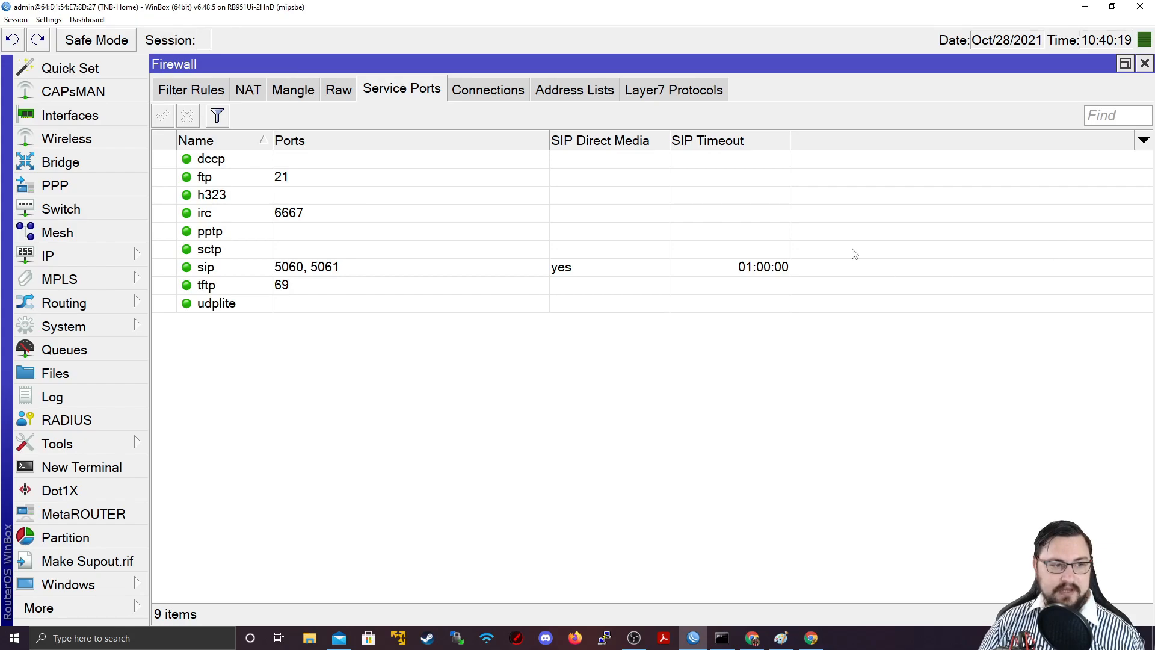
{"action": "left_click", "coordinate": [488, 89]}
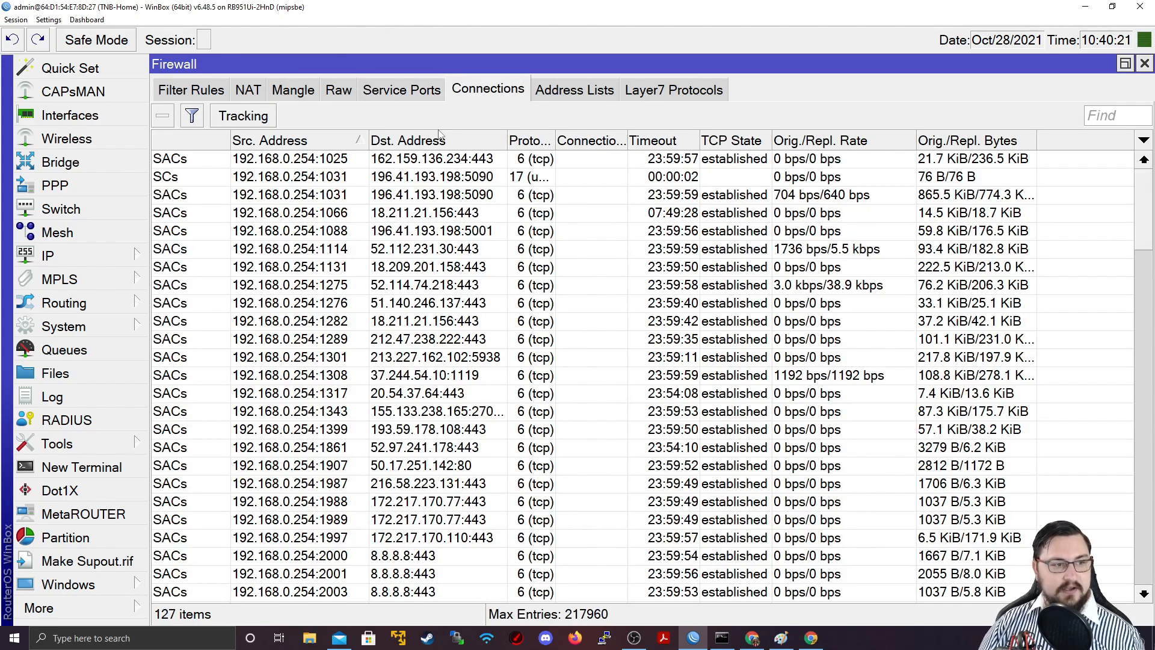
{"action": "mouse_move", "coordinate": [596, 156]}
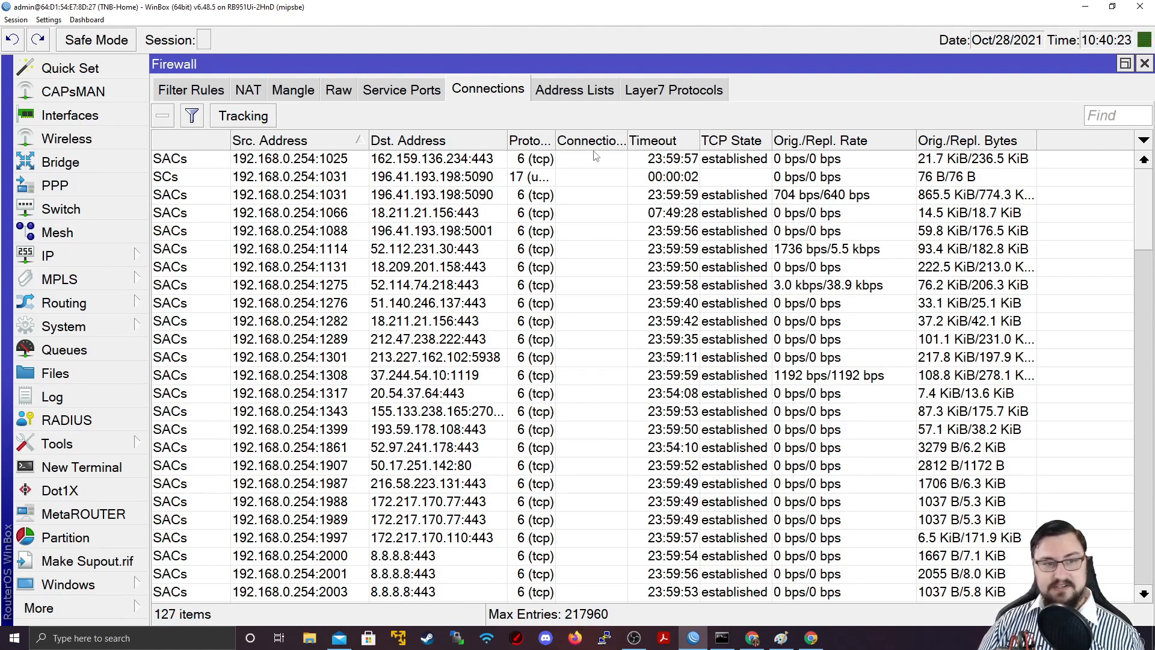
{"action": "left_click", "coordinate": [672, 89]}
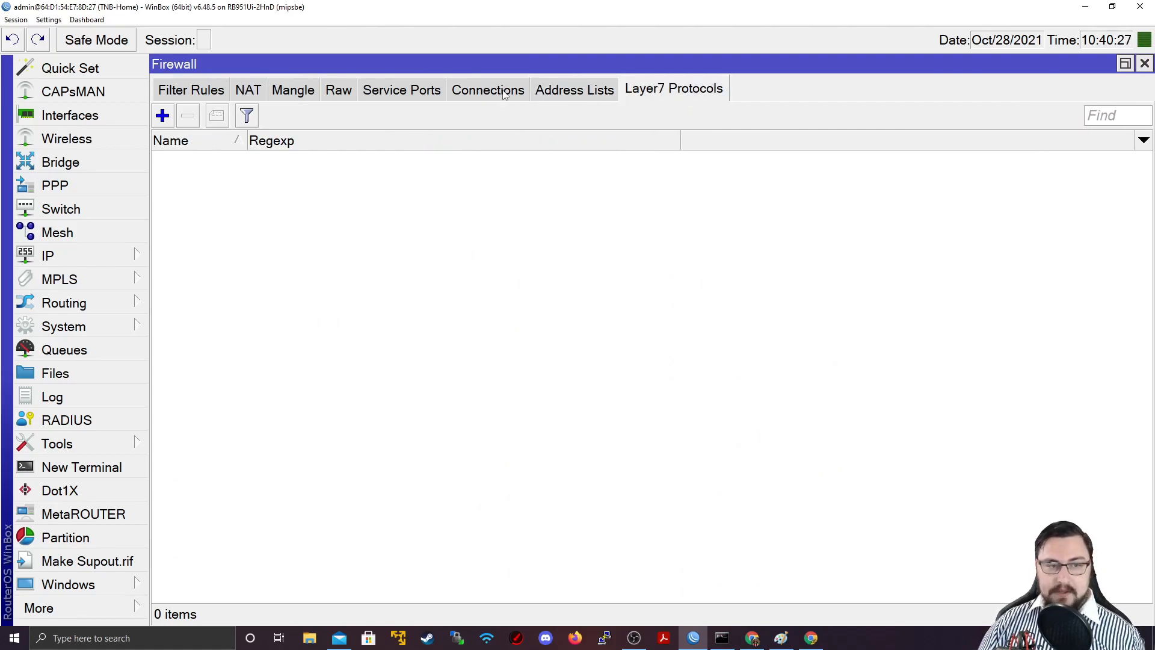
{"action": "left_click", "coordinate": [487, 90]}
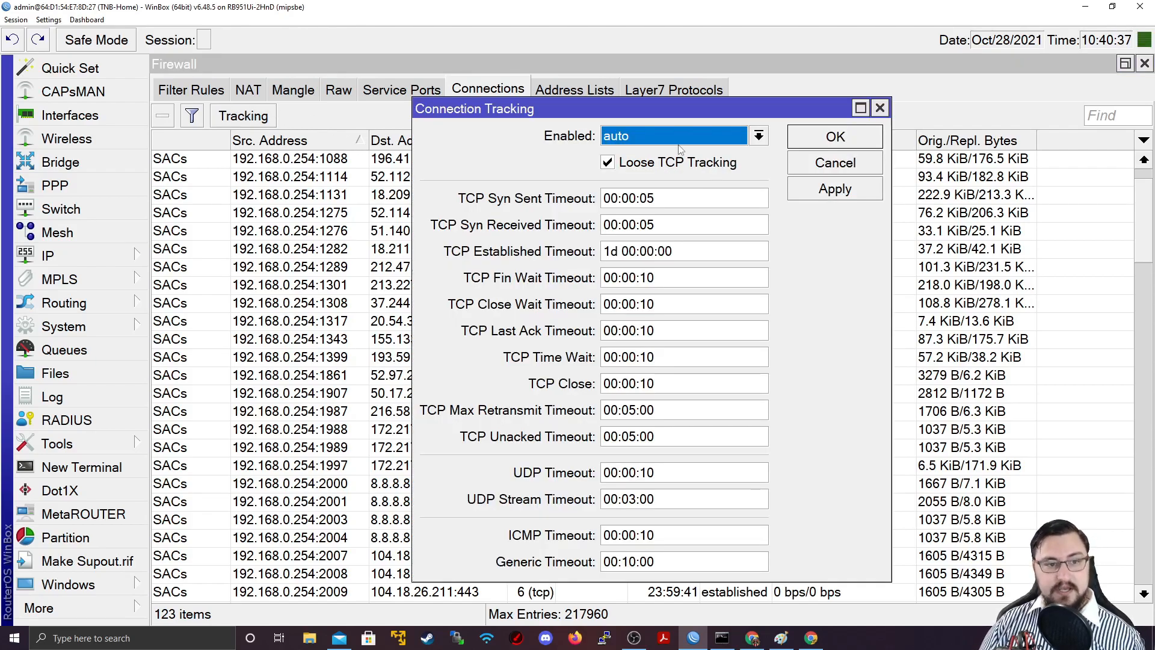
Step: Try the connection tracking Enabled options, leaving it on auto and then setting it to no
{"action": "left_click", "coordinate": [758, 136]}
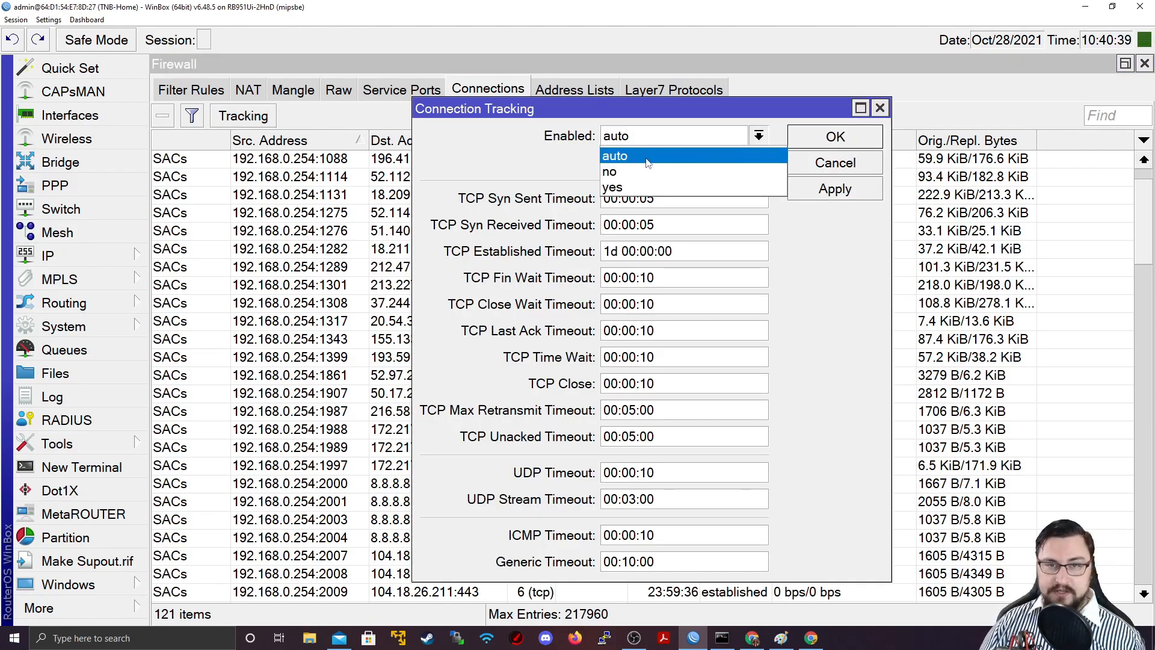
{"action": "left_click", "coordinate": [615, 155]}
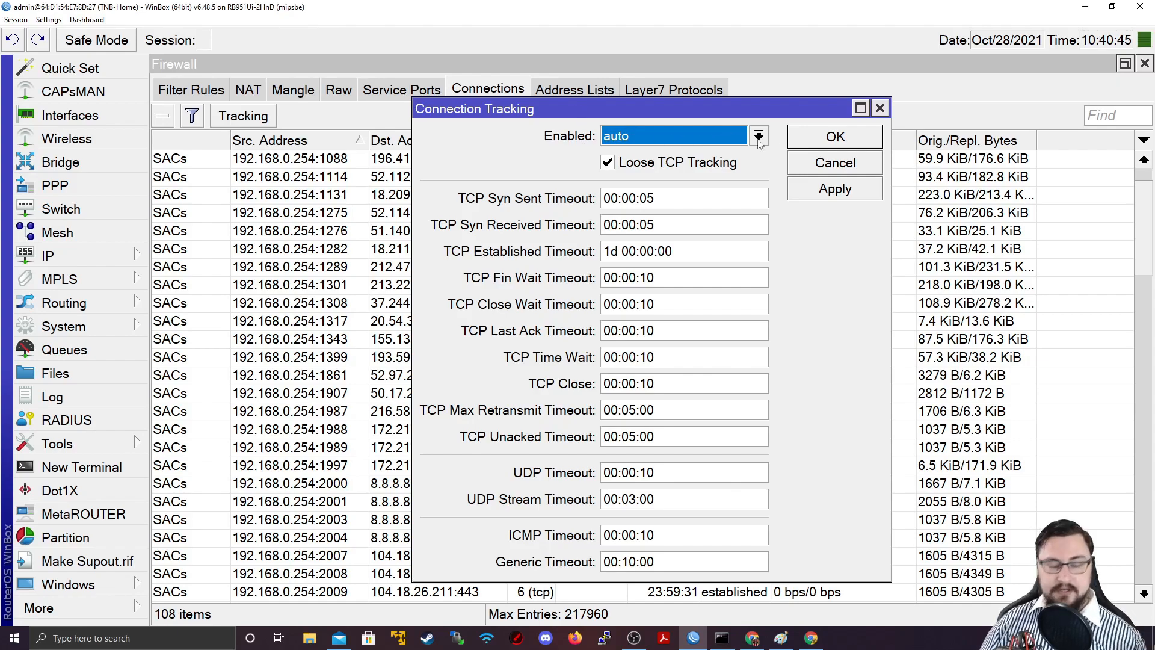
{"action": "mouse_move", "coordinate": [533, 166]}
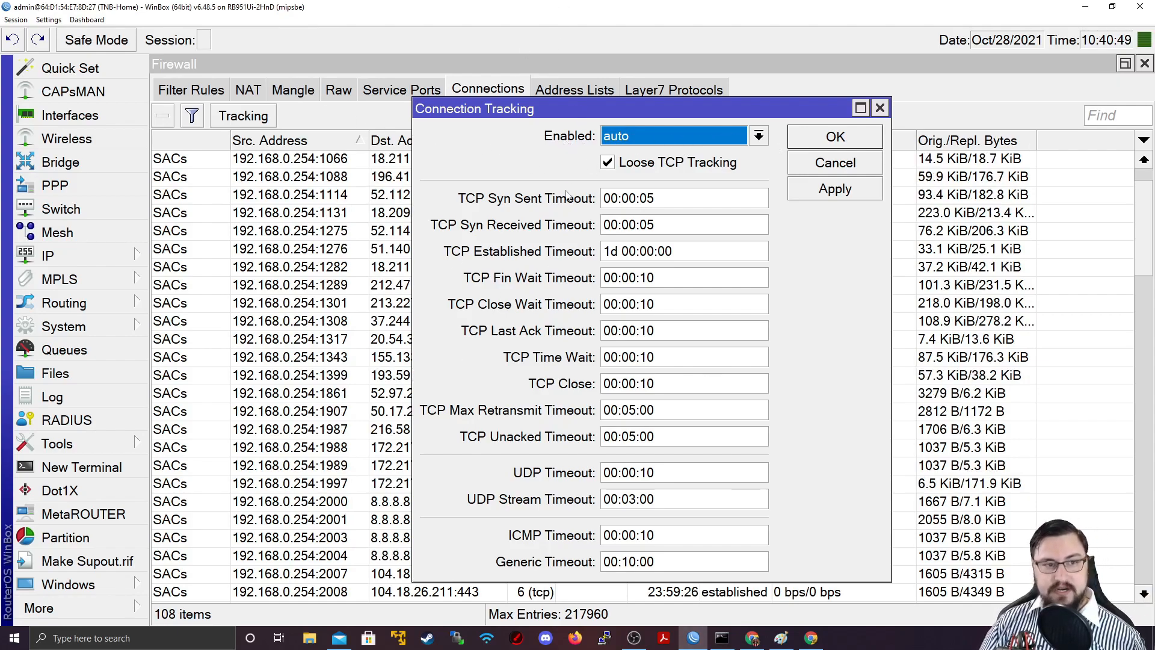
{"action": "mouse_move", "coordinate": [725, 134]}
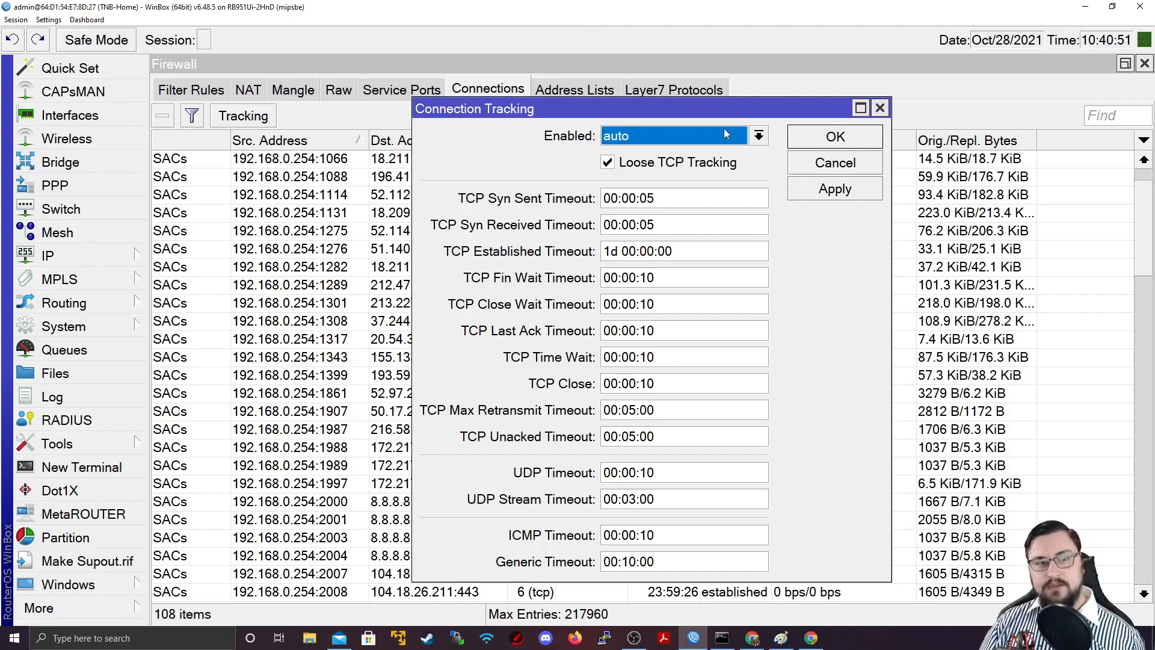
{"action": "left_click", "coordinate": [758, 136]}
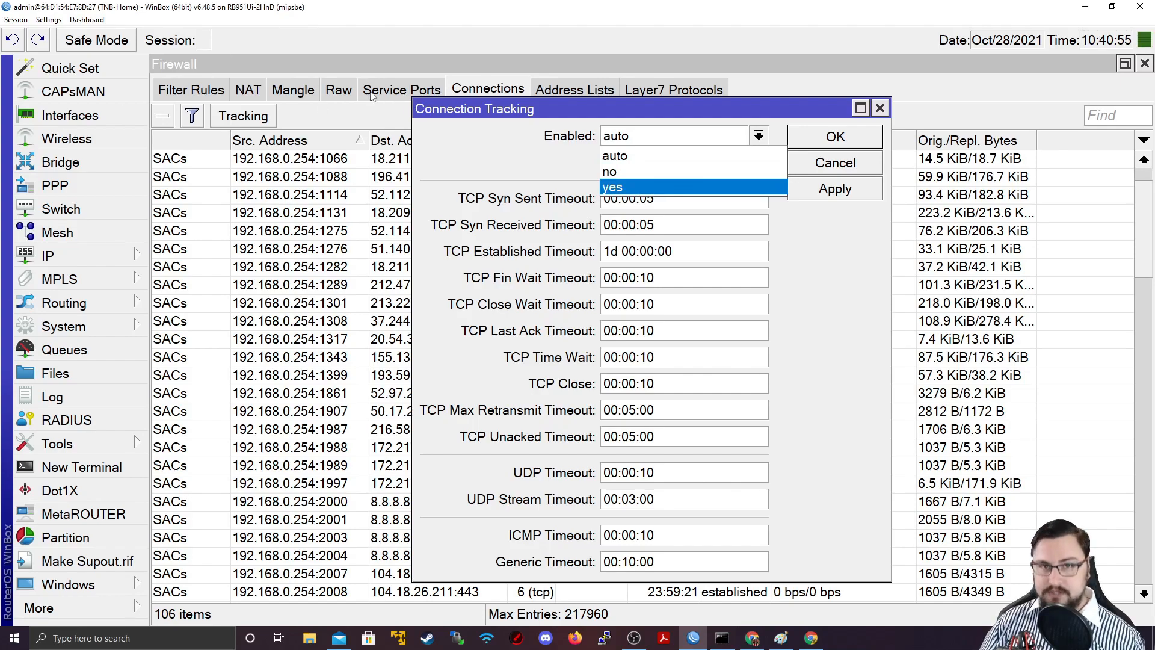
{"action": "left_click", "coordinate": [609, 171]}
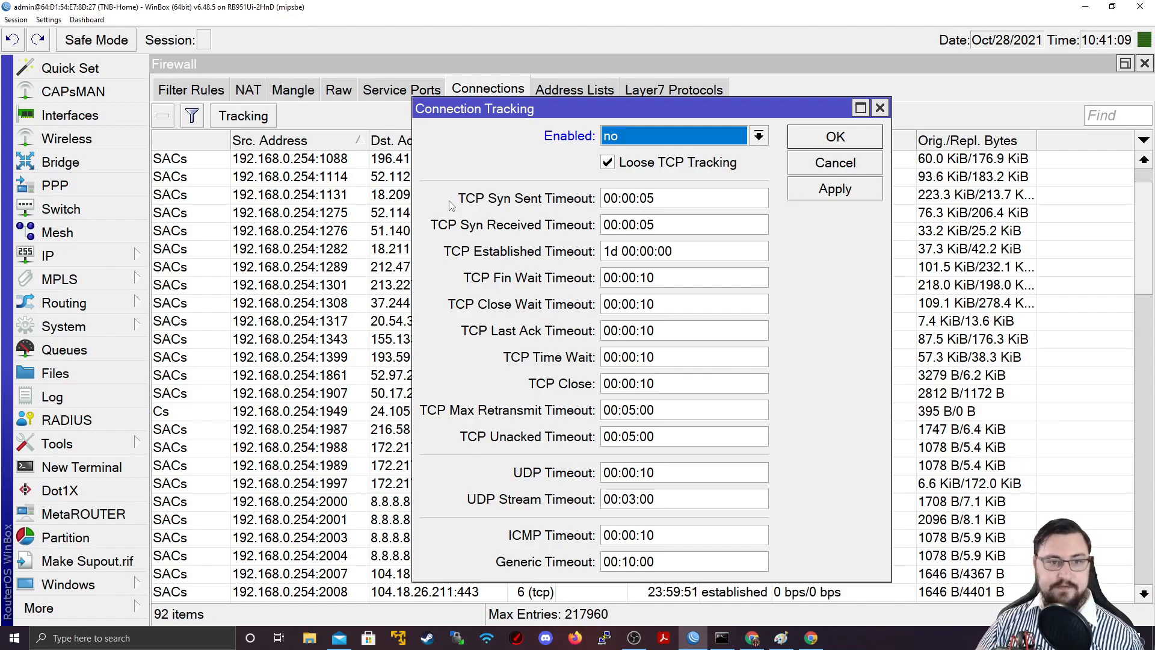
Step: Switch connection tracking back to auto, then set it to yes
{"action": "left_click", "coordinate": [758, 136]}
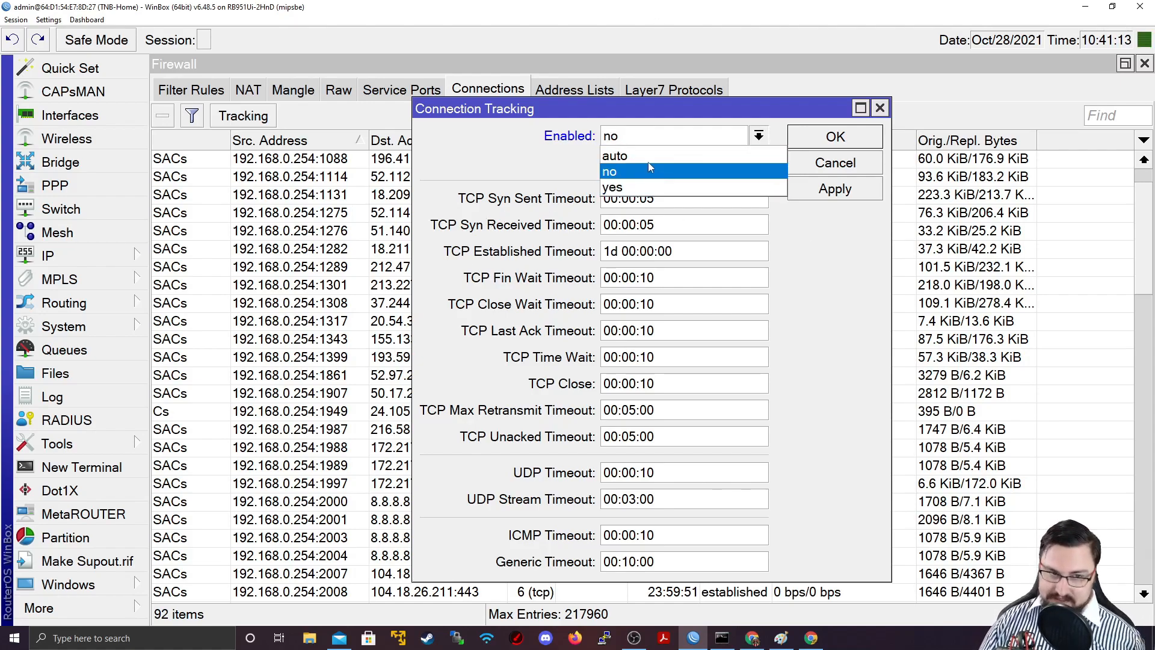
{"action": "left_click", "coordinate": [615, 155]}
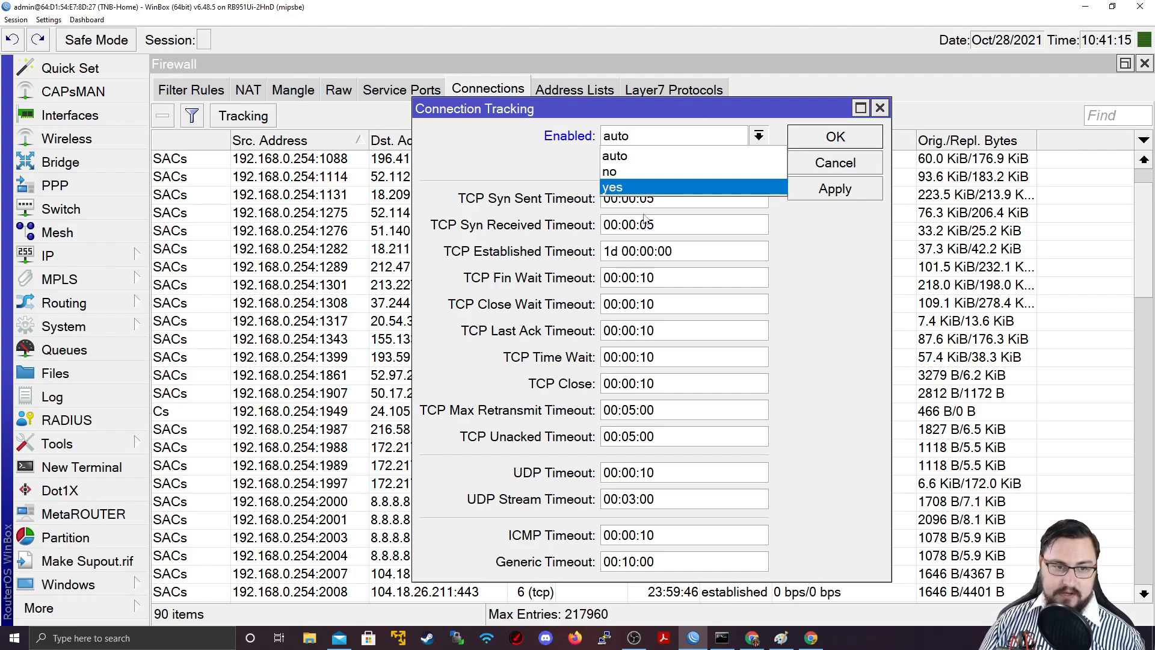
{"action": "left_click", "coordinate": [614, 155]}
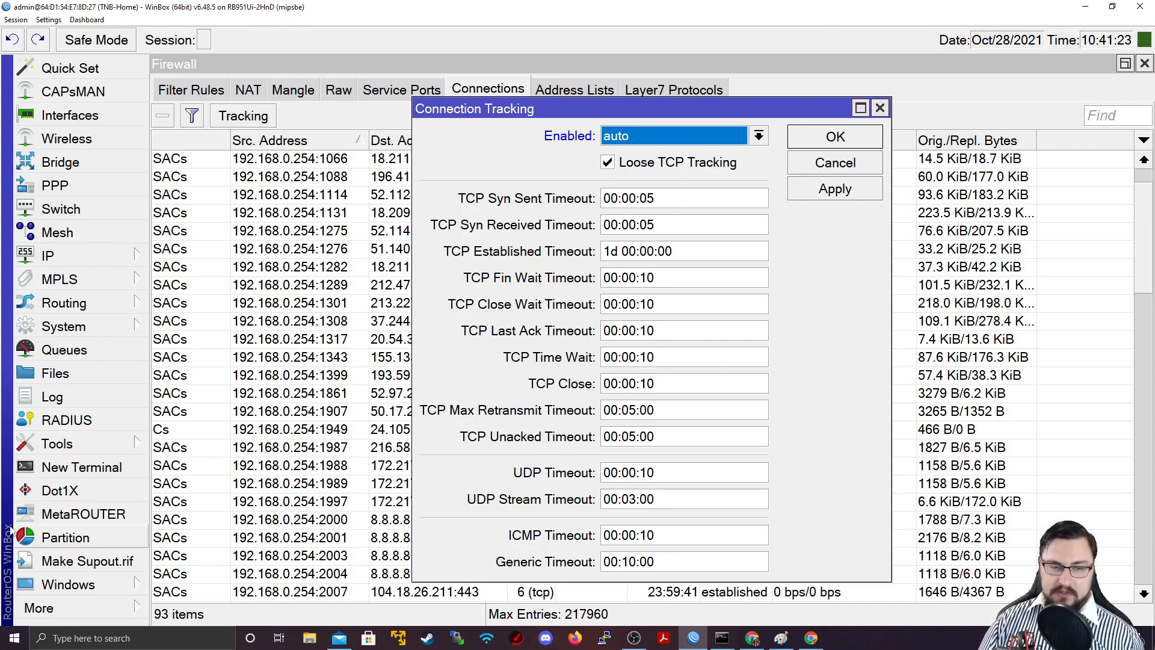
{"action": "left_click", "coordinate": [834, 189]}
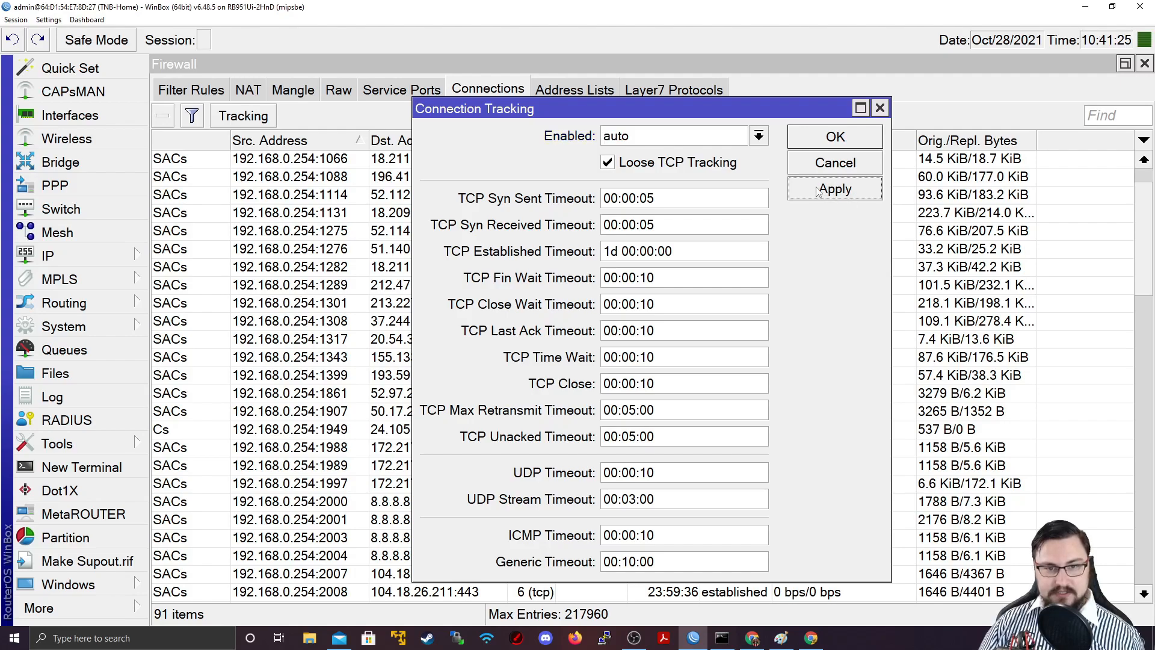
{"action": "left_click", "coordinate": [674, 136]}
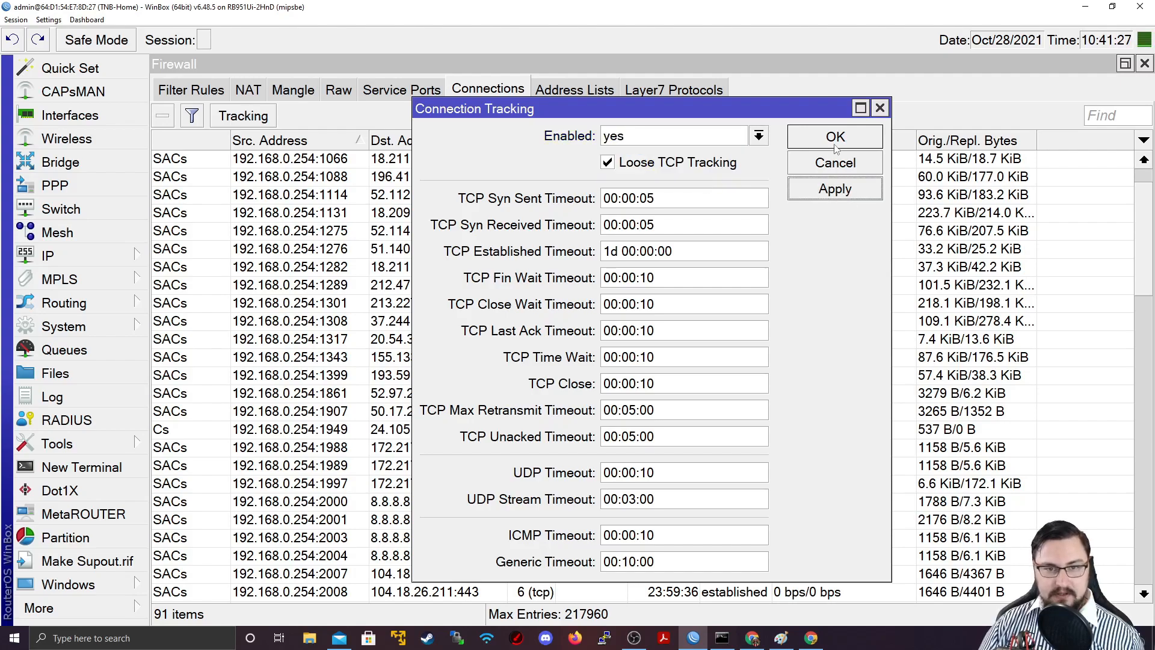
Step: Confirm tracking as yes, inspect the connection to 162.159.136.234, then move on to a fresh browser tab
{"action": "left_click", "coordinate": [835, 137]}
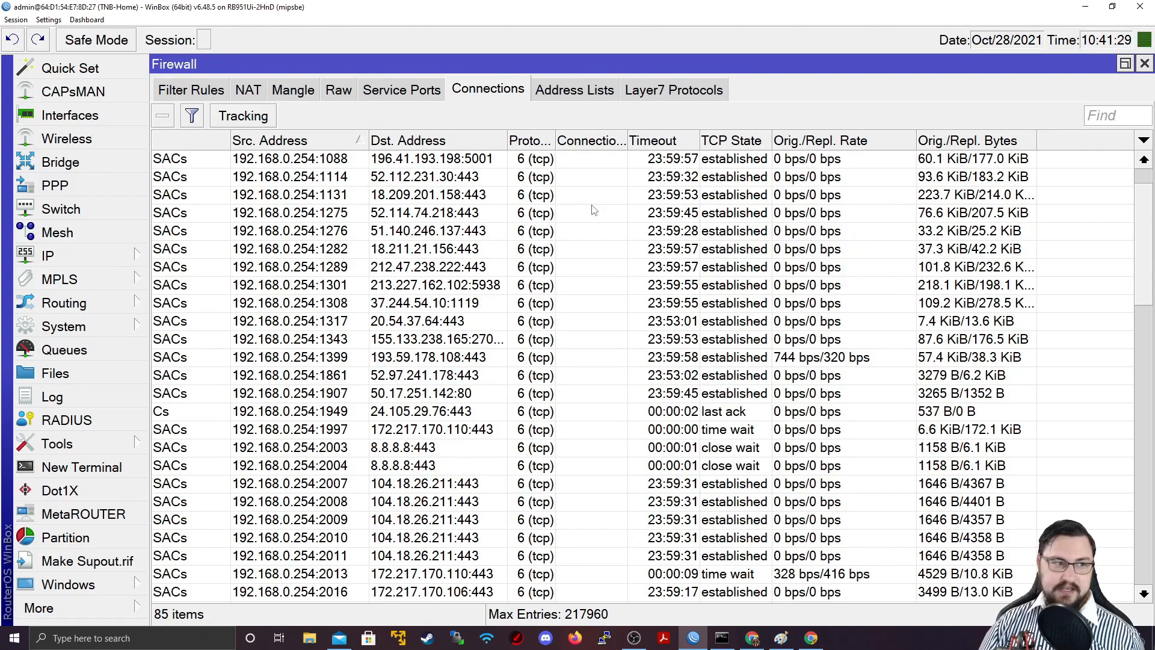
{"action": "mouse_move", "coordinate": [351, 194]}
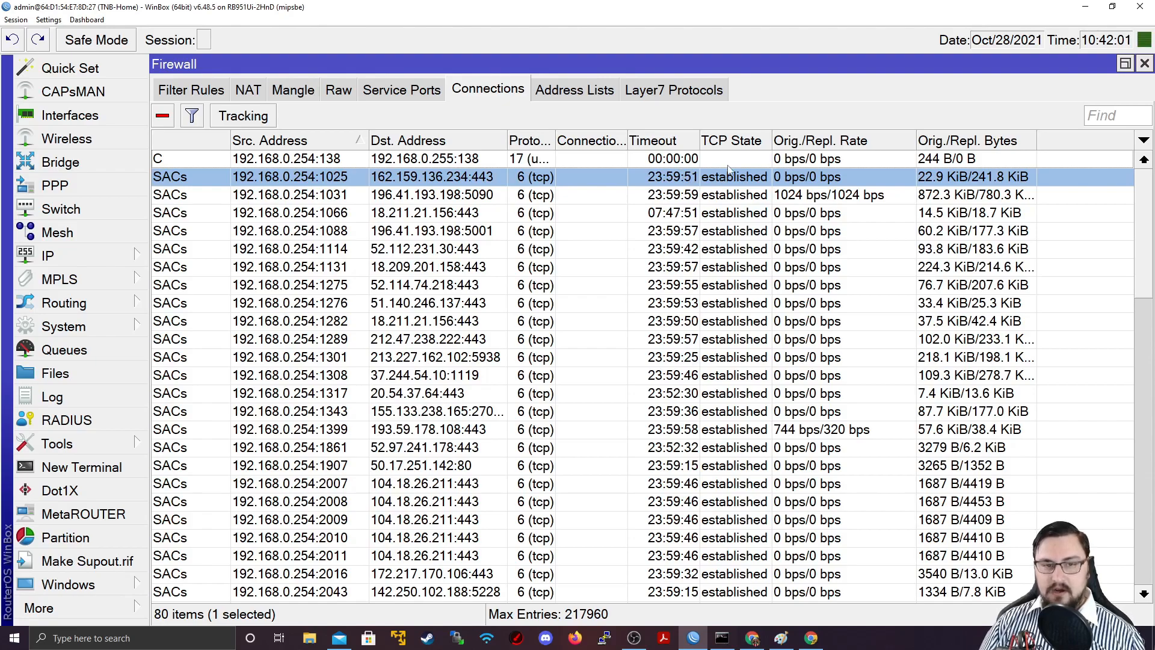
{"action": "double_click", "coordinate": [290, 177]}
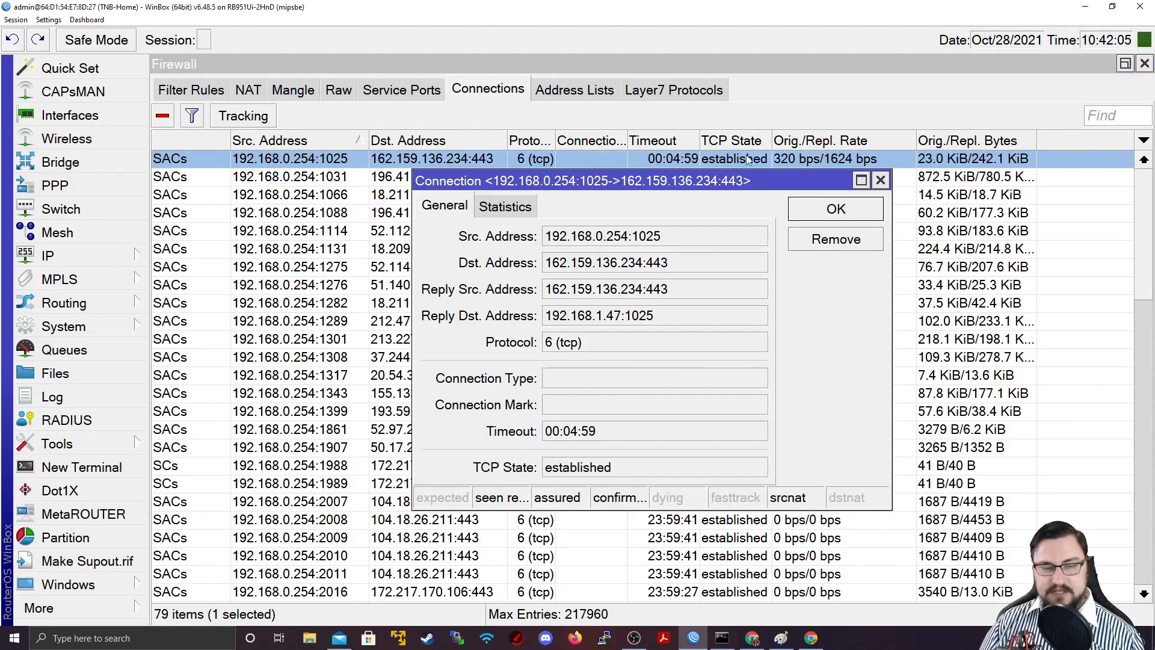
{"action": "left_click", "coordinate": [835, 209]}
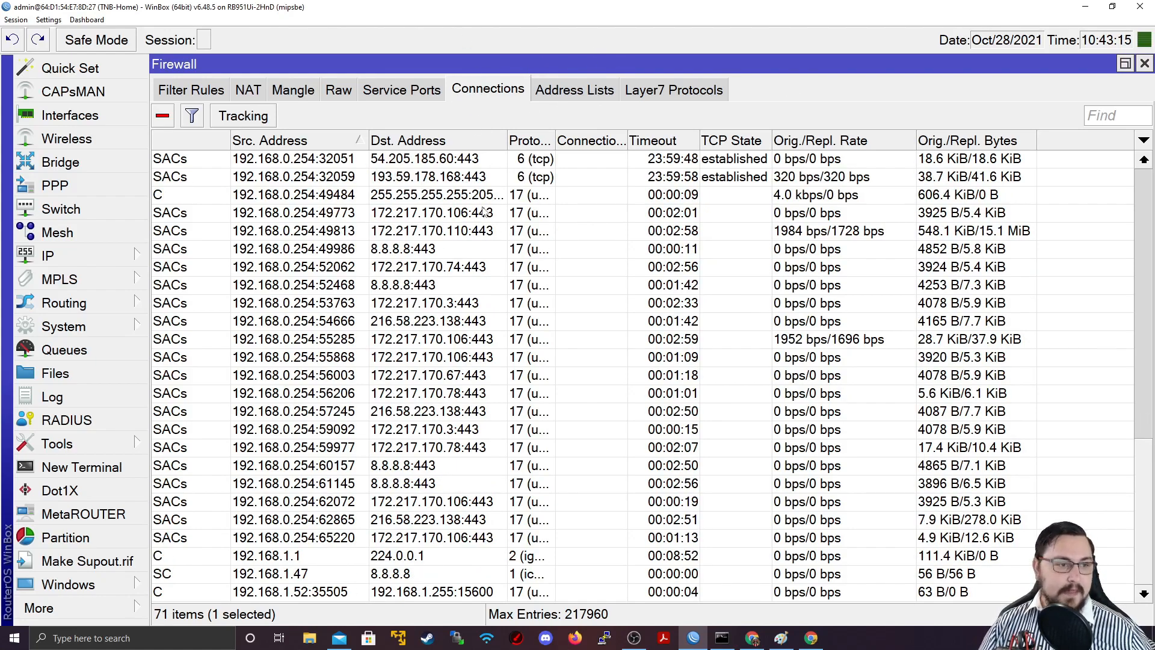
{"action": "double_click", "coordinate": [288, 212]}
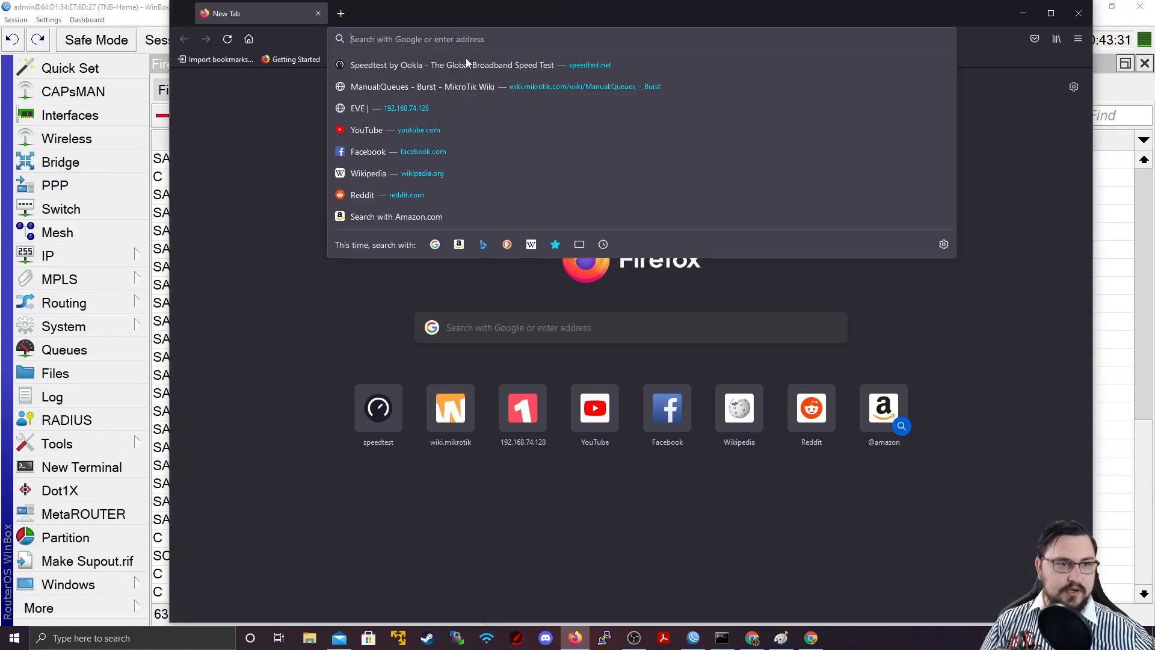
Step: Search 'MikroTik Firewall States' and open the Manual:IP/Firewall/Filter MikroTik Wiki result
{"action": "type", "text": "MikroTik+Firewall+States"}
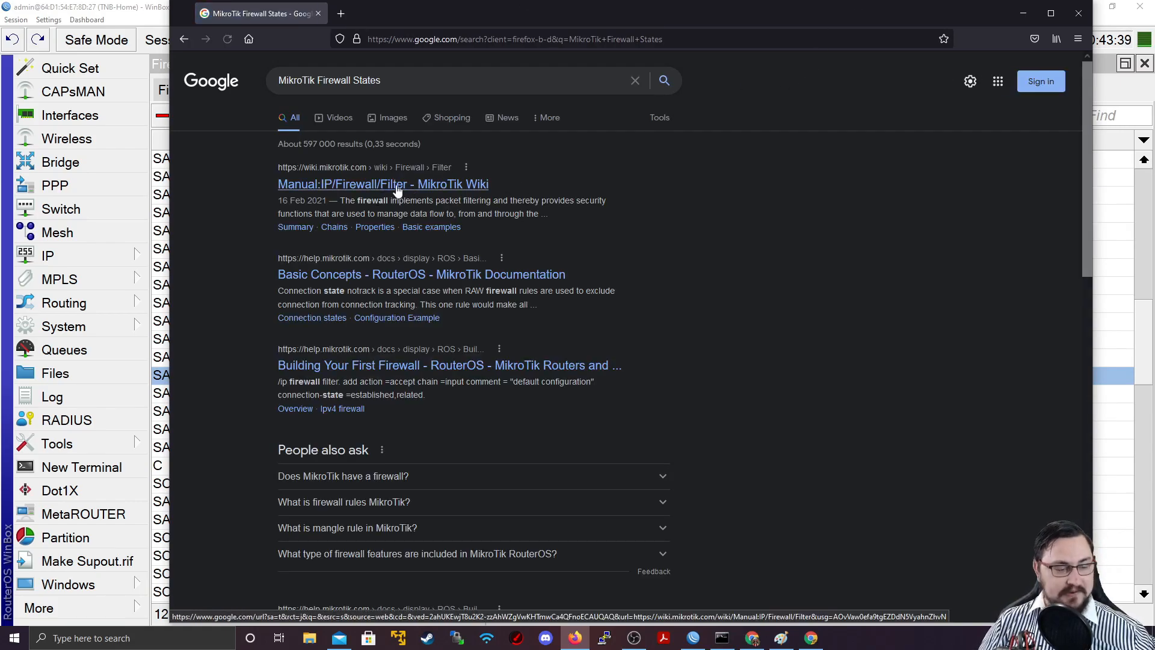
{"action": "left_click", "coordinate": [383, 183]}
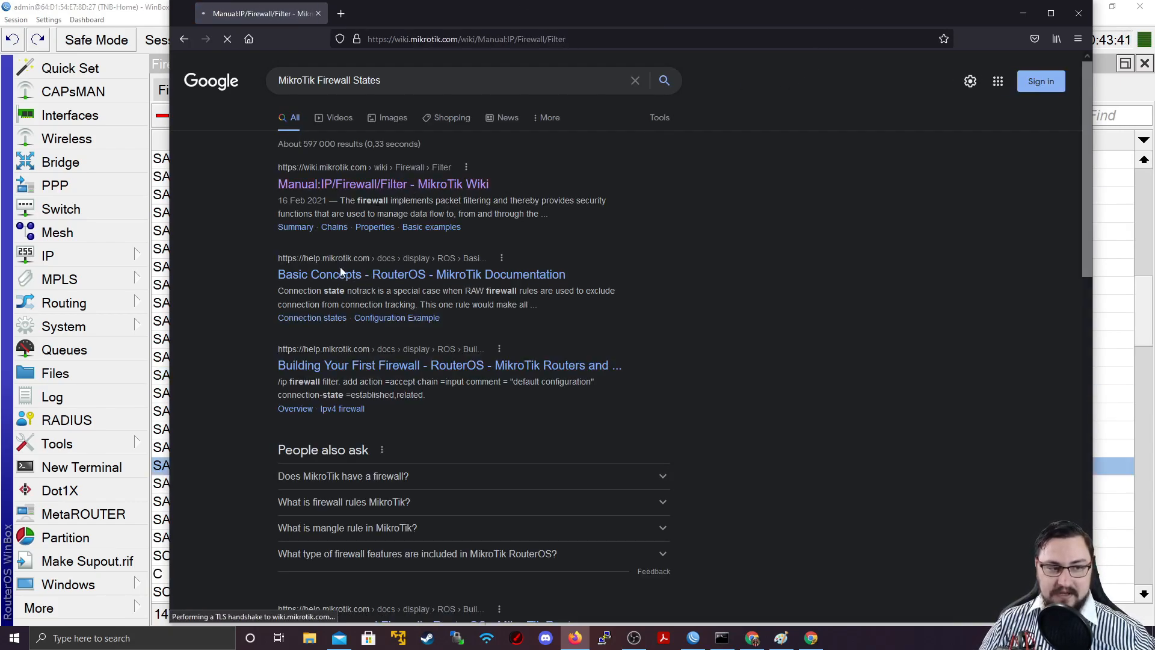
{"action": "left_click", "coordinate": [382, 183]}
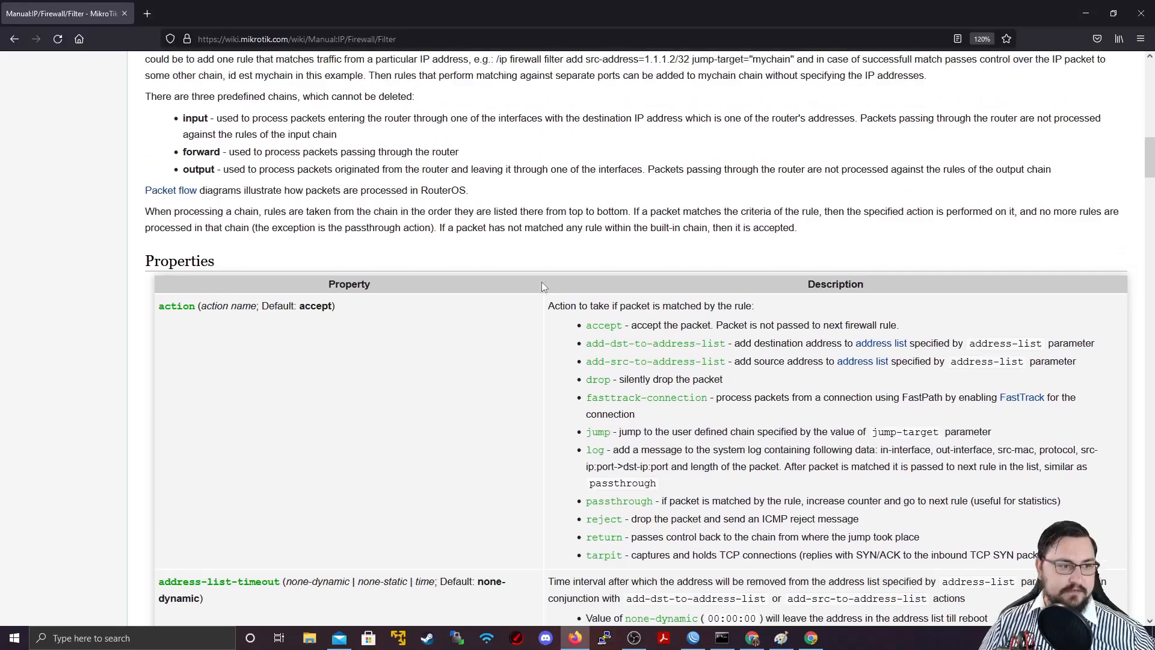
Step: Scroll to connection-state and highlight the established and invalid state descriptions
{"action": "scroll", "scroll_direction": "down", "scroll_amount": 3}
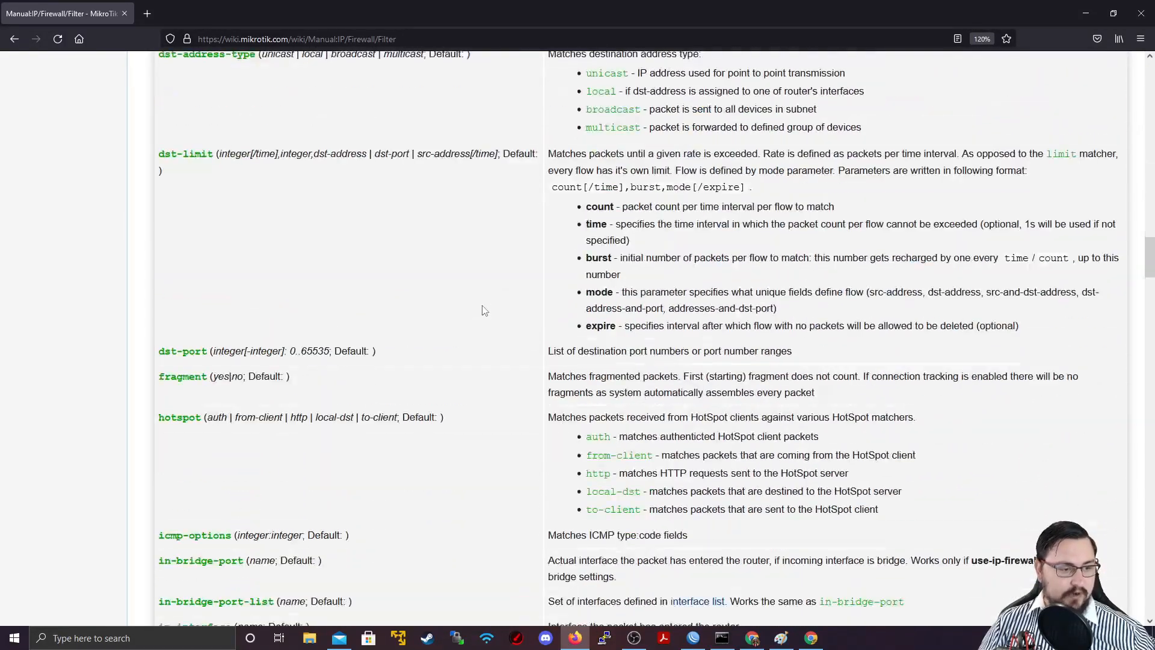
{"action": "scroll", "scroll_direction": "down", "scroll_amount": 3}
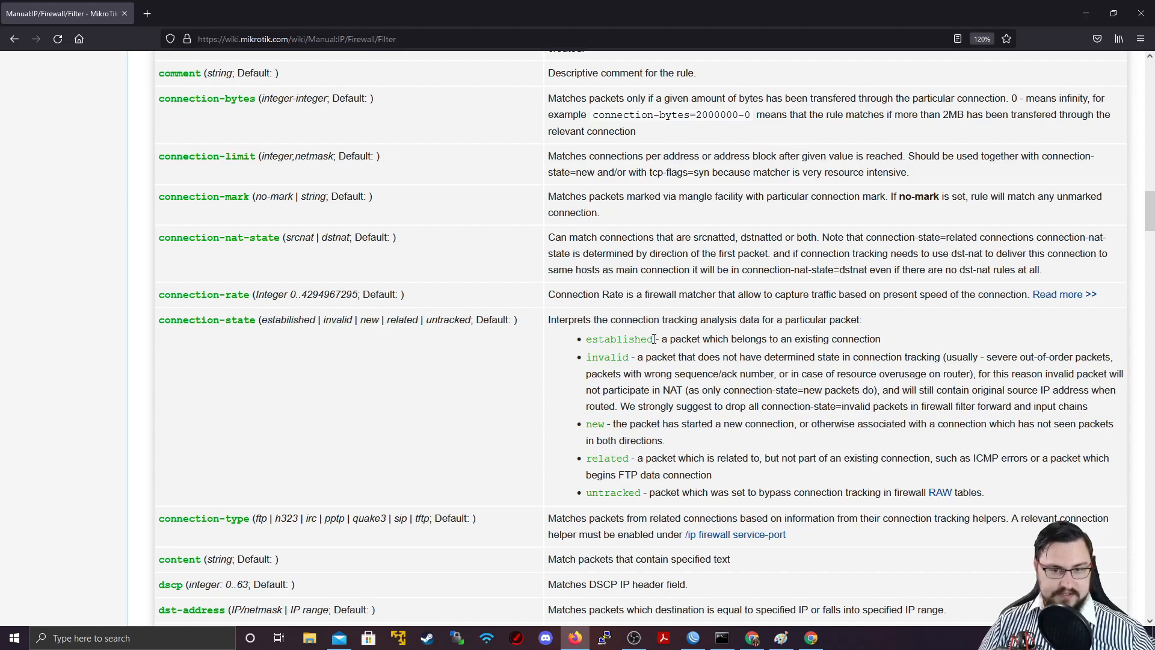
{"action": "left_click_drag", "start_coordinate": [656, 340], "coordinate": [881, 340]}
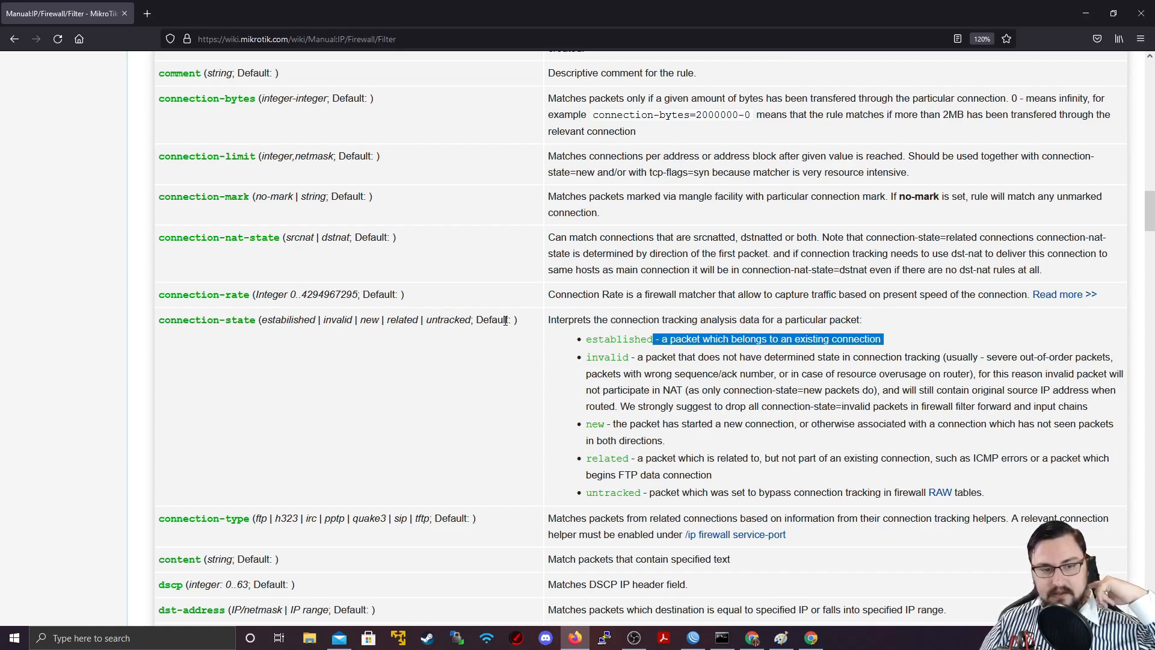
{"action": "mouse_move", "coordinate": [600, 408]}
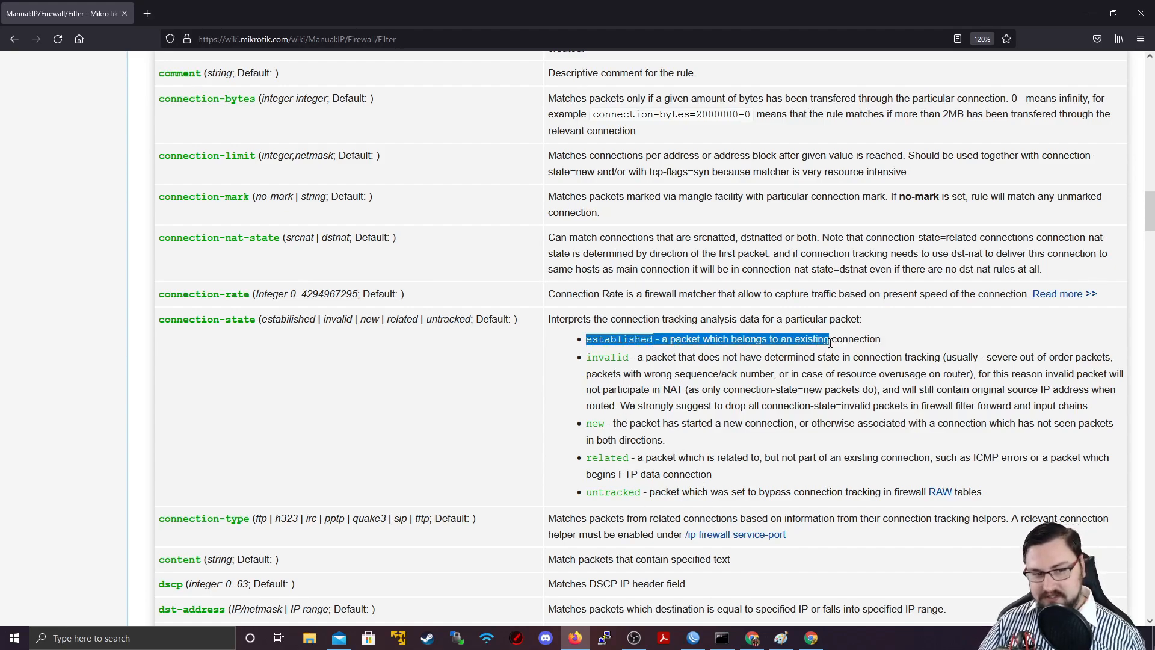
{"action": "left_click_drag", "start_coordinate": [586, 356], "coordinate": [879, 388]}
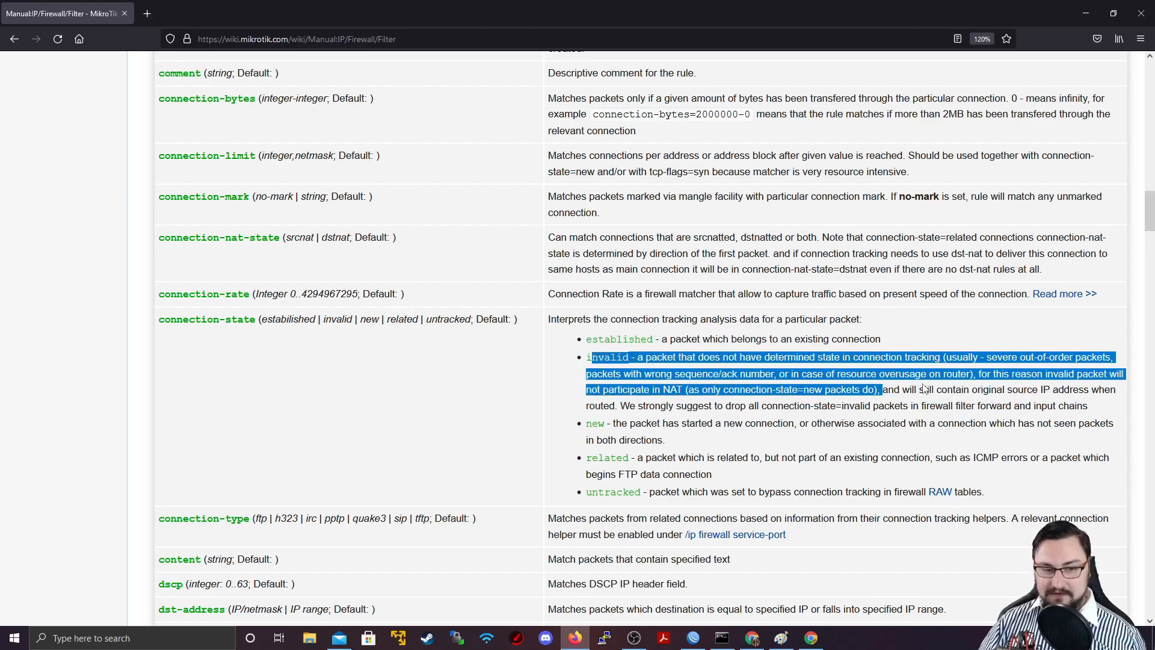
Step: Highlight the related state description, then close the connection details window back in WinBox
{"action": "left_click", "coordinate": [694, 452]}
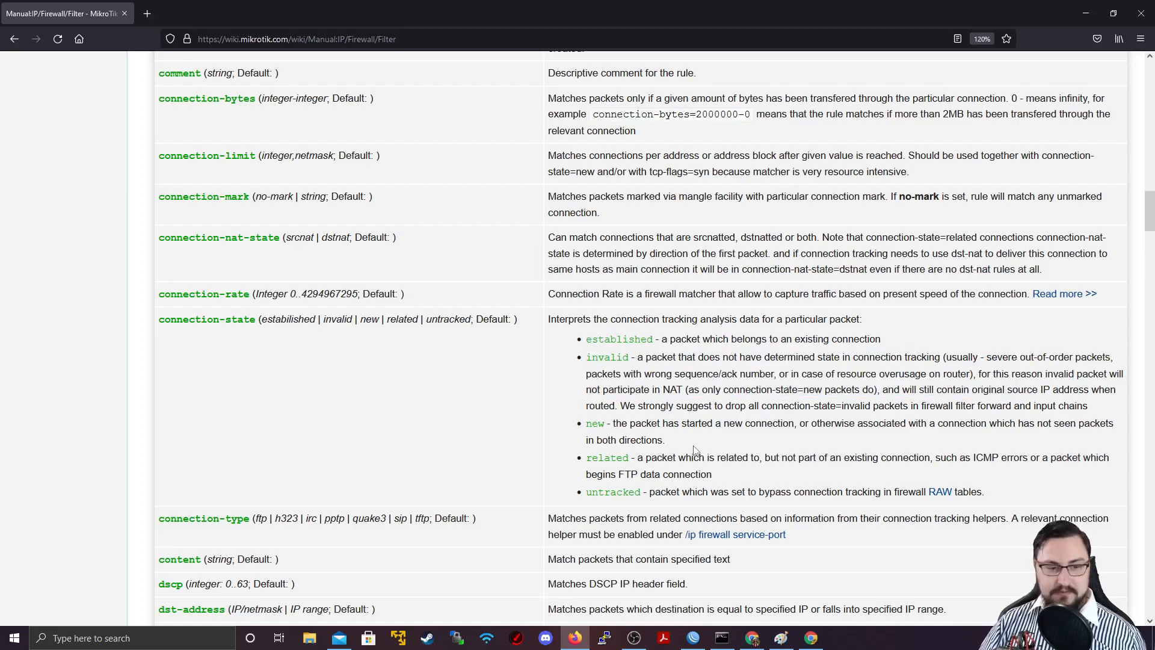
{"action": "double_click", "coordinate": [771, 458]}
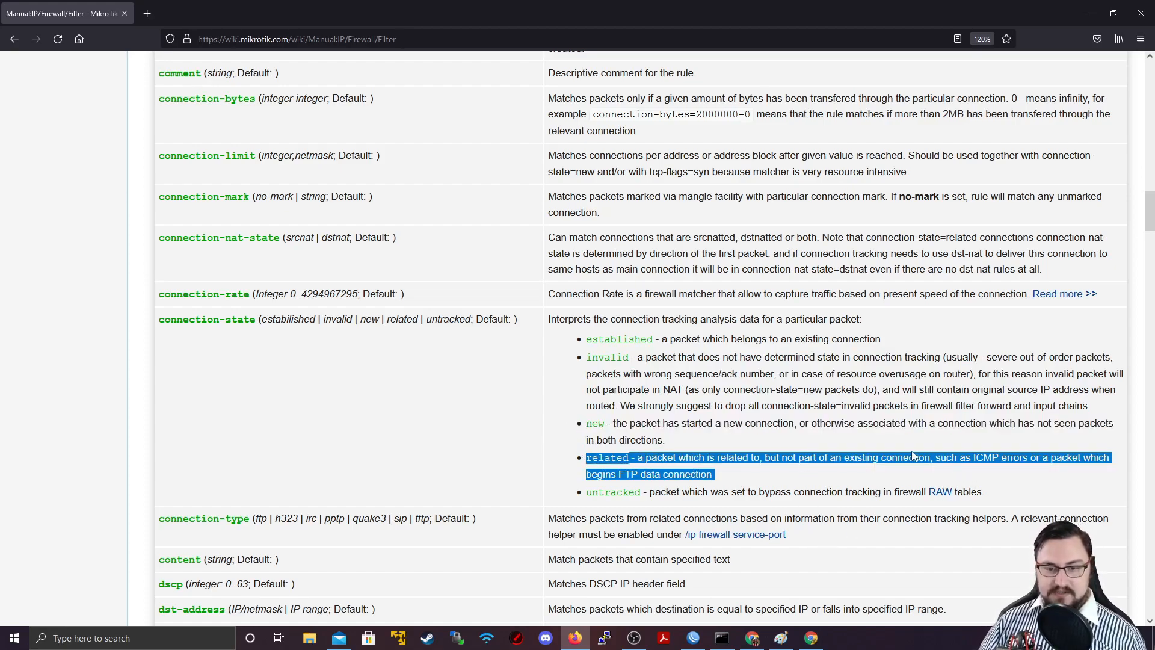
{"action": "left_click", "coordinate": [920, 457]}
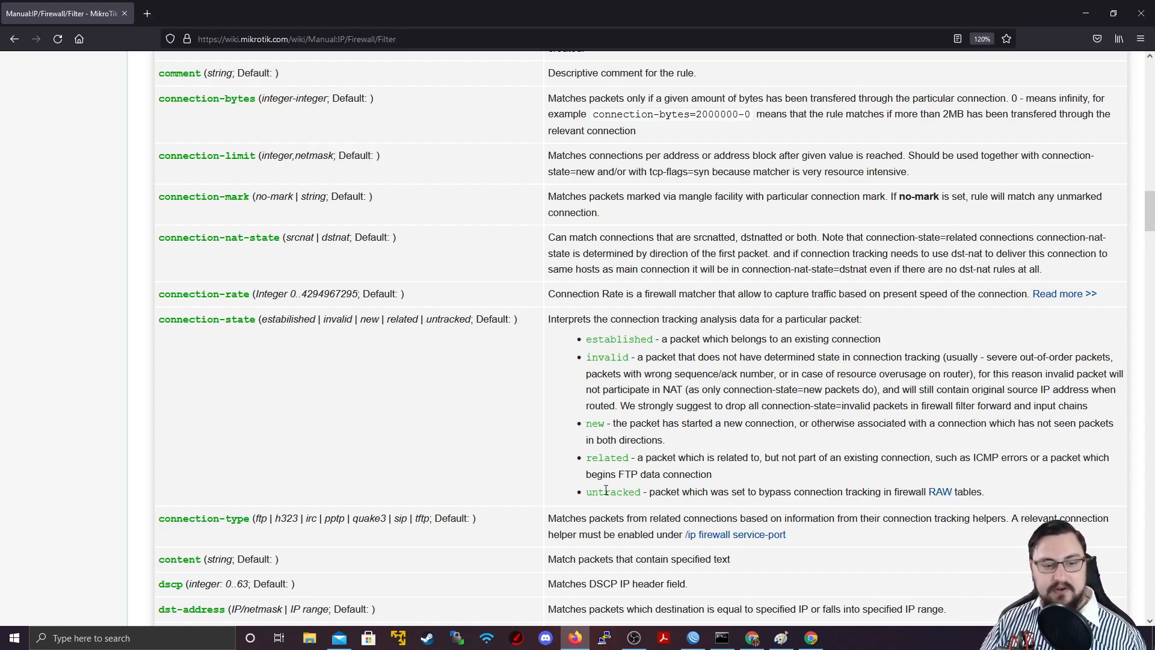
{"action": "mouse_move", "coordinate": [744, 480]}
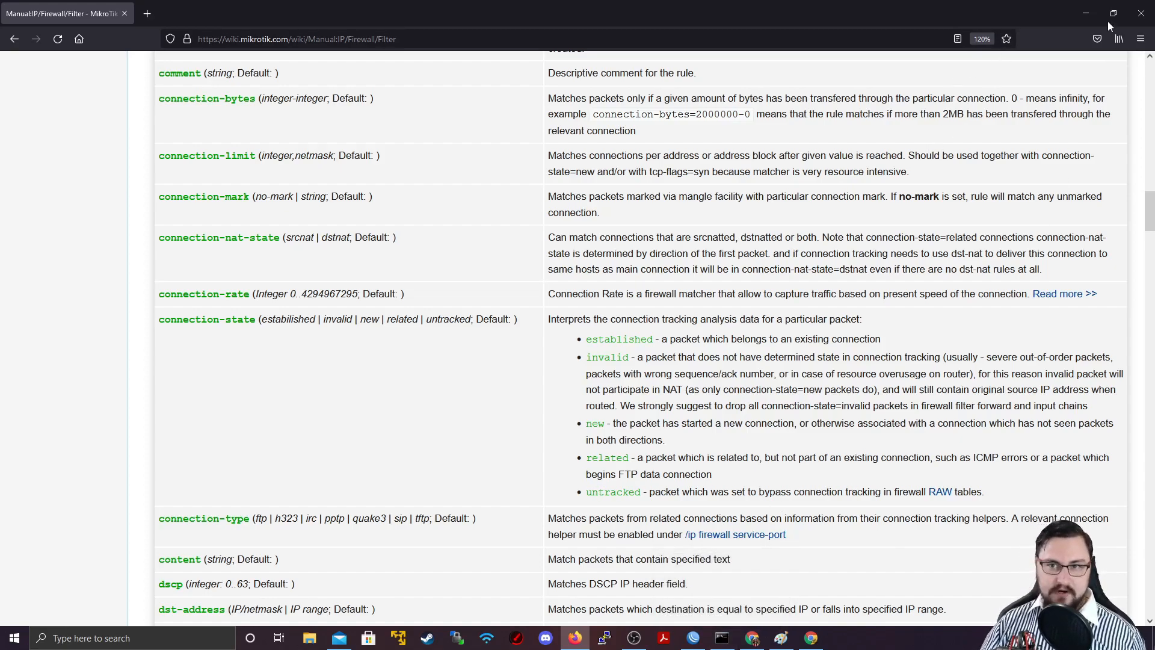
{"action": "mouse_move", "coordinate": [721, 373]}
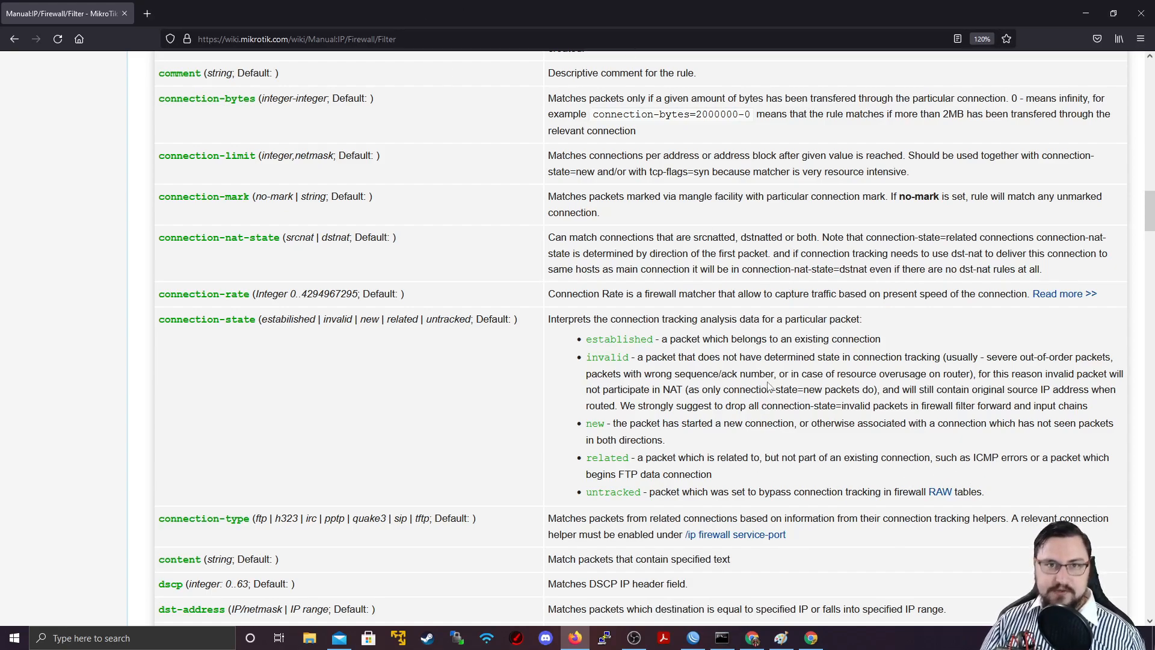
{"action": "mouse_move", "coordinate": [1088, 14]}
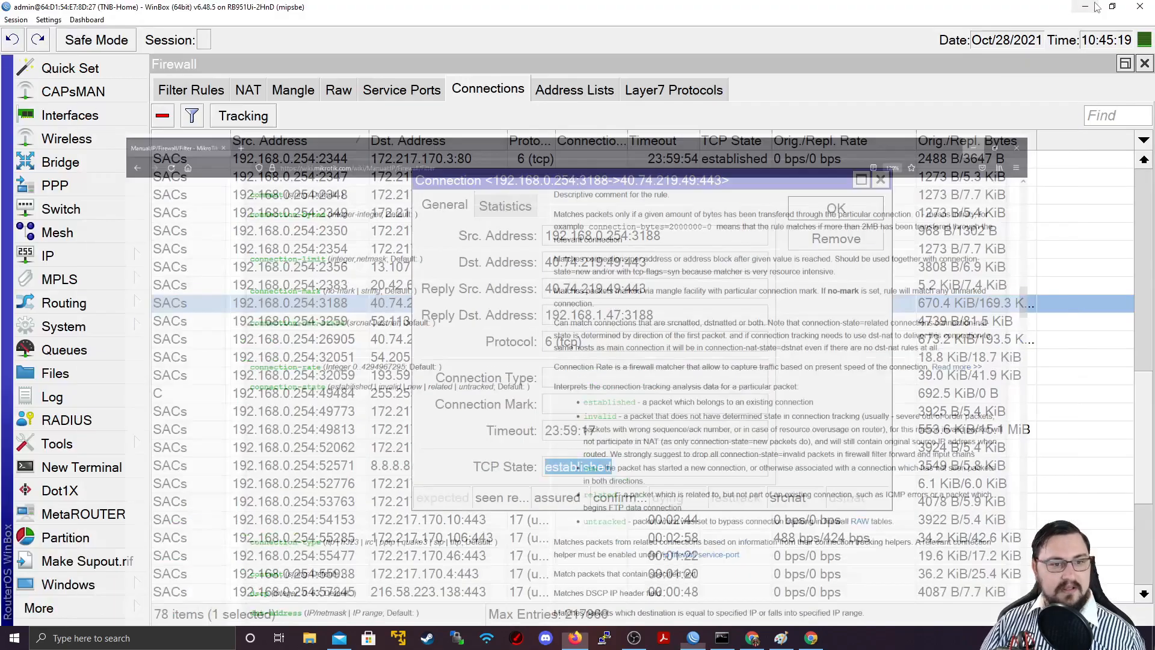
{"action": "left_click", "coordinate": [881, 180]}
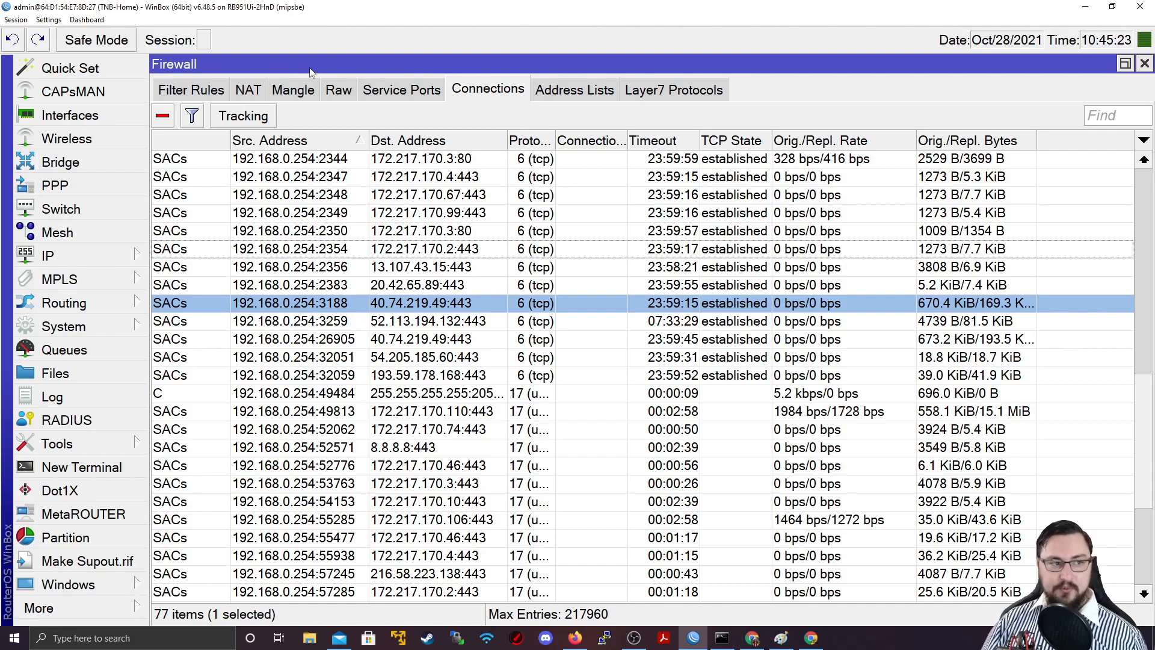
Step: Show the empty Filter Rules list and discard the old Paint drawing without saving
{"action": "left_click", "coordinate": [190, 89]}
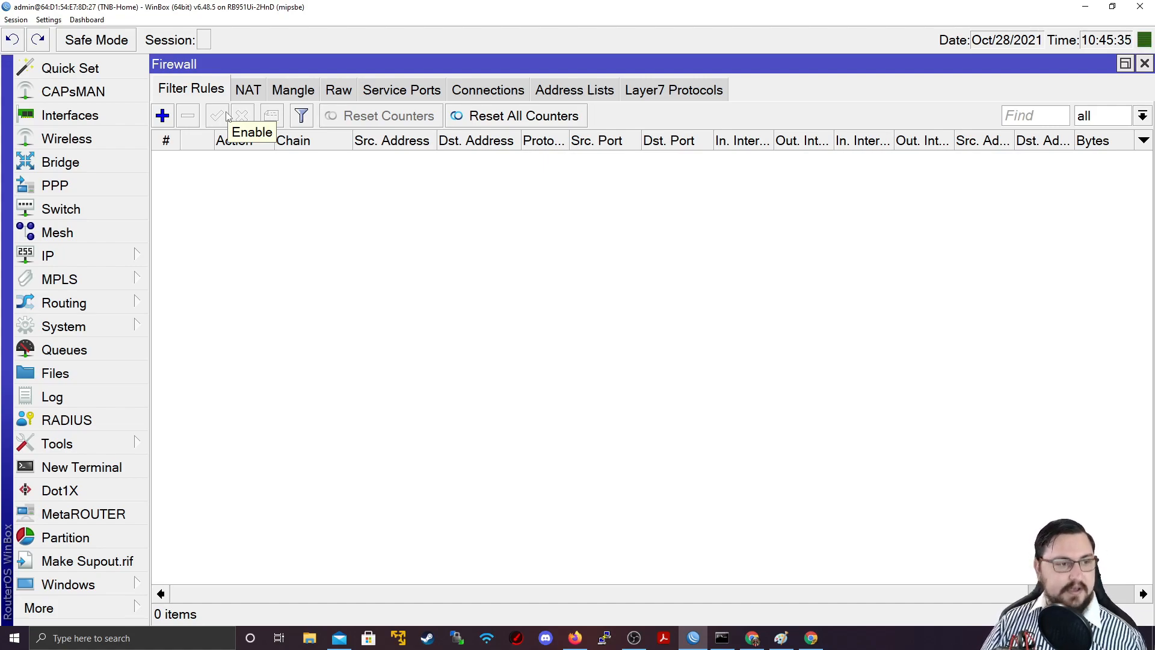
{"action": "mouse_move", "coordinate": [294, 159]}
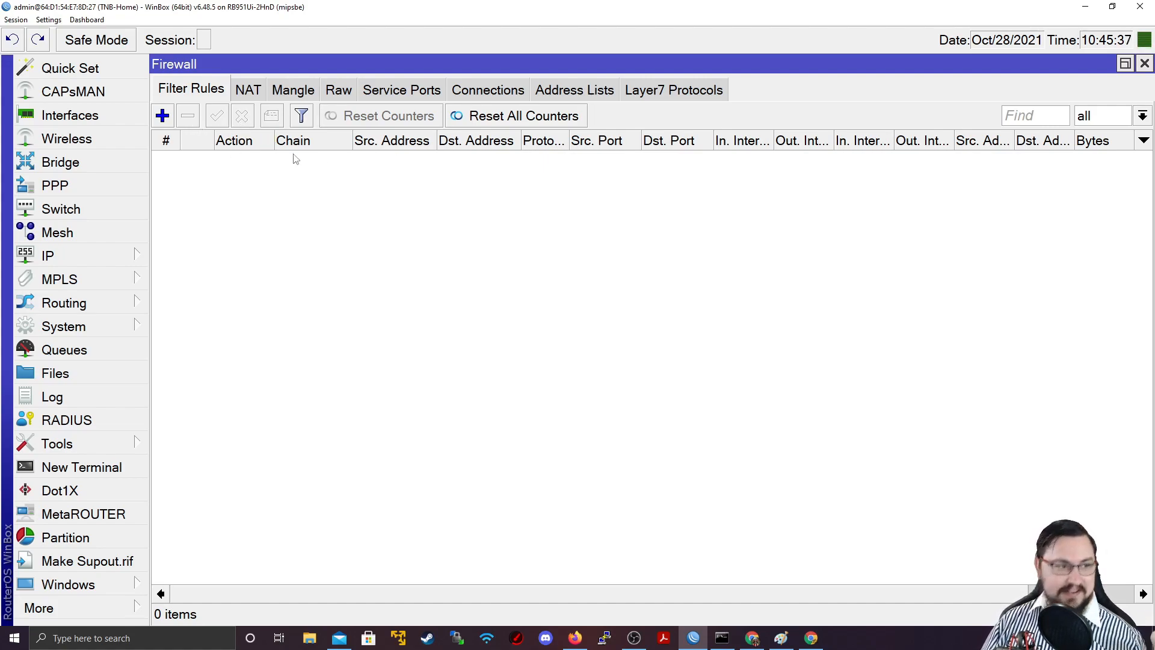
{"action": "mouse_move", "coordinate": [787, 550]}
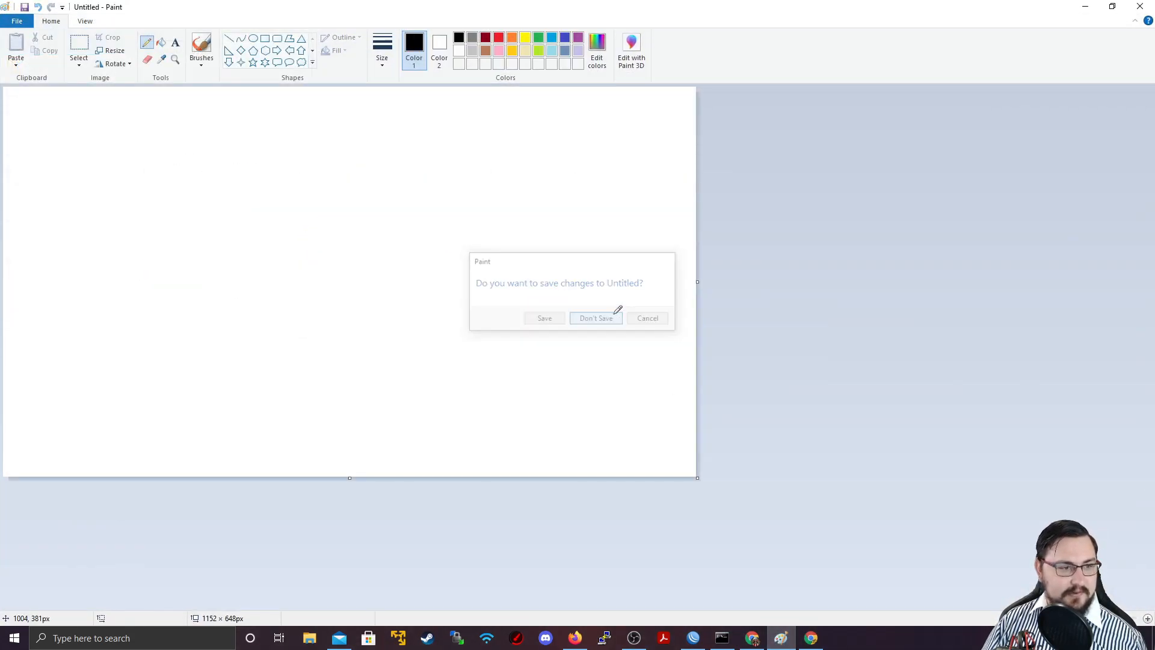
{"action": "left_click", "coordinate": [596, 318]}
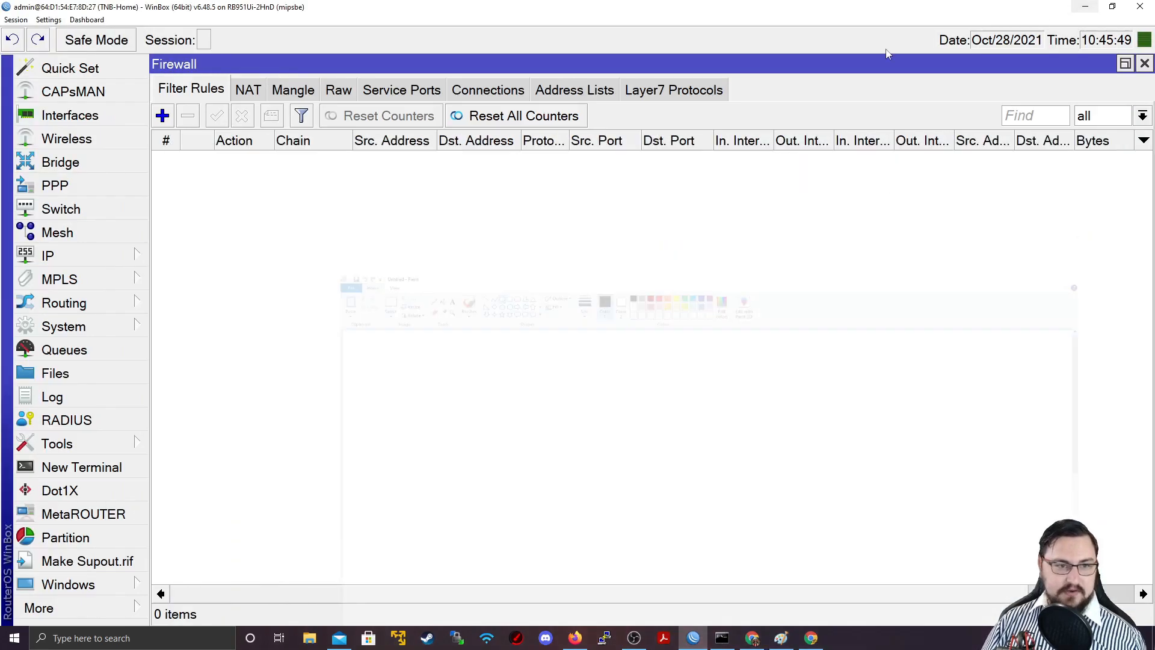
Step: Start a new firewall filter rule and list its chain choices: forward, input, output
{"action": "left_click", "coordinate": [162, 116]}
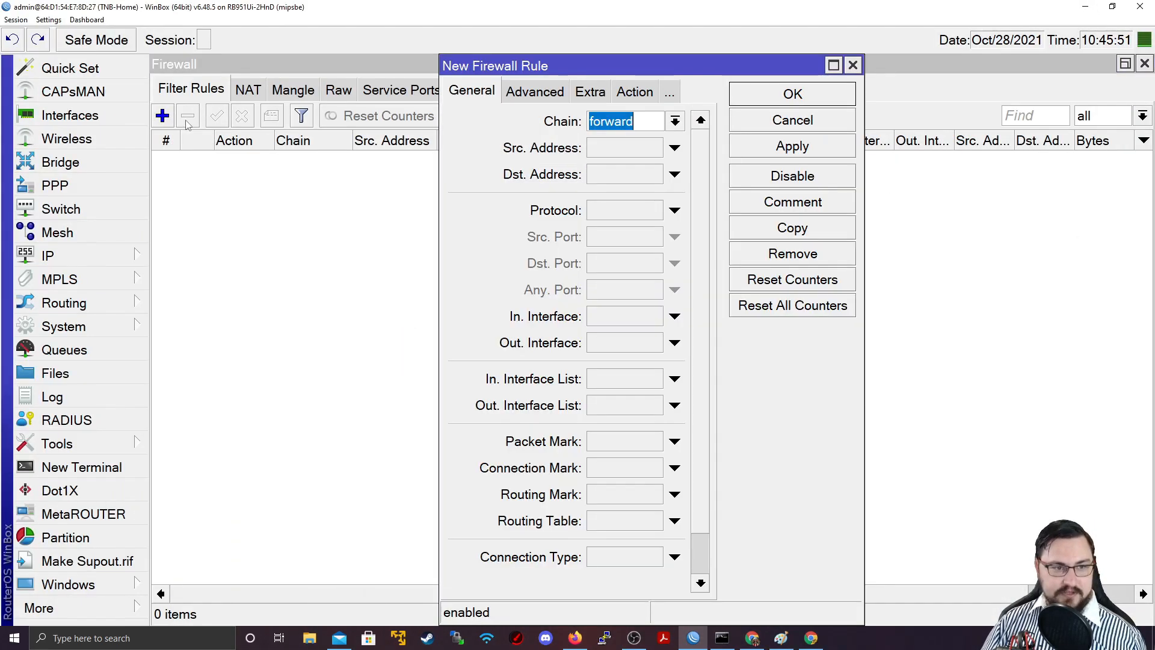
{"action": "left_click", "coordinate": [674, 121]}
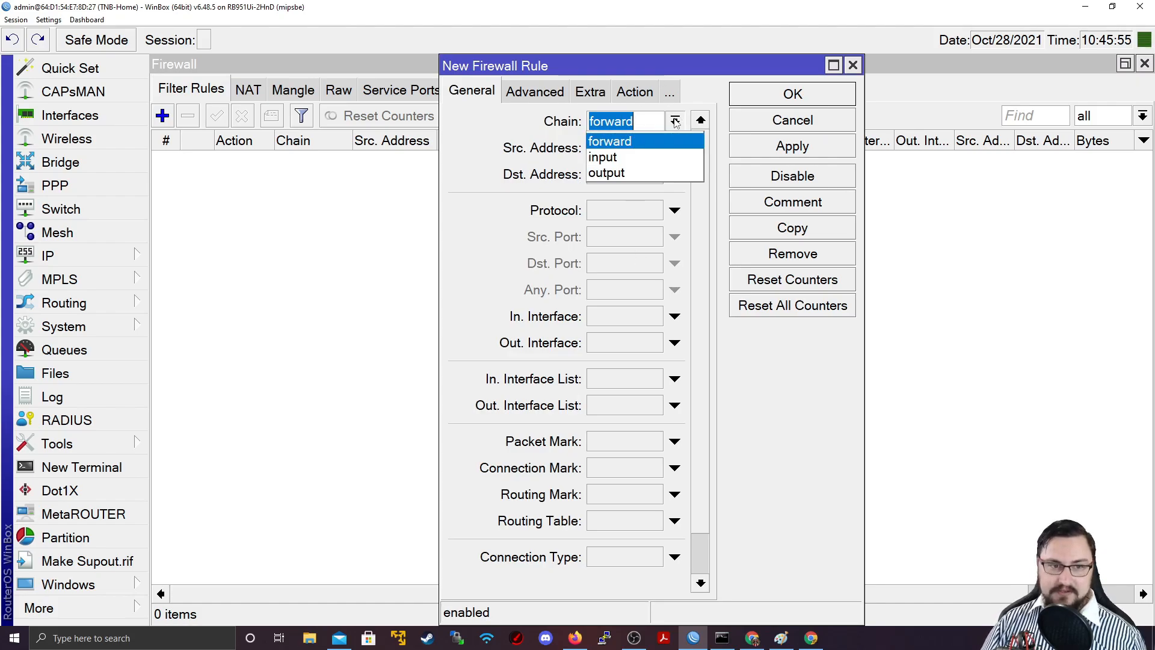
{"action": "mouse_move", "coordinate": [612, 156]}
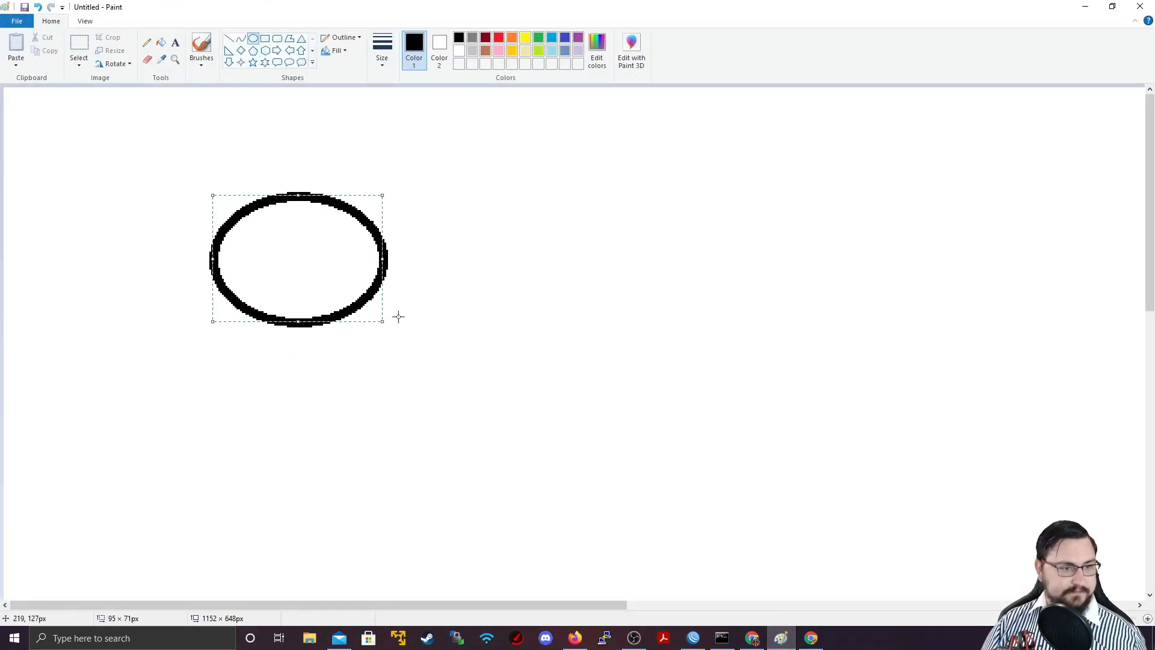
Step: Draw the first router as a crossed oval with a computer box connected below it
{"action": "left_click_drag", "start_coordinate": [297, 257], "coordinate": [199, 201]}
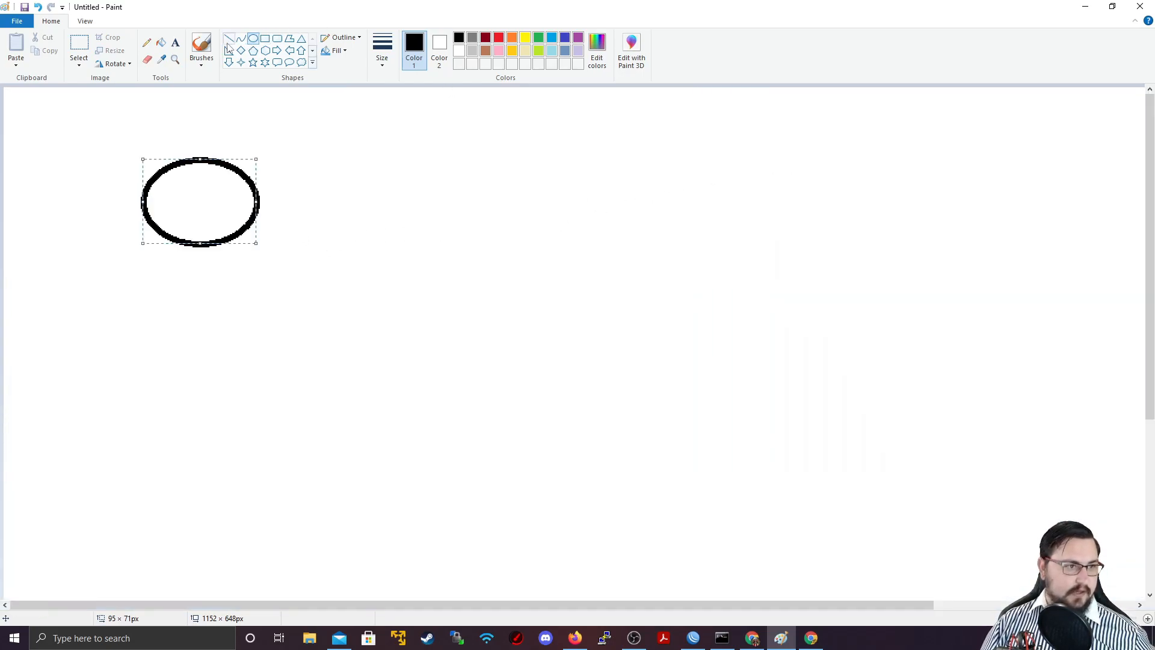
{"action": "left_click_drag", "start_coordinate": [156, 174], "coordinate": [242, 228]}
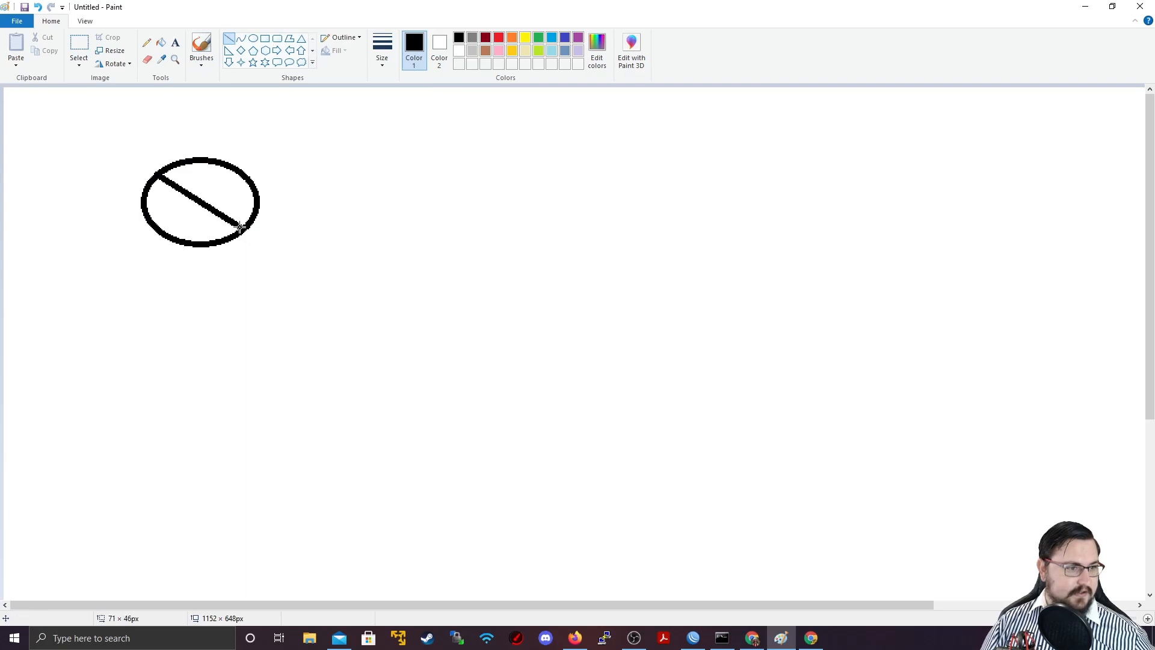
{"action": "left_click_drag", "start_coordinate": [240, 168], "coordinate": [156, 237]}
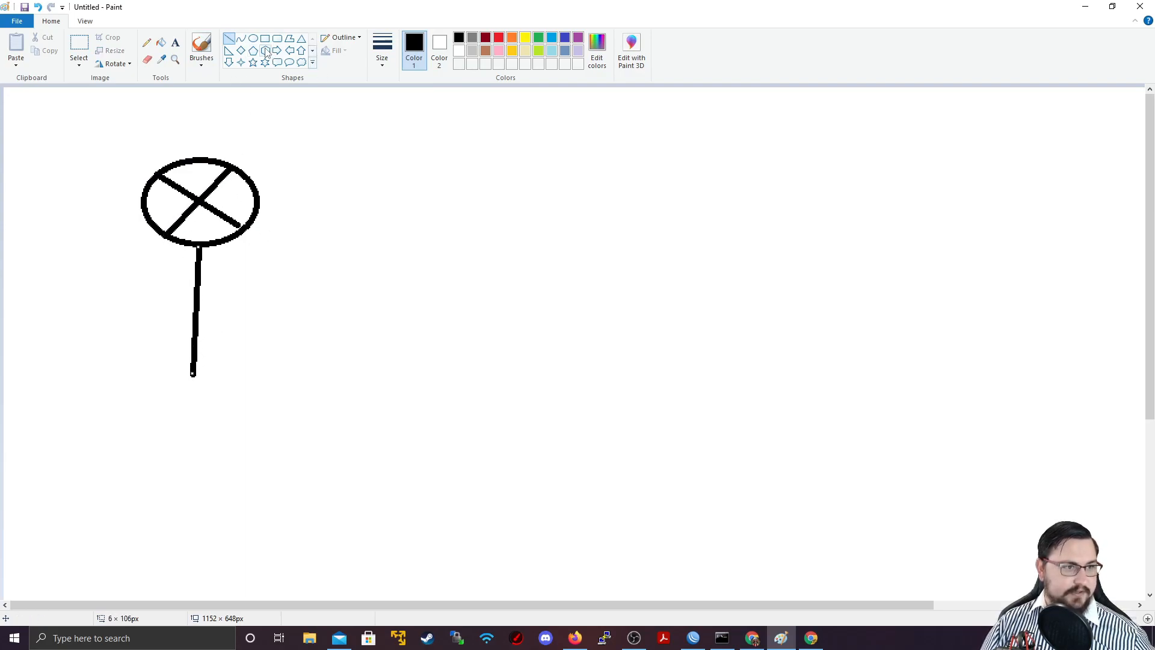
{"action": "left_click_drag", "start_coordinate": [108, 379], "coordinate": [257, 455]}
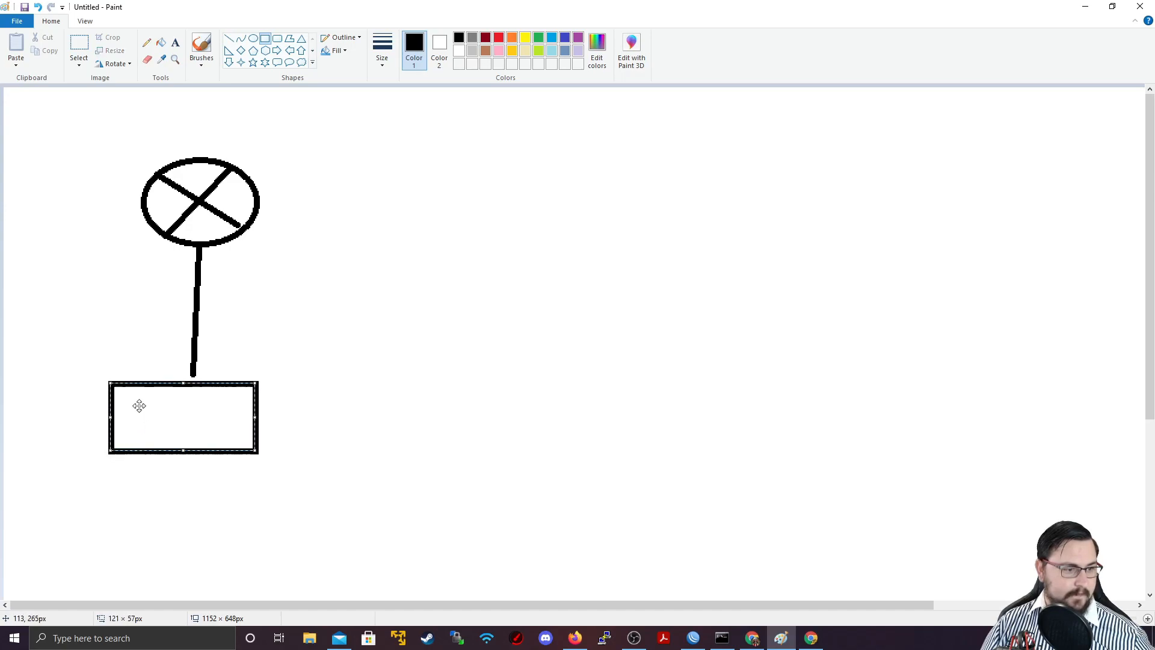
{"action": "left_click_drag", "start_coordinate": [127, 398], "coordinate": [226, 436]}
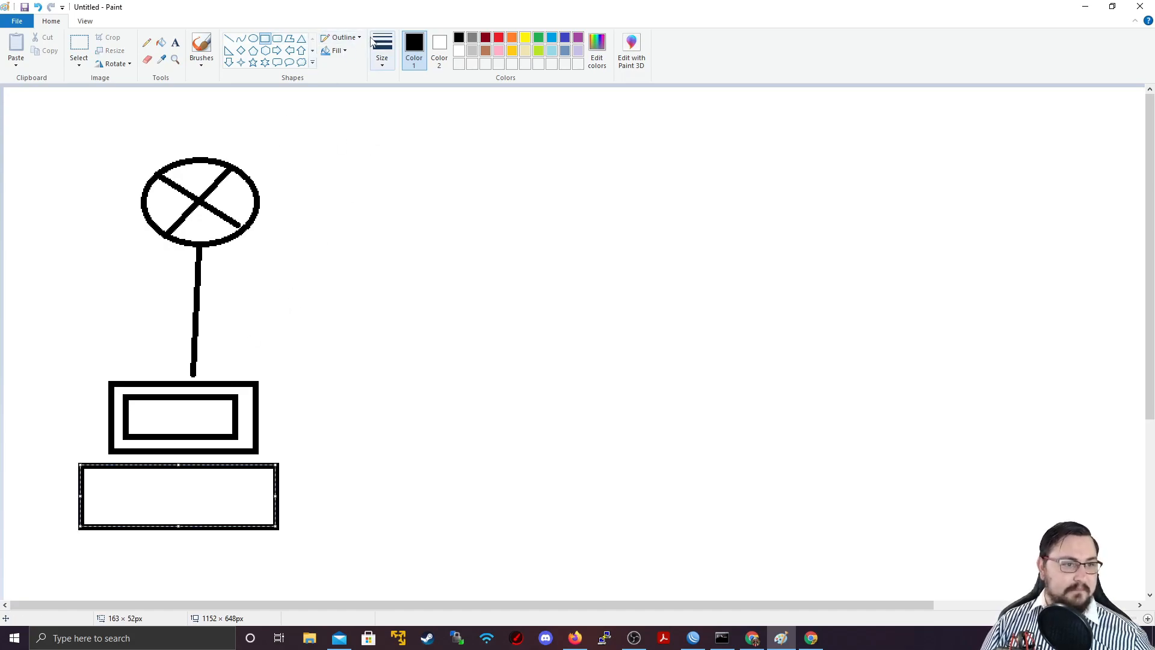
Step: Draw a long link to a second crossed router oval with a server box connected below it
{"action": "left_click_drag", "start_coordinate": [261, 201], "coordinate": [339, 201]}
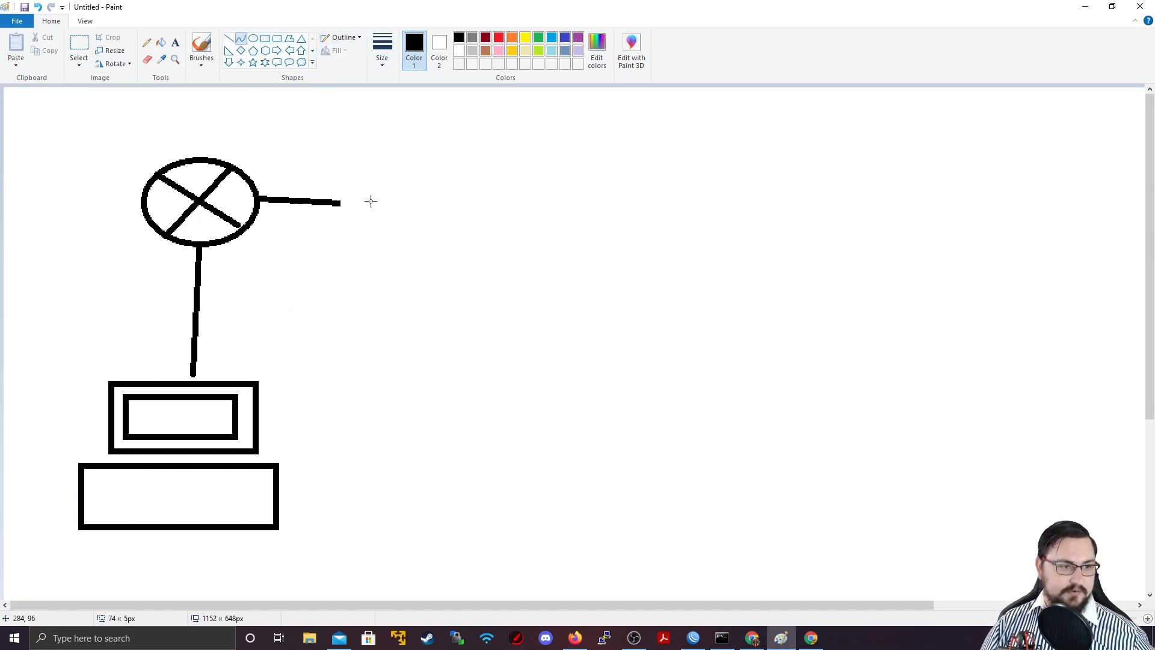
{"action": "left_click_drag", "start_coordinate": [339, 201], "coordinate": [843, 201]}
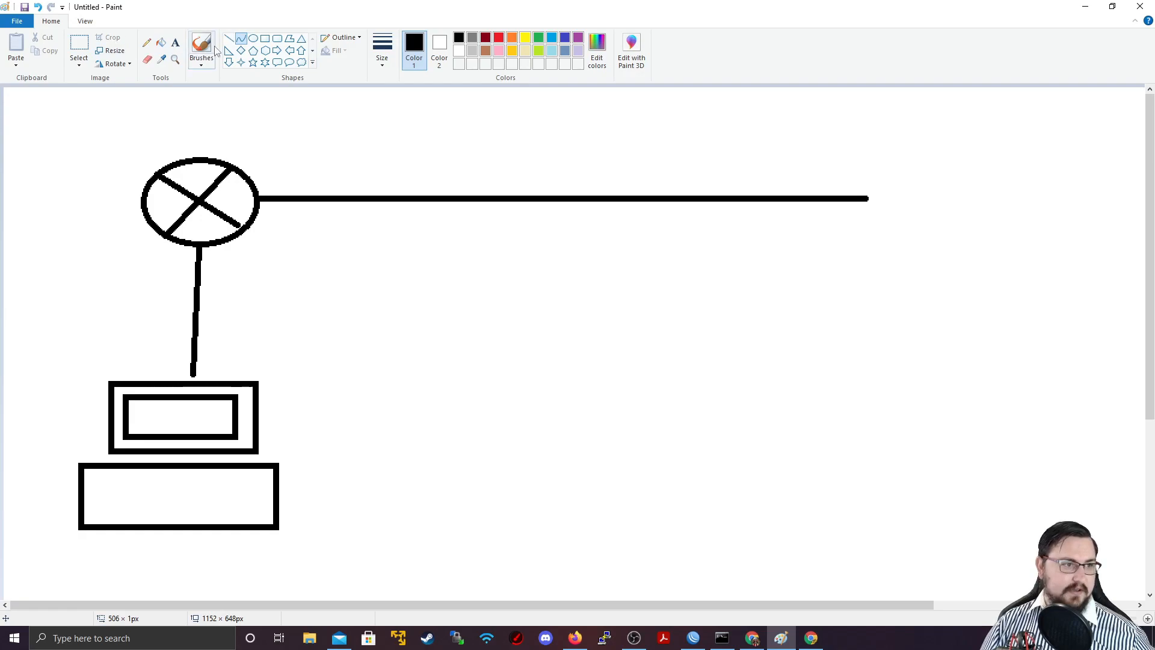
{"action": "left_click_drag", "start_coordinate": [965, 162], "coordinate": [1002, 195]}
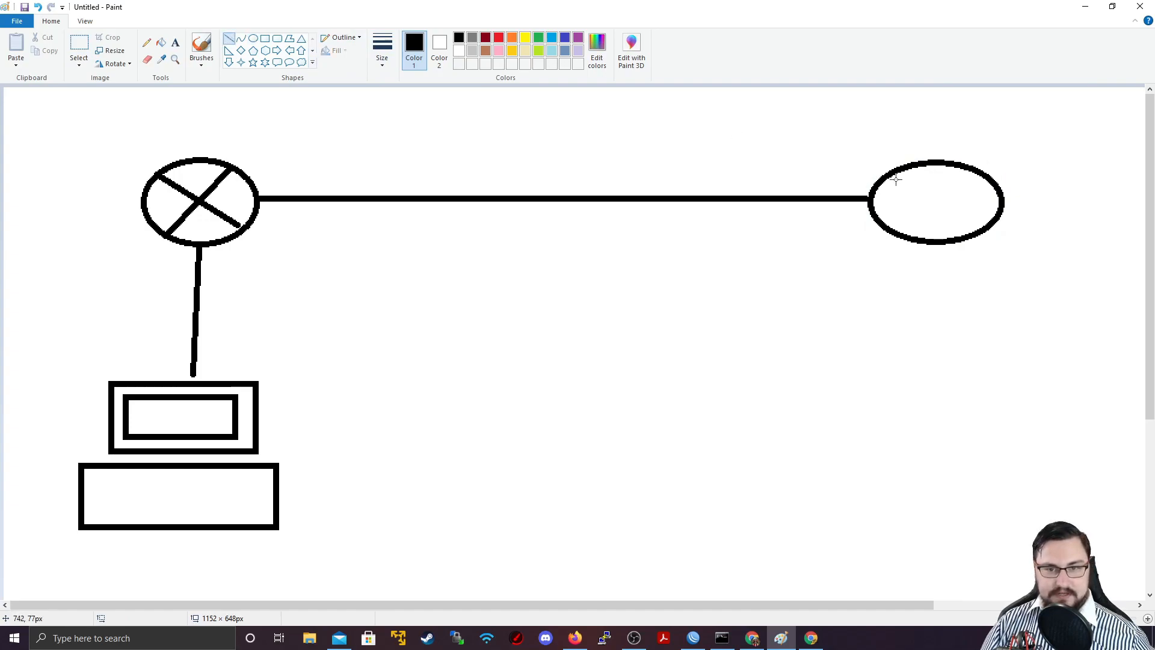
{"action": "left_click_drag", "start_coordinate": [880, 177], "coordinate": [991, 232]}
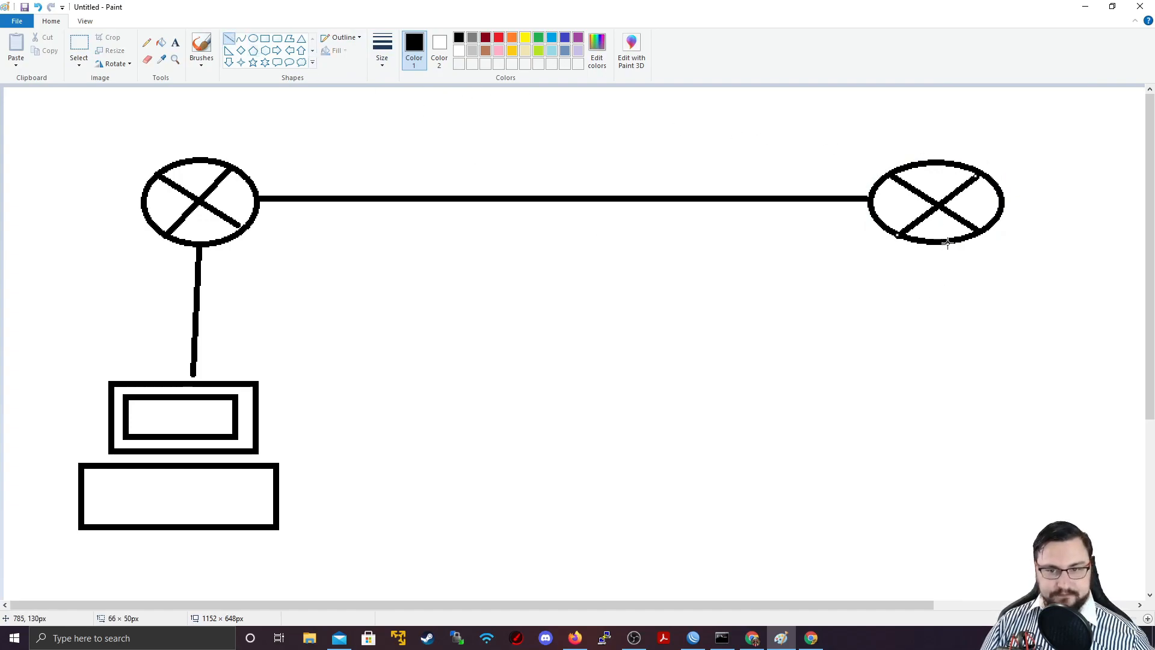
{"action": "left_click_drag", "start_coordinate": [949, 241], "coordinate": [953, 394]}
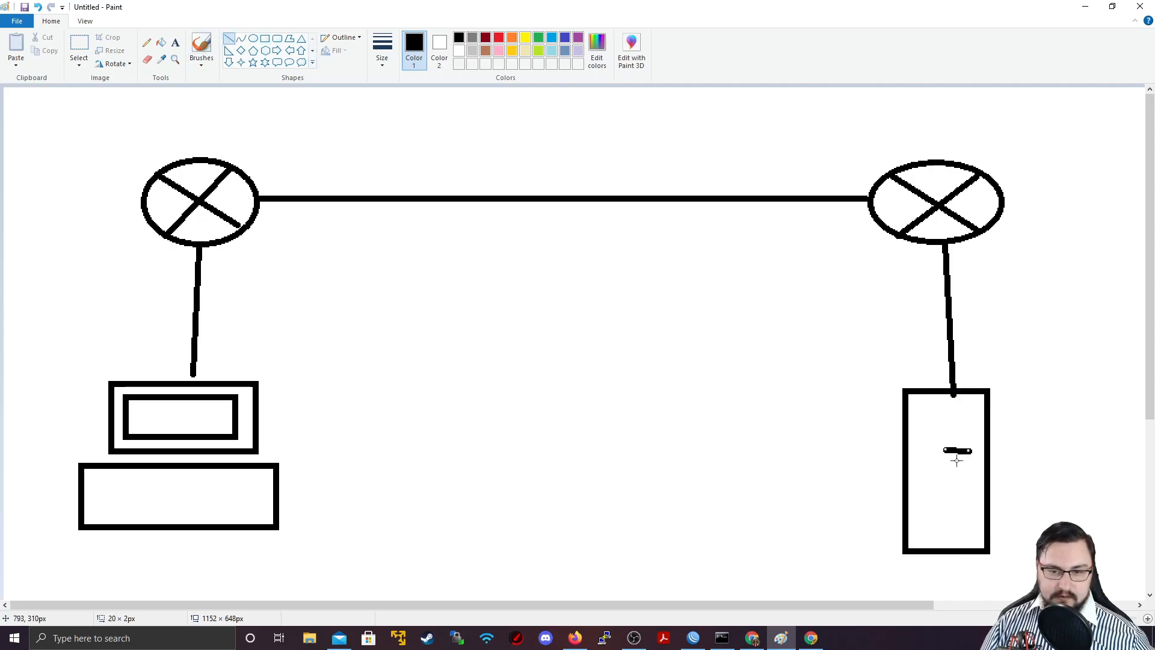
{"action": "left_click_drag", "start_coordinate": [958, 452], "coordinate": [958, 486]}
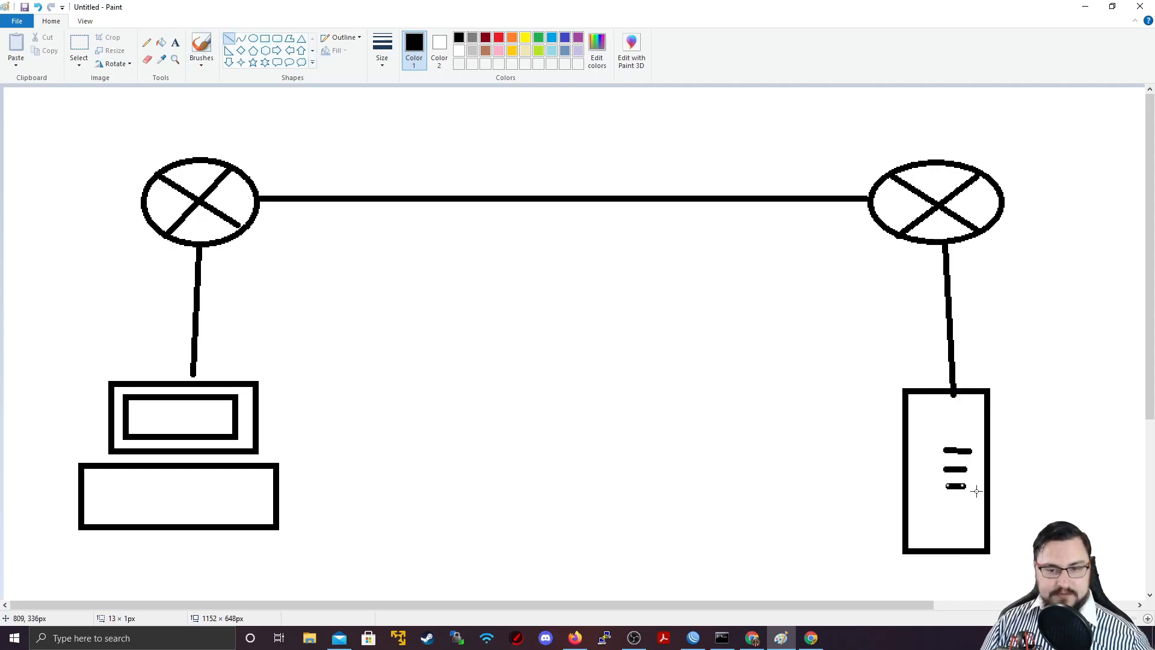
{"action": "mouse_move", "coordinate": [940, 232]}
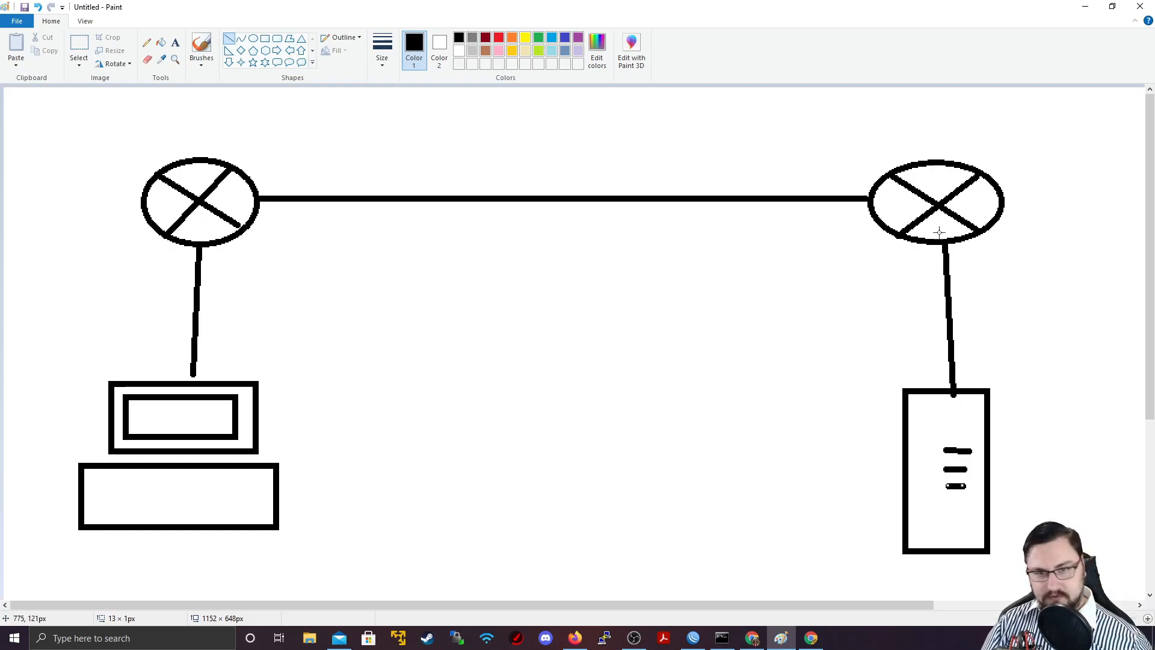
{"action": "mouse_move", "coordinate": [248, 101]}
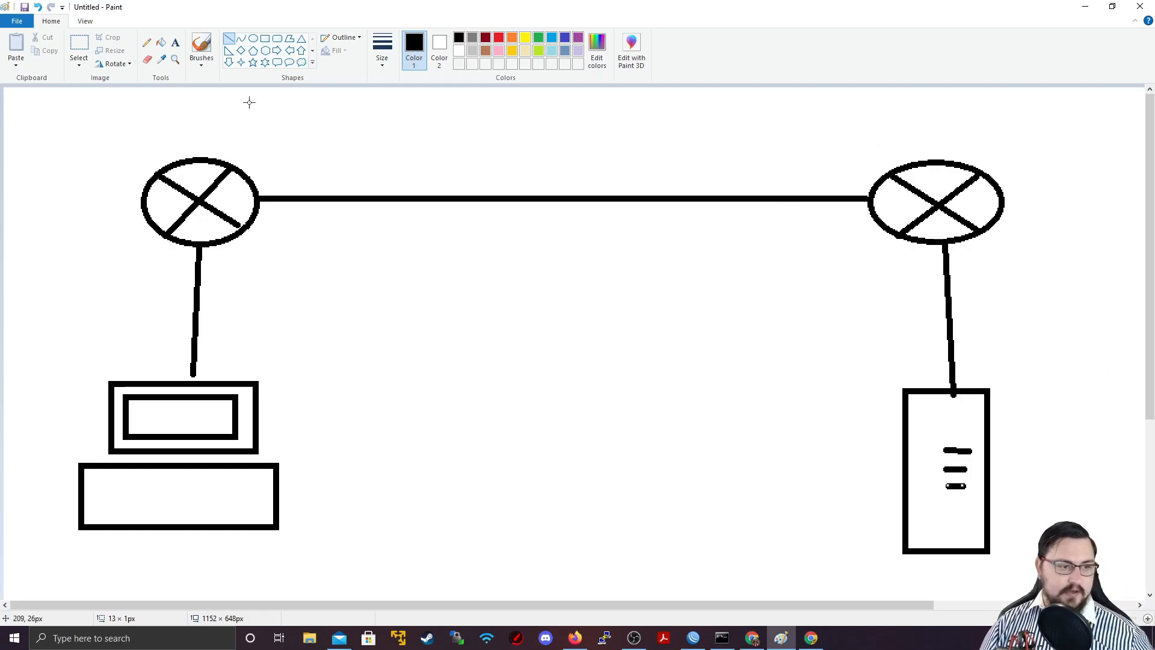
{"action": "mouse_move", "coordinate": [329, 91]}
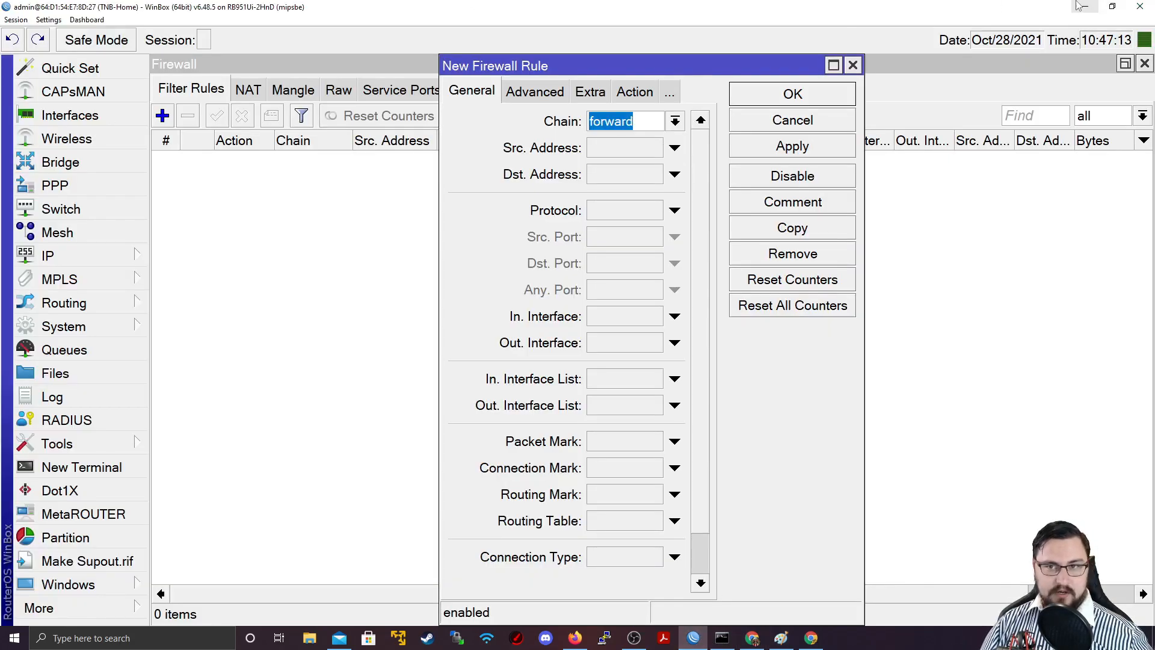
Step: Return to the Paint network diagram with the red brush ready
{"action": "left_click", "coordinate": [780, 637]}
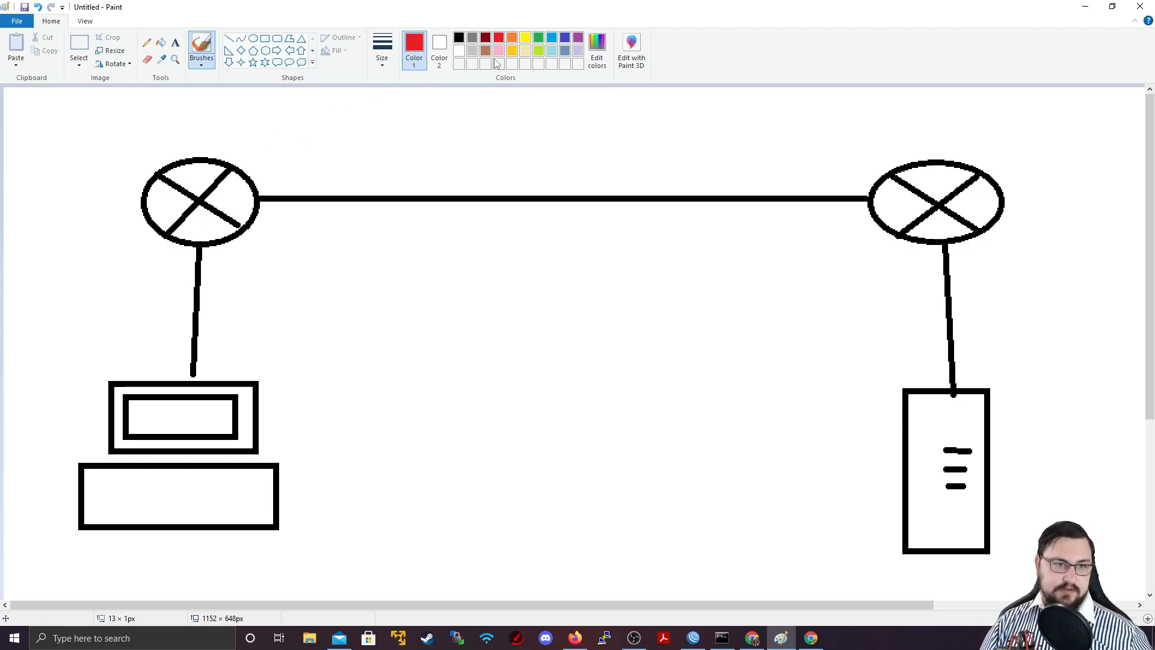
{"action": "mouse_move", "coordinate": [756, 306]}
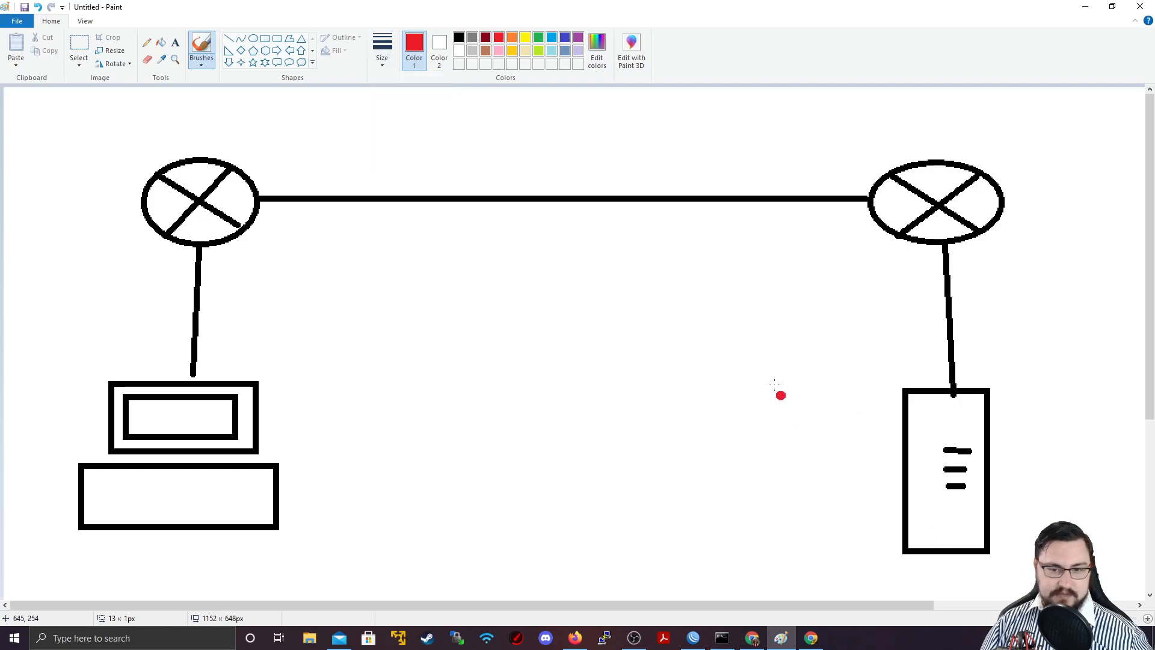
Step: Write www by the server and draw red arrows from the PC up through both routers
{"action": "left_click_drag", "start_coordinate": [780, 395], "coordinate": [746, 422]}
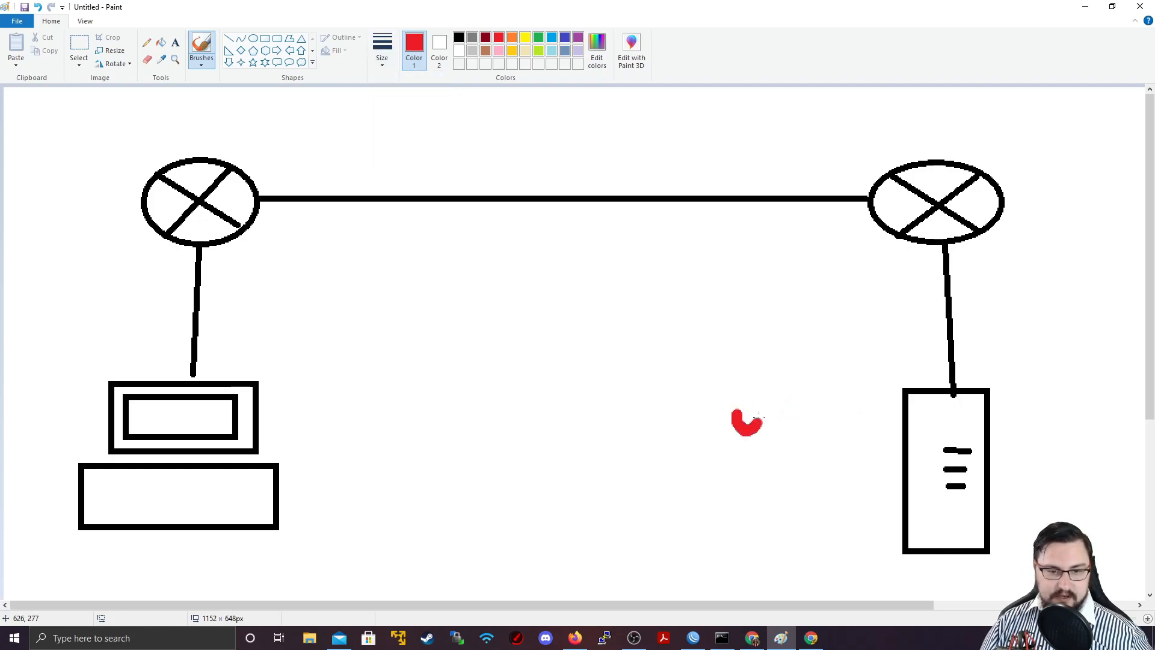
{"action": "left_click_drag", "start_coordinate": [736, 427], "coordinate": [847, 379]}
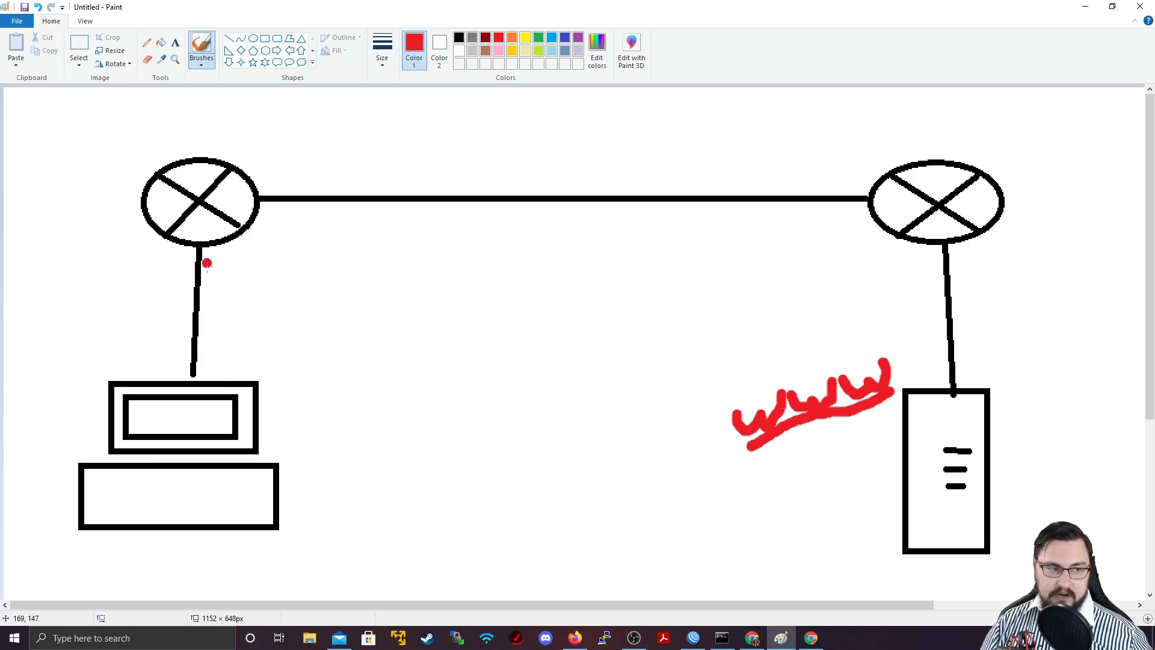
{"action": "left_click_drag", "start_coordinate": [218, 258], "coordinate": [218, 379]}
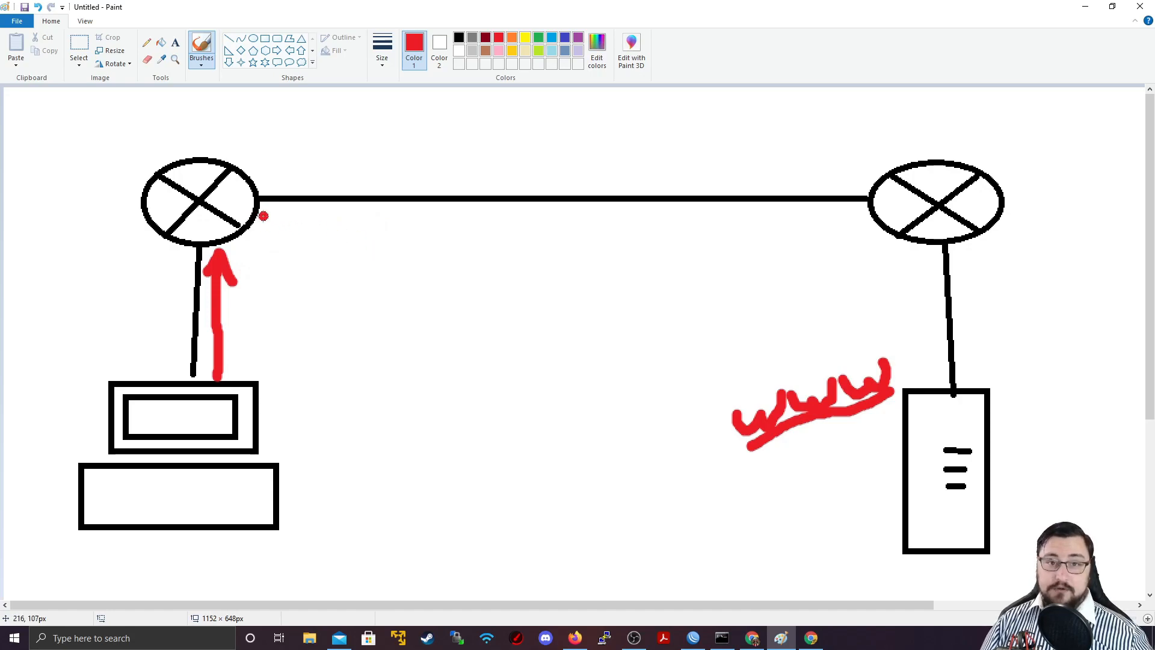
{"action": "left_click_drag", "start_coordinate": [264, 215], "coordinate": [656, 220]}
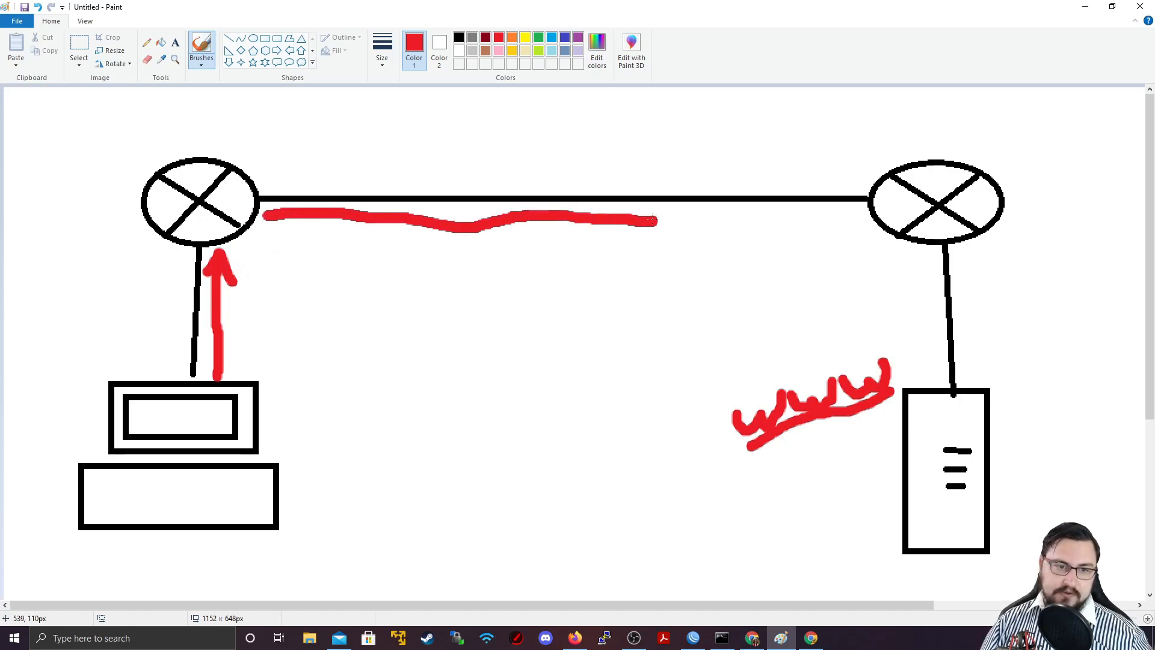
{"action": "left_click_drag", "start_coordinate": [656, 219], "coordinate": [874, 229]}
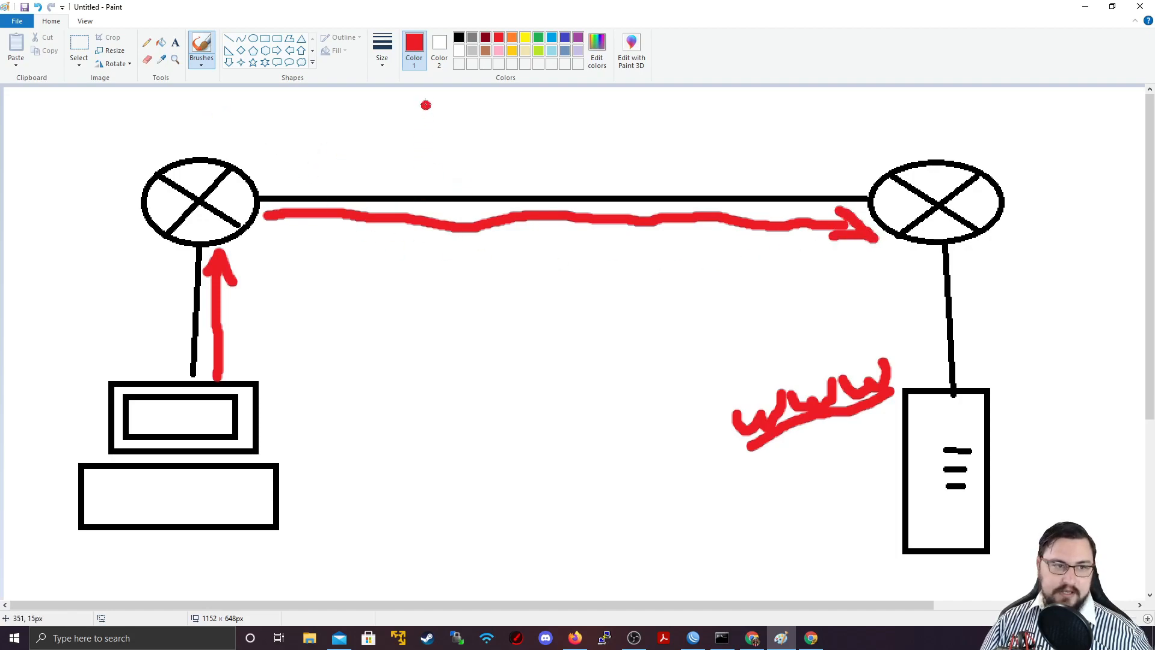
Step: Label the path FWD, add the arrow into the server and the return arrow down to the PC
{"action": "left_click_drag", "start_coordinate": [424, 106], "coordinate": [501, 118]}
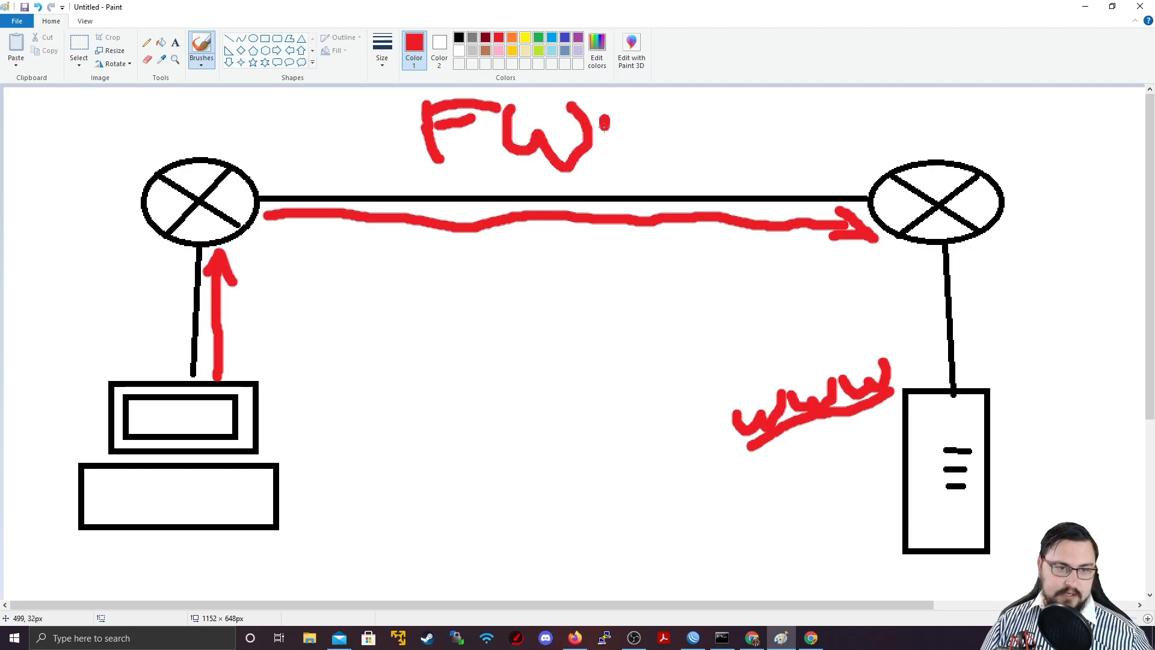
{"action": "left_click_drag", "start_coordinate": [604, 111], "coordinate": [641, 169]}
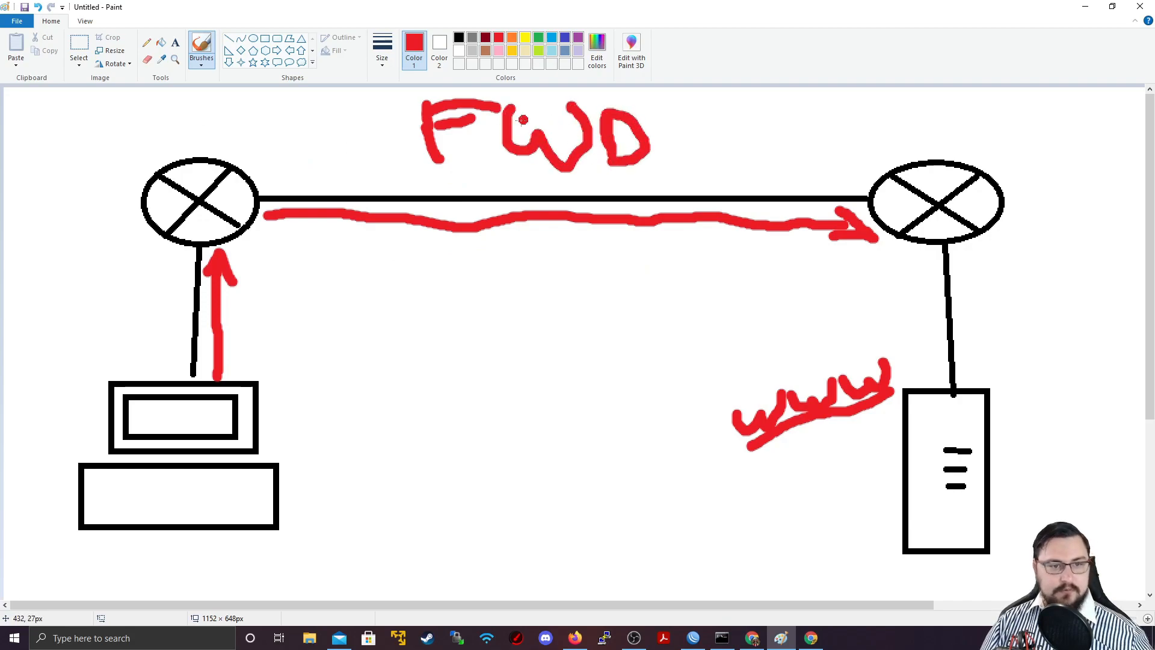
{"action": "left_click_drag", "start_coordinate": [921, 265], "coordinate": [932, 340]}
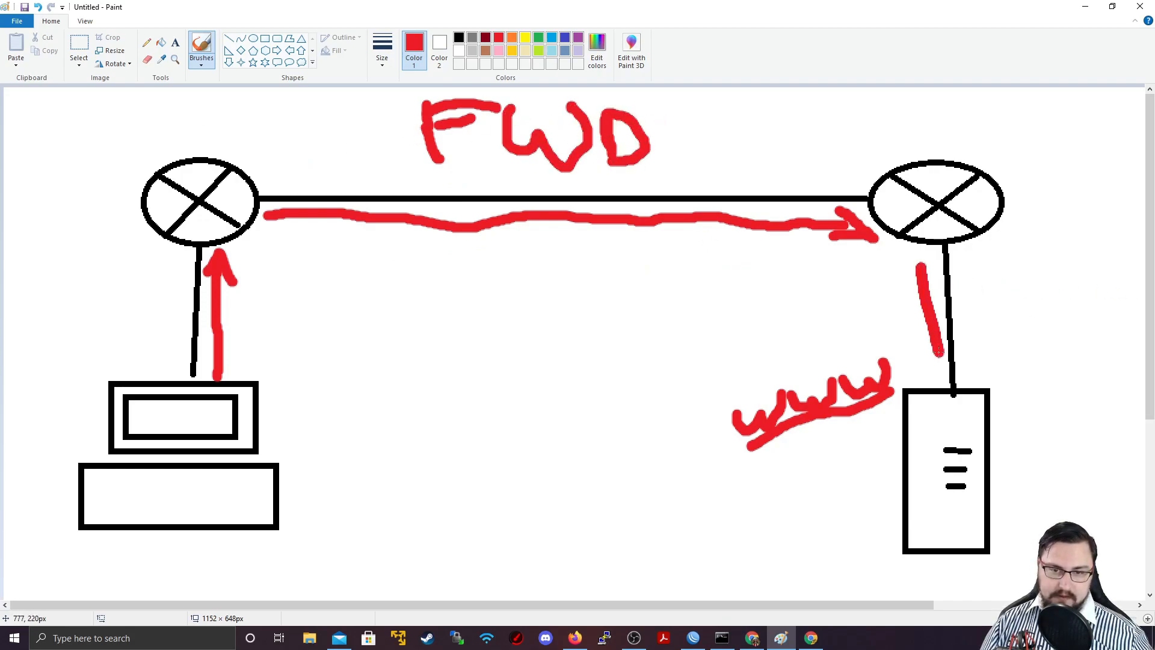
{"action": "left_click_drag", "start_coordinate": [914, 264], "coordinate": [951, 399]}
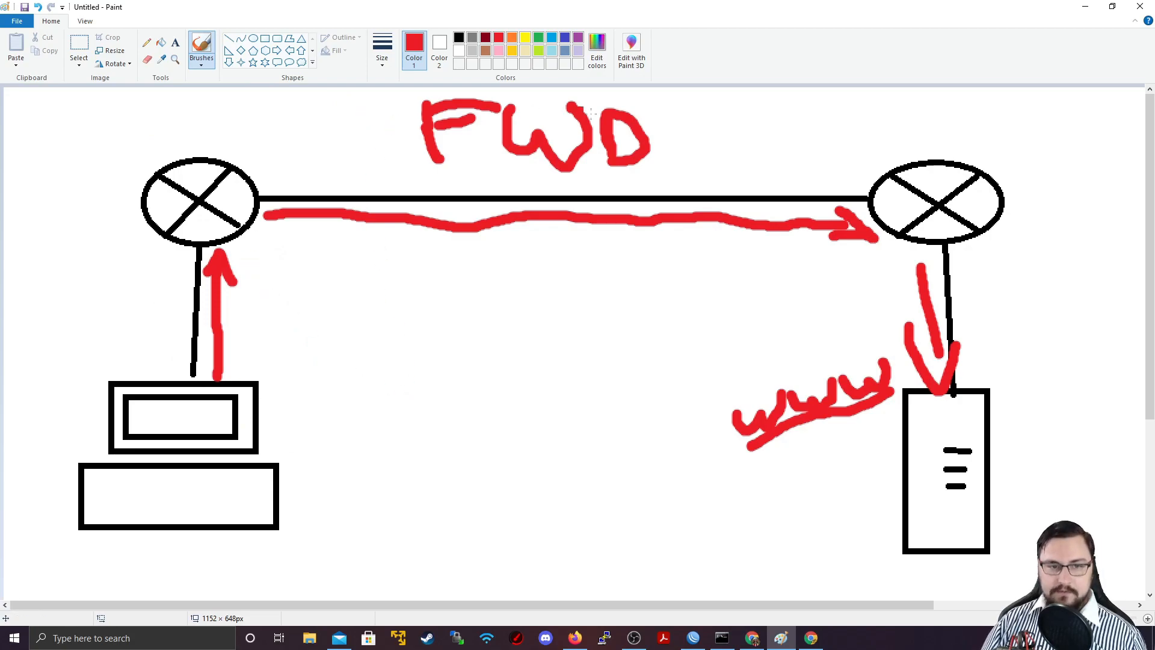
{"action": "mouse_move", "coordinate": [457, 143]}
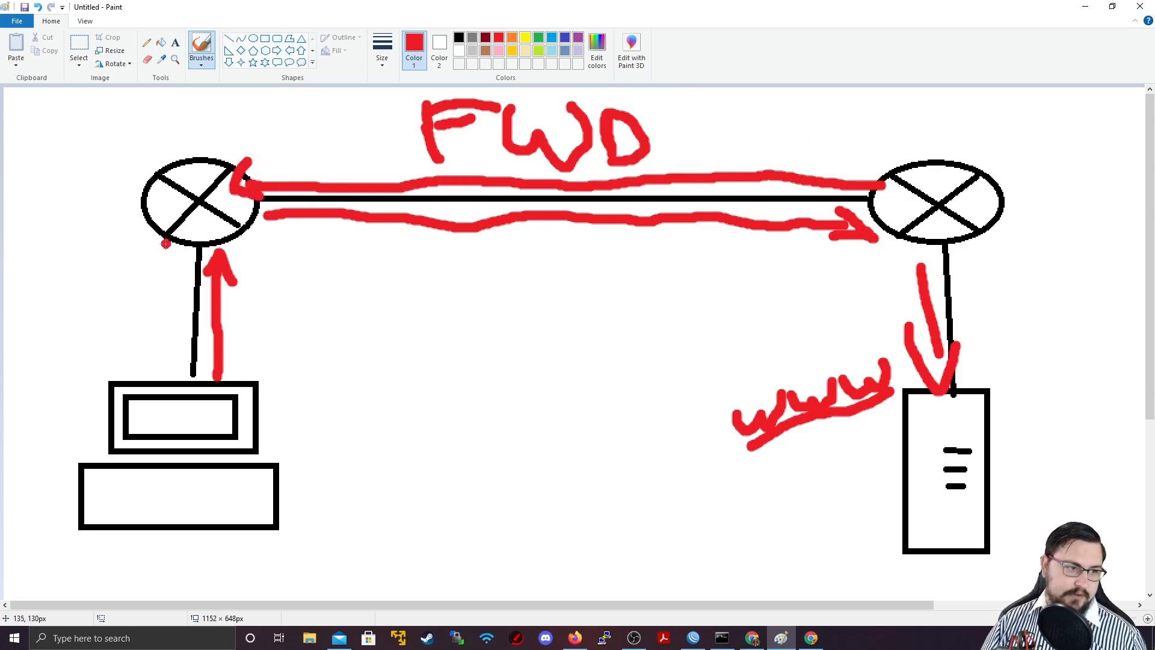
{"action": "left_click_drag", "start_coordinate": [173, 243], "coordinate": [173, 379]}
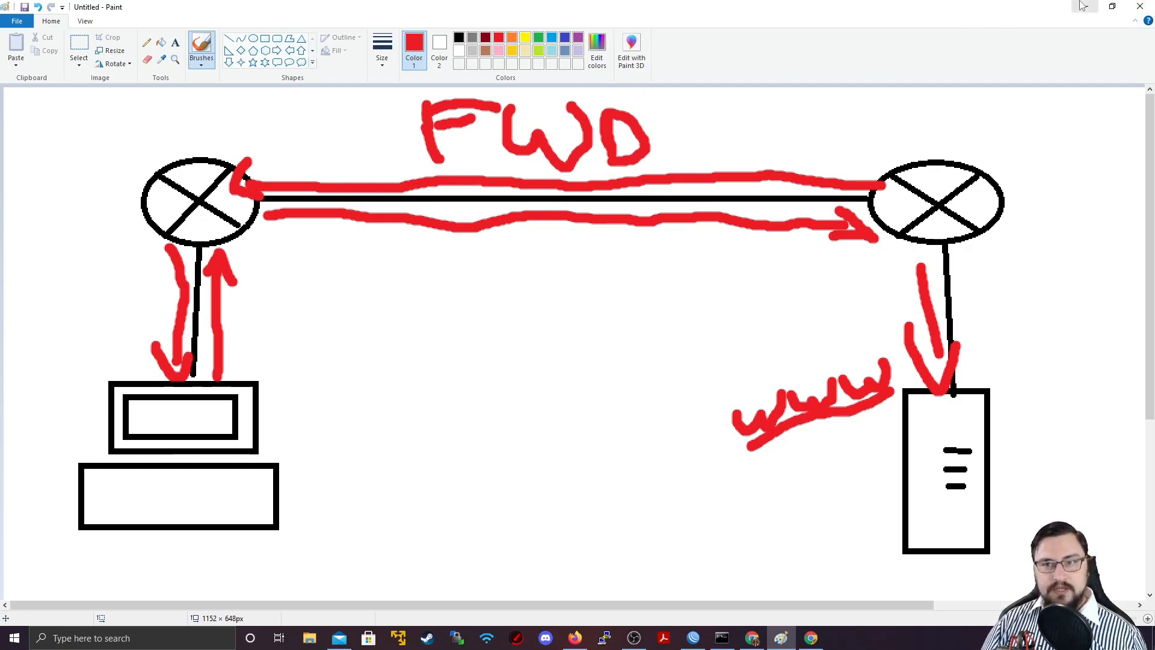
{"action": "mouse_move", "coordinate": [1083, 6]}
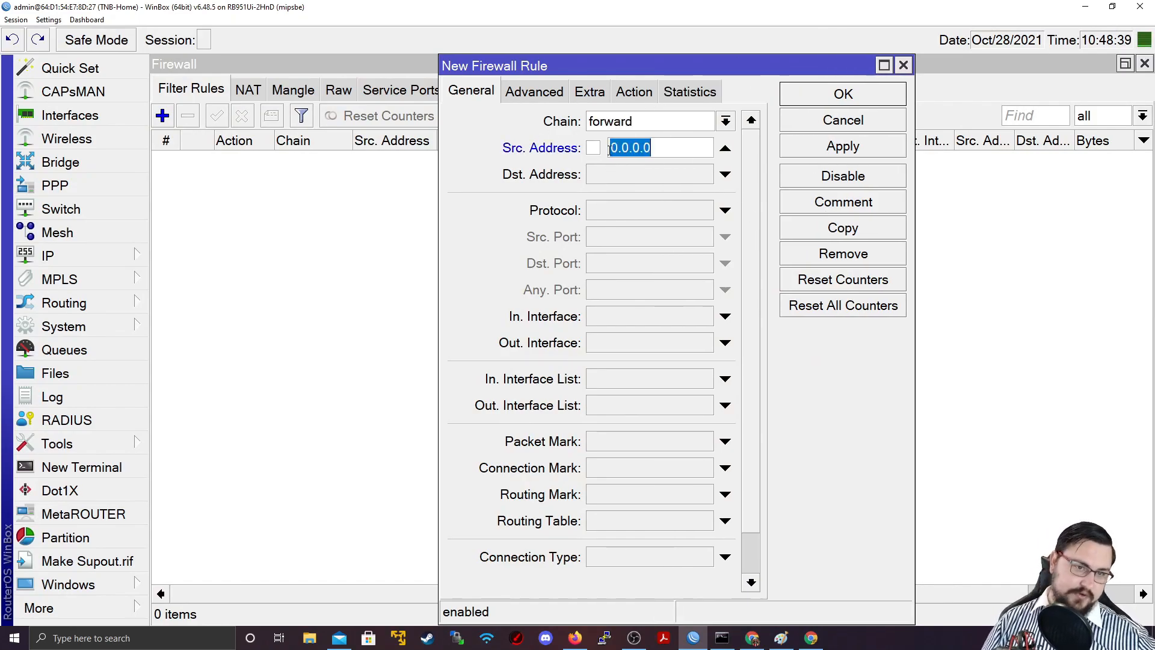
Step: Enter source address 192.168.0.254 for the forward-chain rule and try a ping toward 8.8.8.8
{"action": "type", "text": "192.168.0.2"}
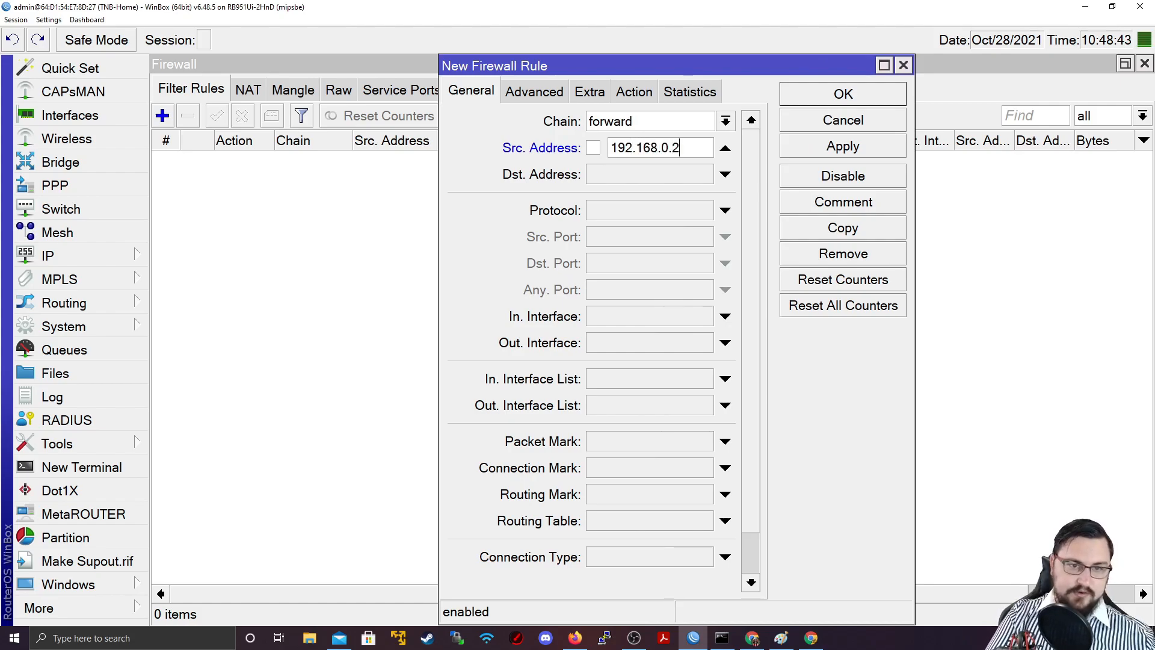
{"action": "type", "text": "54"}
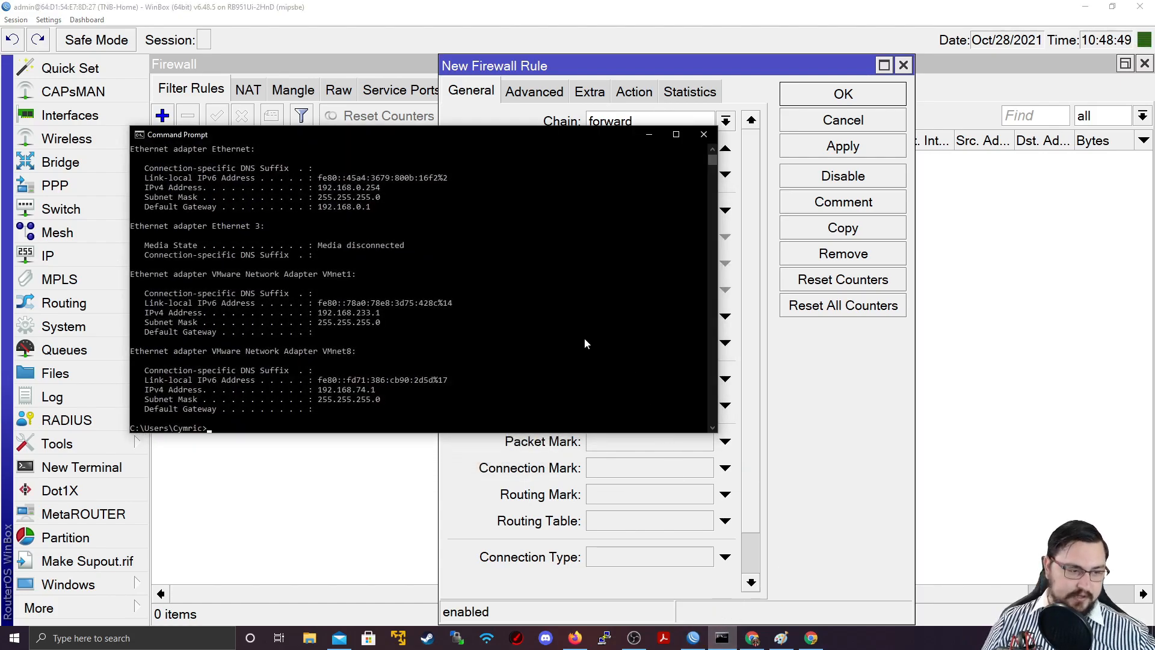
{"action": "type", "text": "ping 8"}
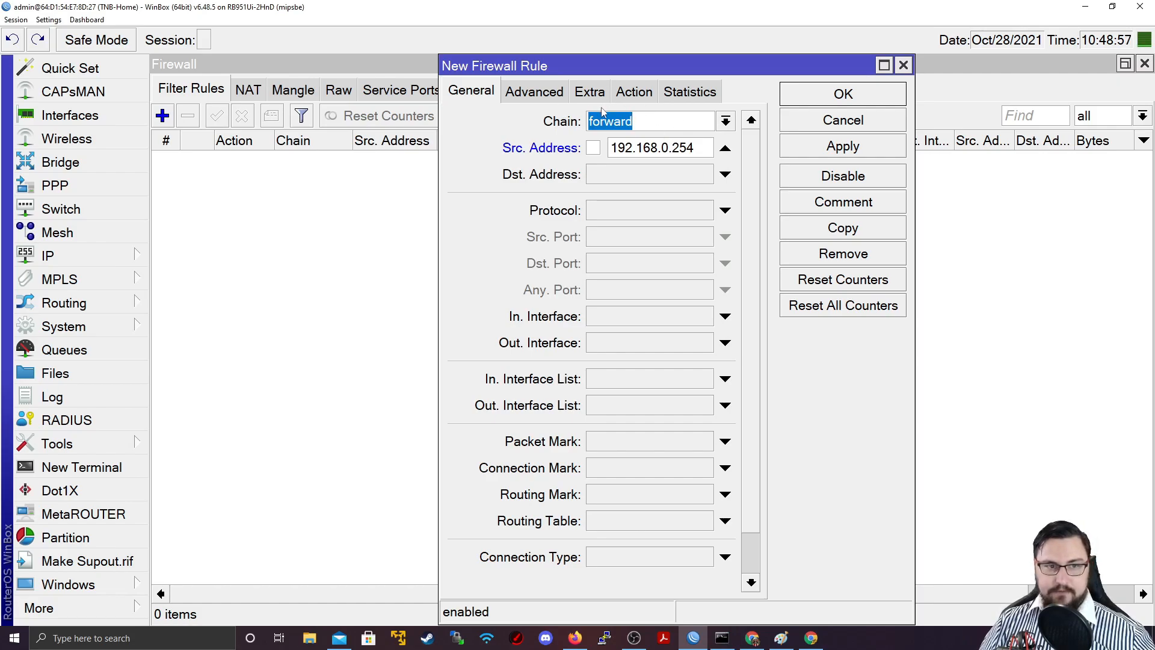
Step: Set destination address 8.8.8.8 and protocol icmp, leaving no connection-state condition
{"action": "left_click", "coordinate": [649, 173]}
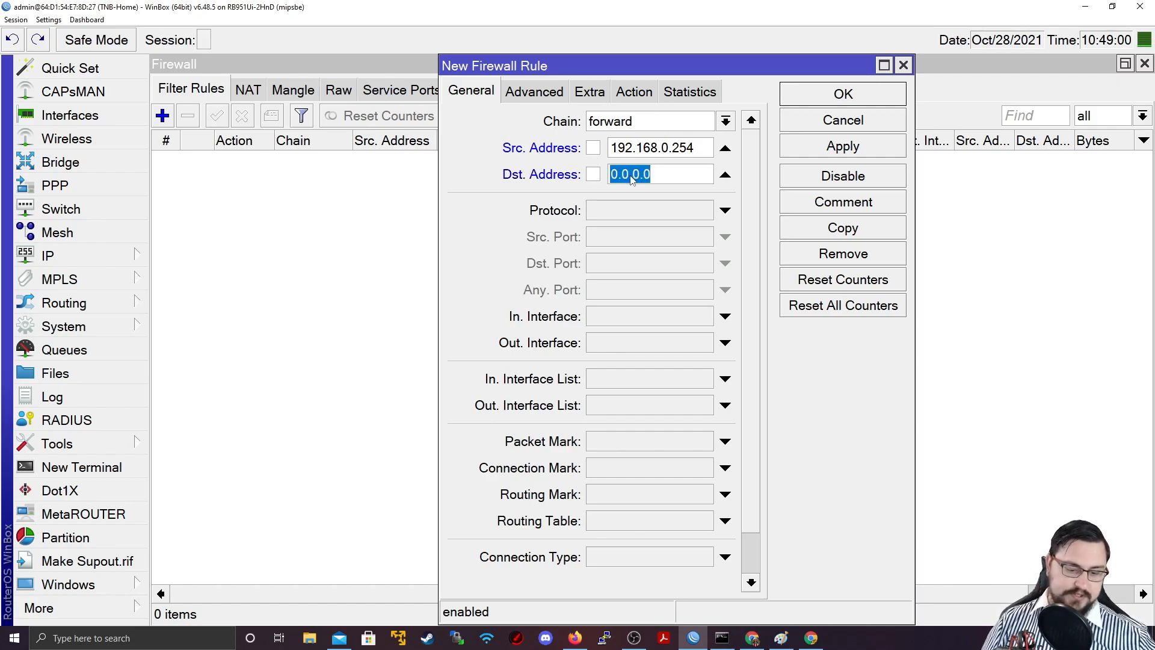
{"action": "type", "text": "8.8.8.8"}
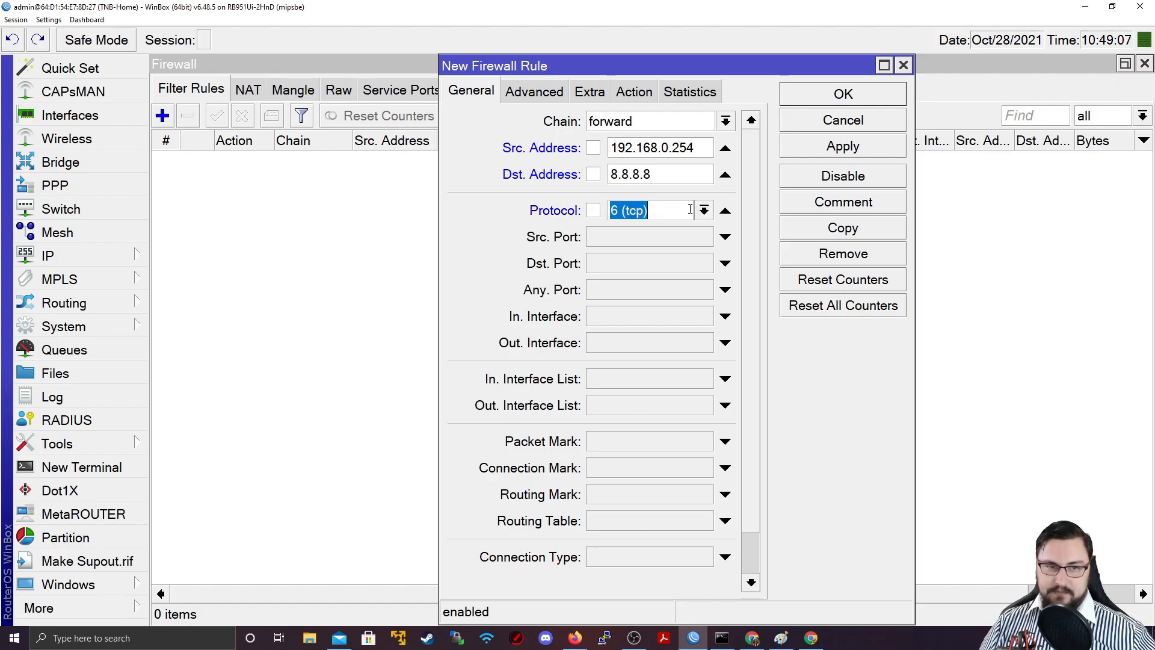
{"action": "left_click", "coordinate": [703, 210]}
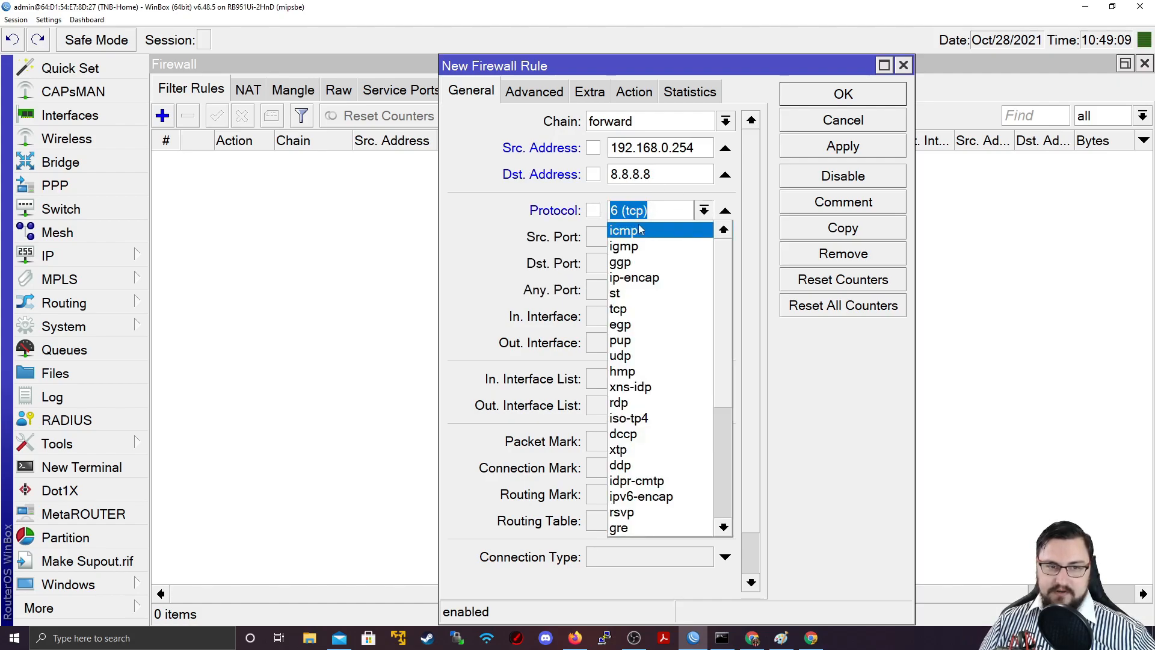
{"action": "left_click", "coordinate": [626, 230]}
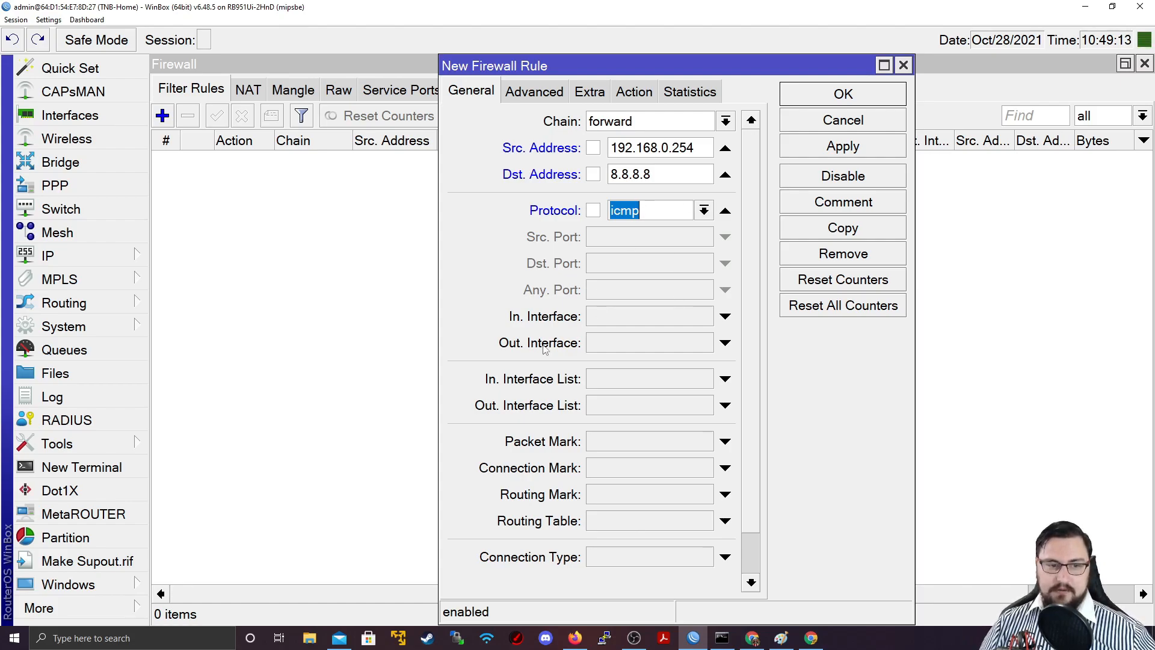
{"action": "mouse_move", "coordinate": [524, 261]}
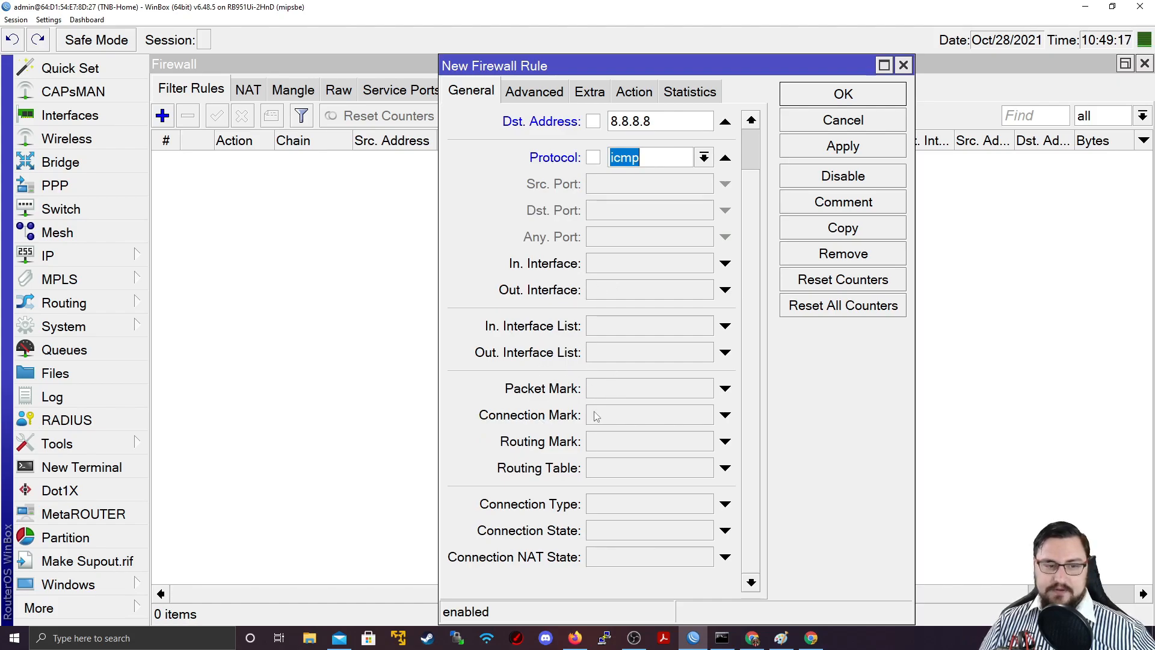
{"action": "mouse_move", "coordinate": [569, 344]}
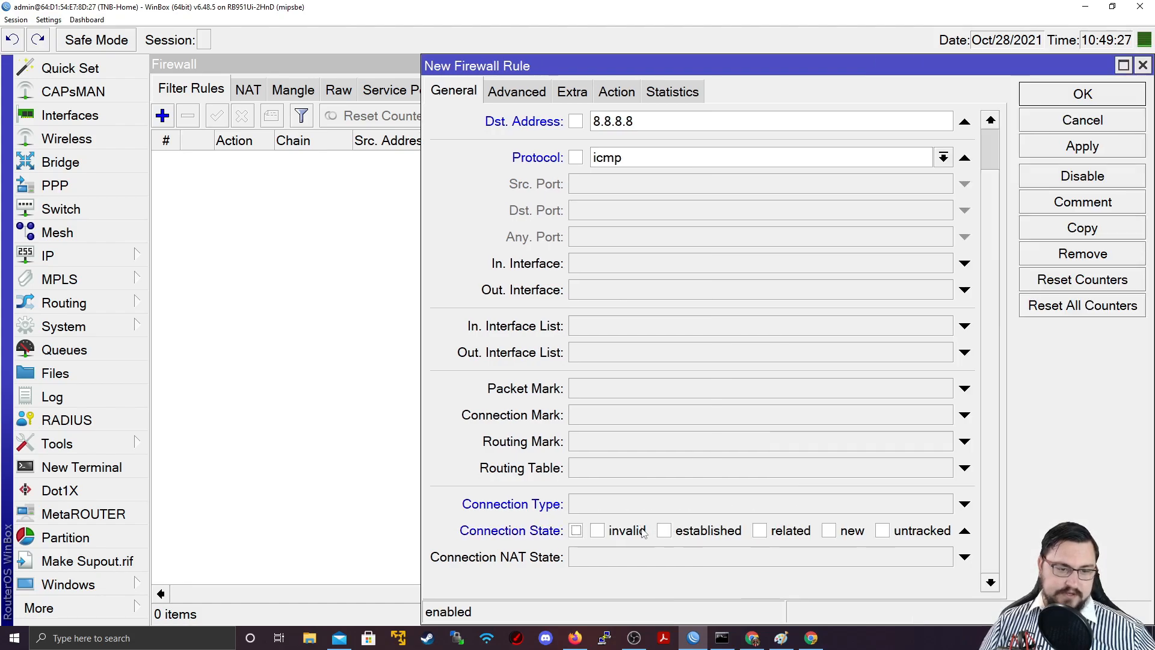
{"action": "mouse_move", "coordinate": [613, 538]}
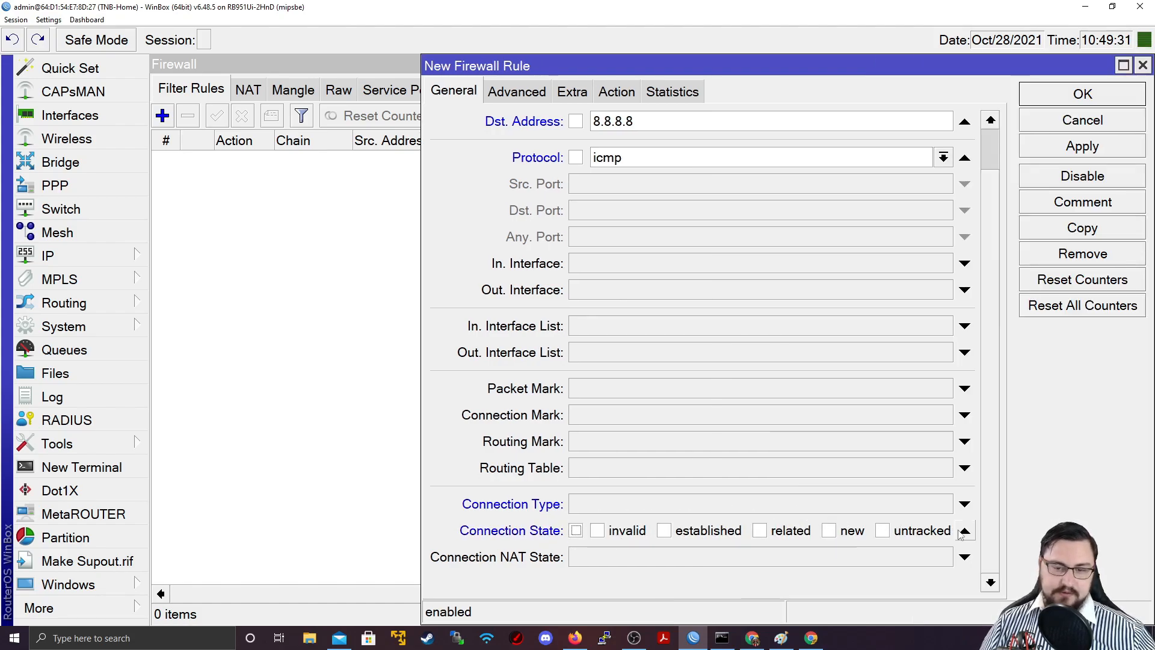
{"action": "left_click", "coordinate": [963, 530]}
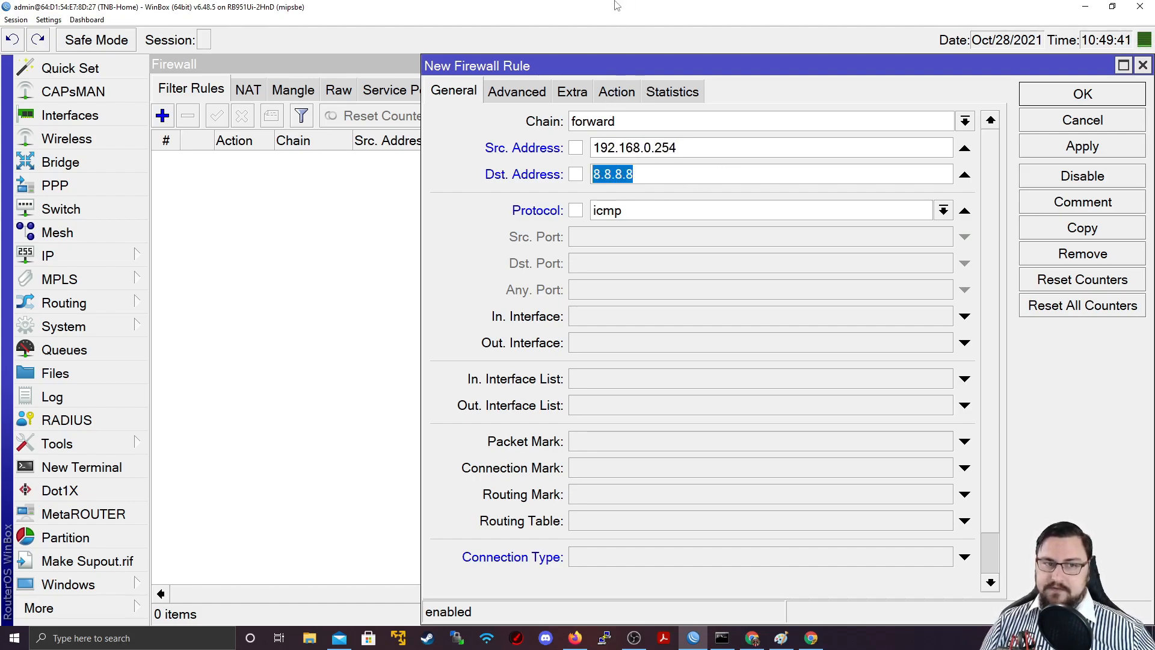
Step: Review the rule's General and Advanced matching settings before choosing its action
{"action": "left_click", "coordinate": [616, 90]}
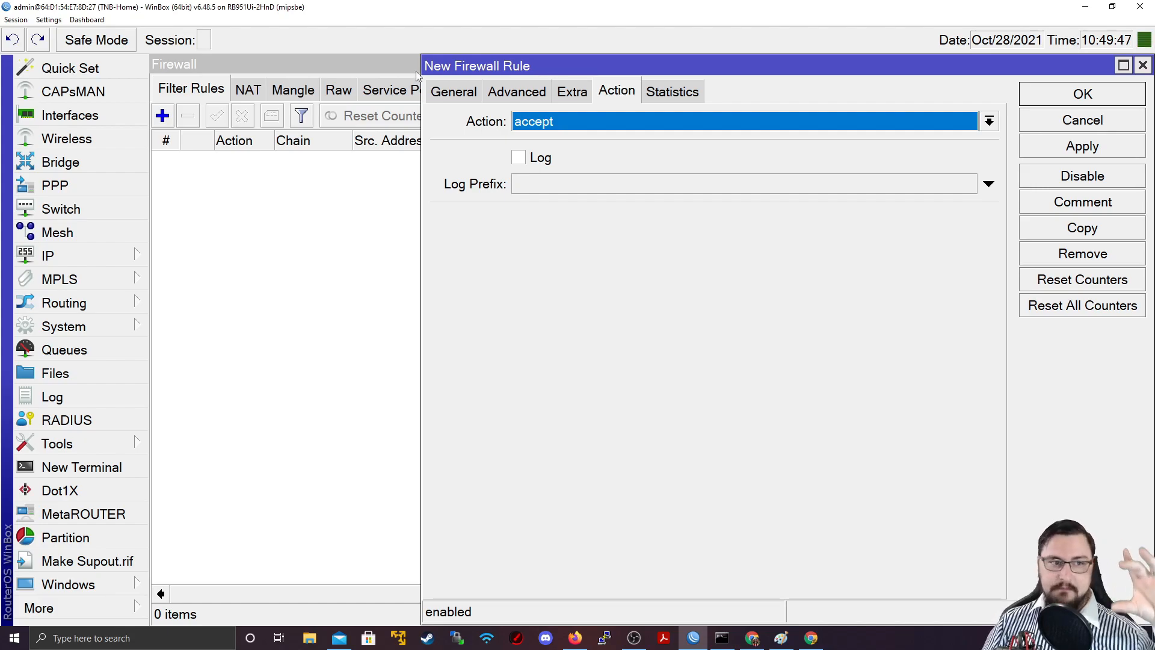
{"action": "left_click", "coordinate": [453, 92]}
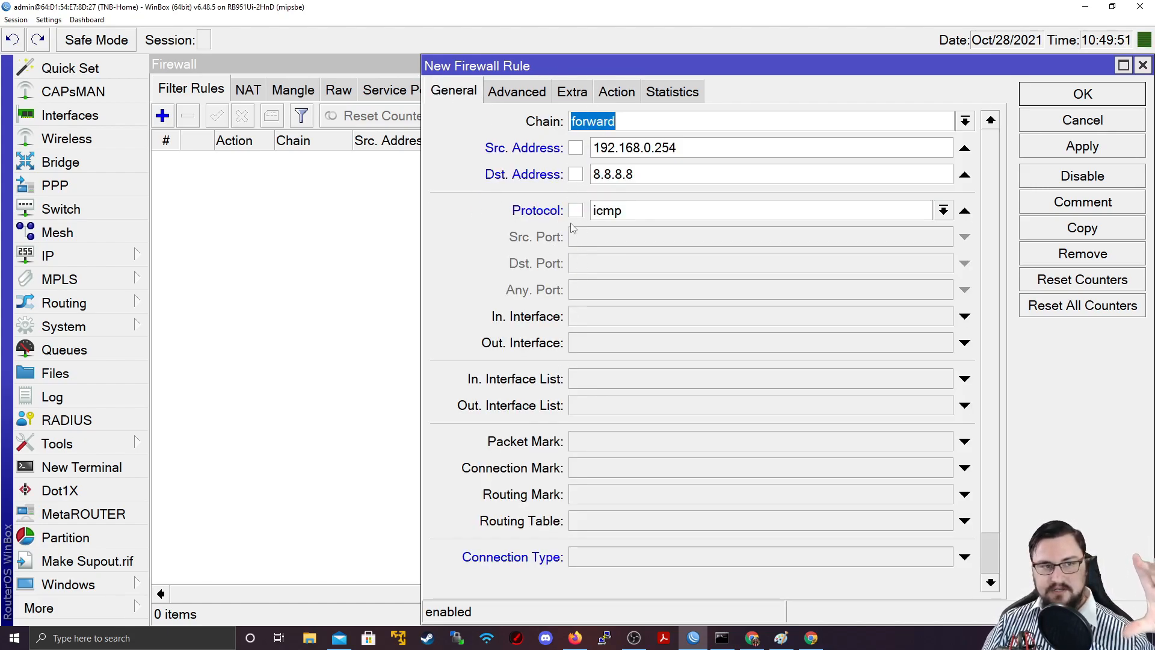
{"action": "left_click", "coordinate": [517, 92]}
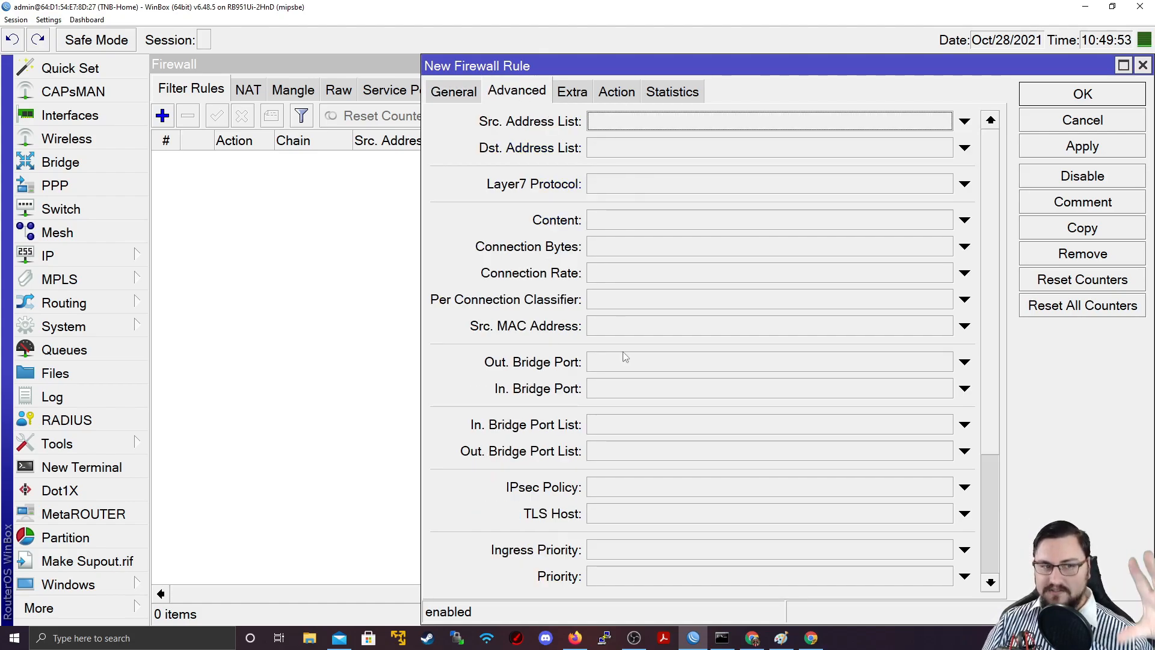
{"action": "mouse_move", "coordinate": [649, 190]}
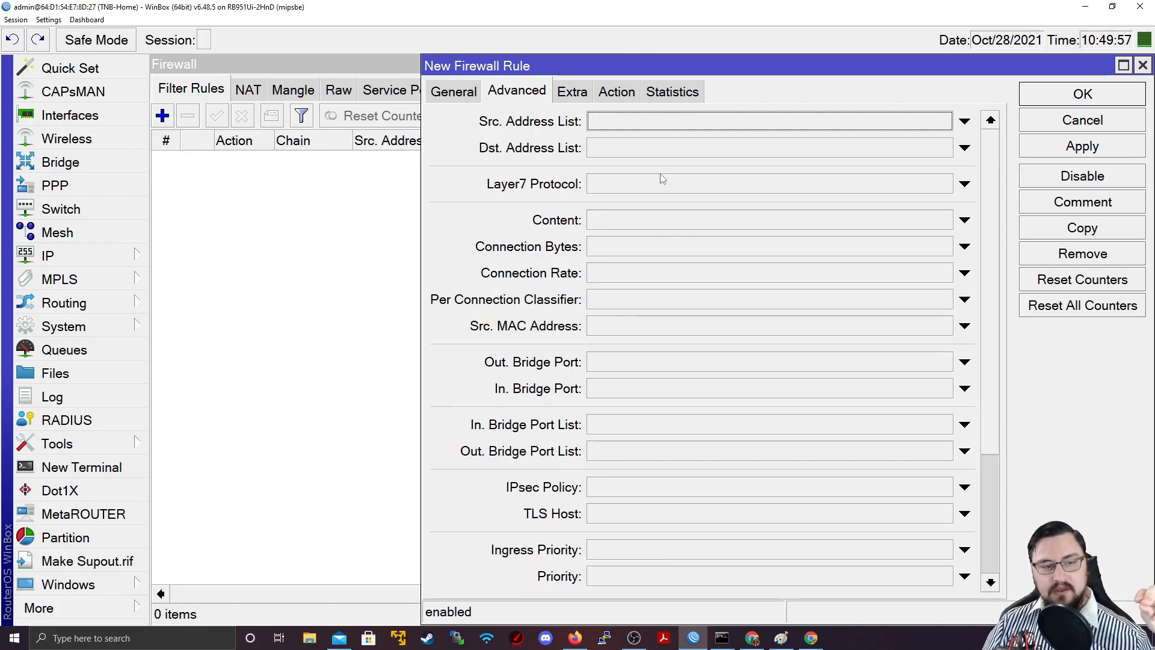
{"action": "left_click", "coordinate": [616, 92]}
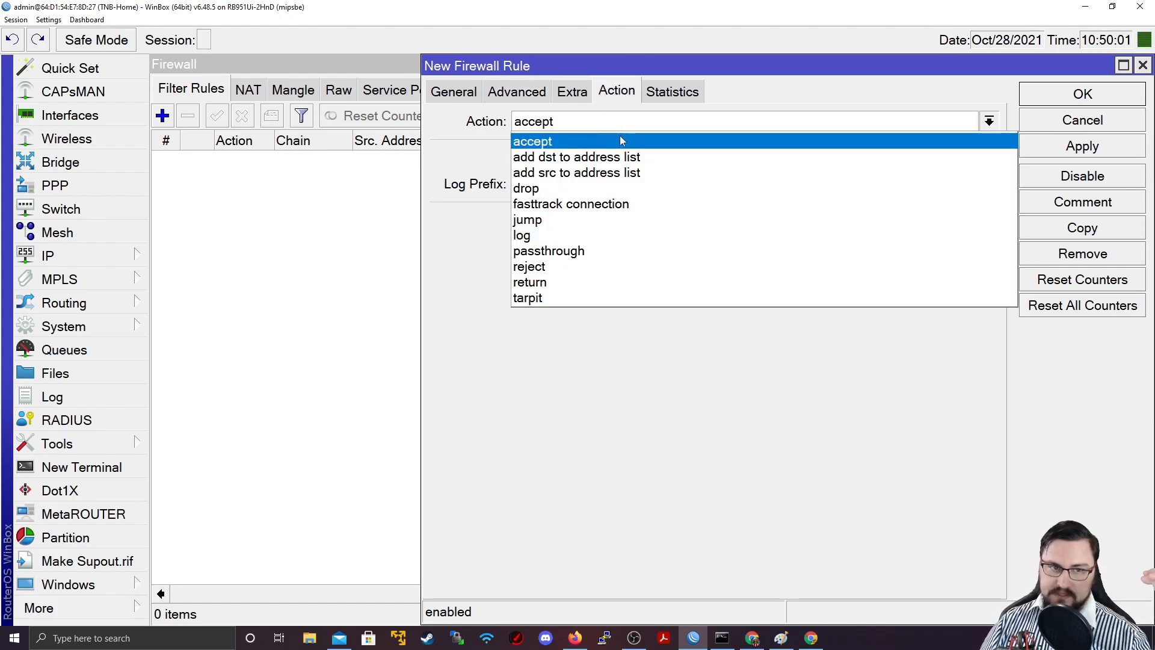
{"action": "mouse_move", "coordinate": [526, 188]}
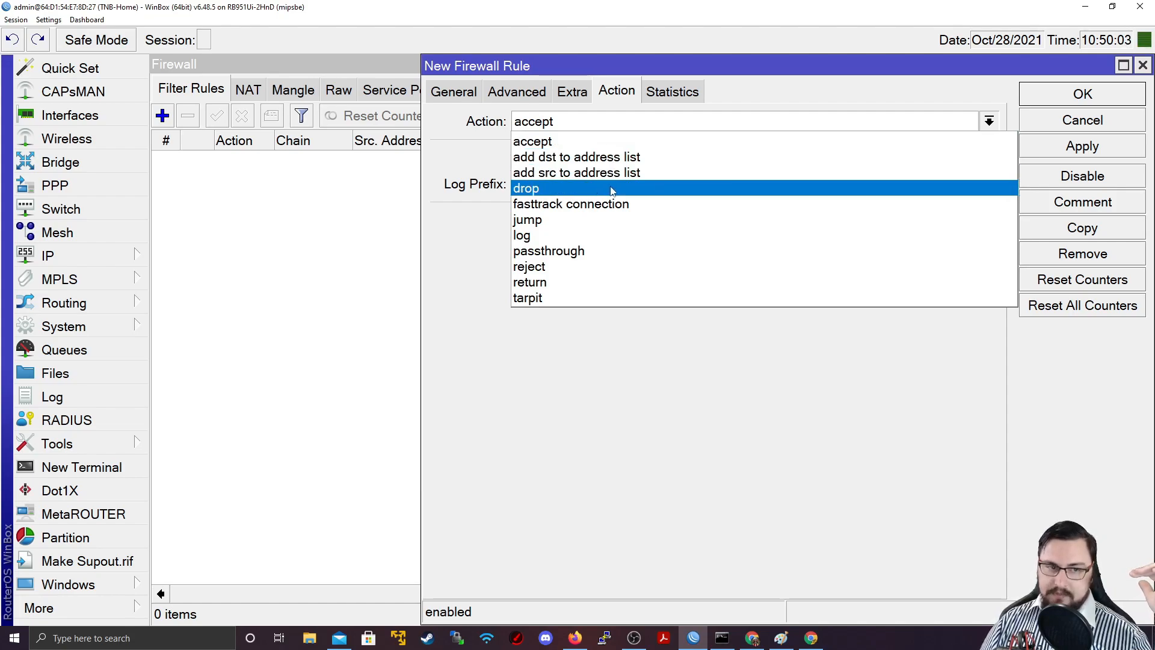
{"action": "mouse_move", "coordinate": [611, 204]}
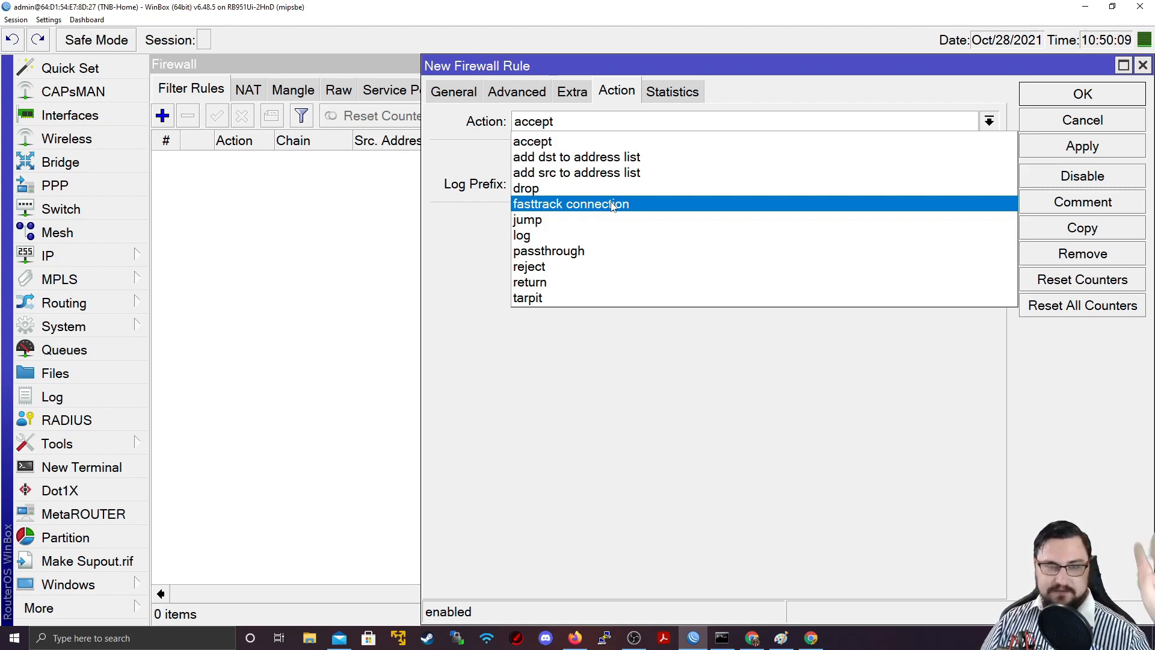
{"action": "mouse_move", "coordinate": [763, 252]}
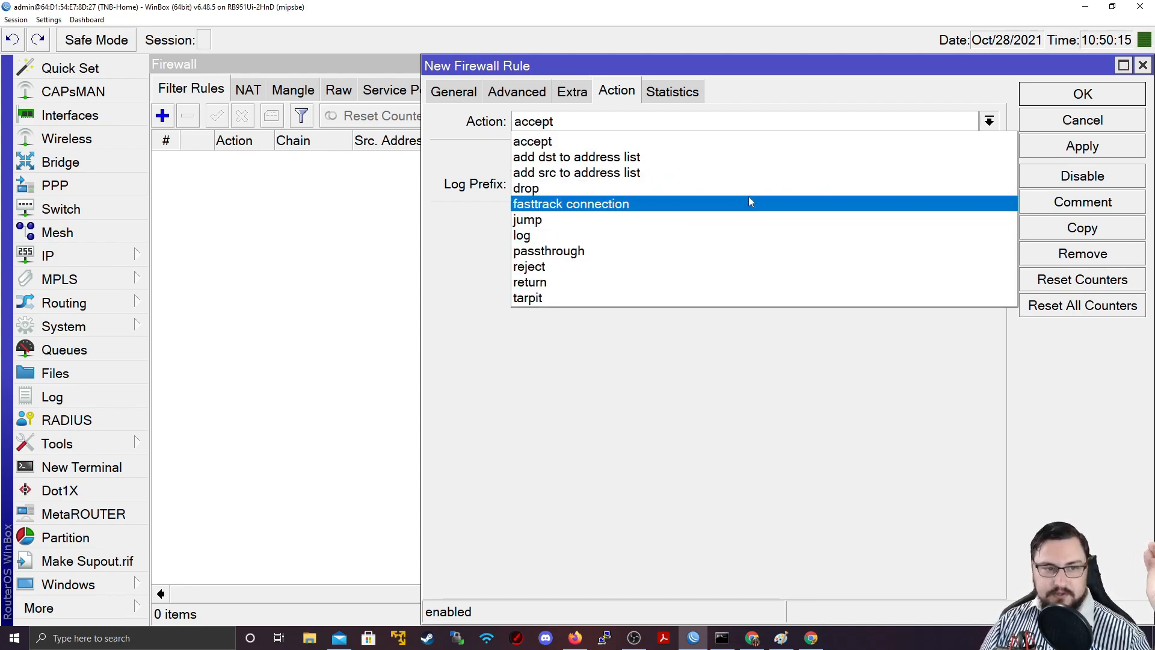
Step: Set the rule's action to drop and apply it as the first filter rule
{"action": "left_click", "coordinate": [526, 187]}
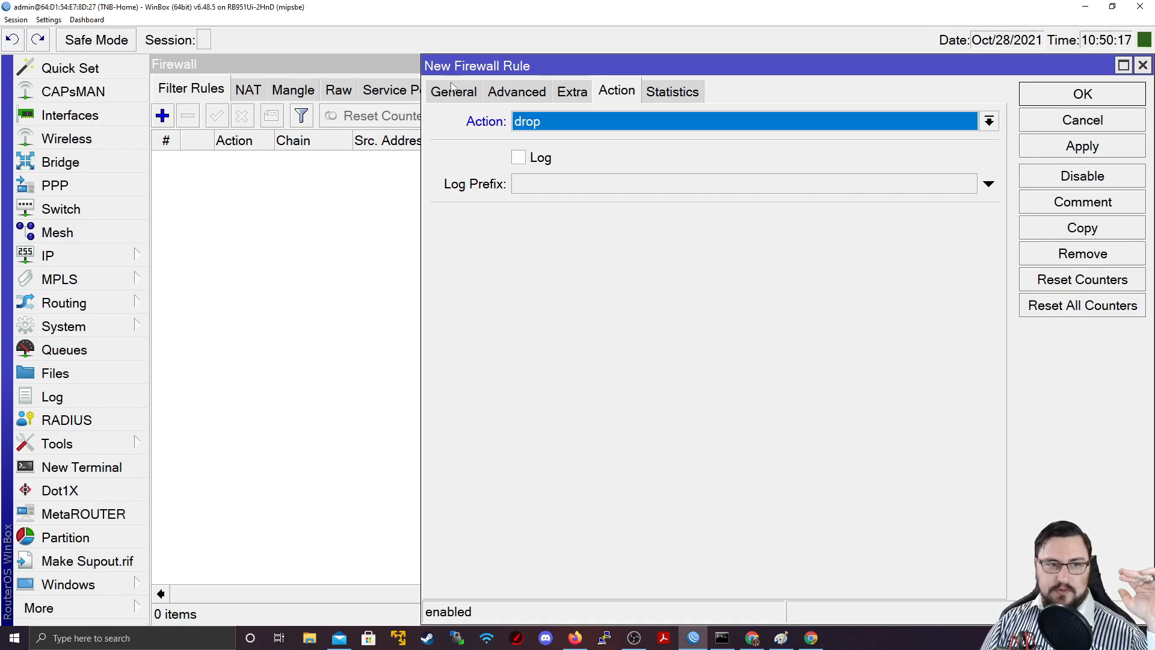
{"action": "left_click", "coordinate": [453, 91]}
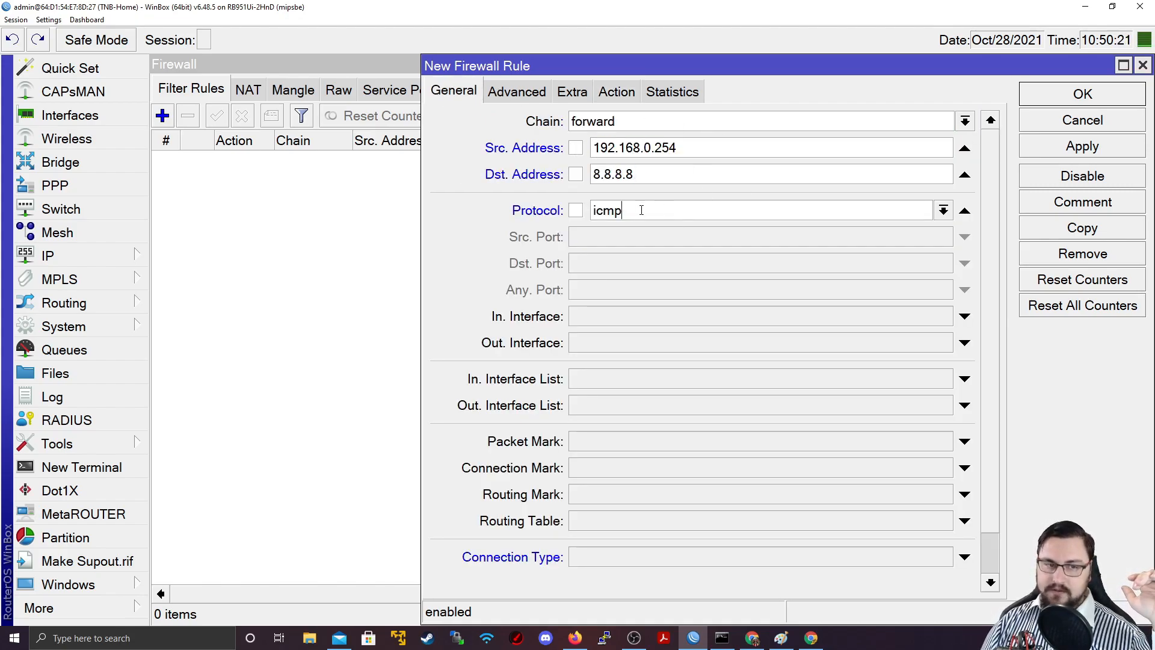
{"action": "left_click", "coordinate": [617, 91]}
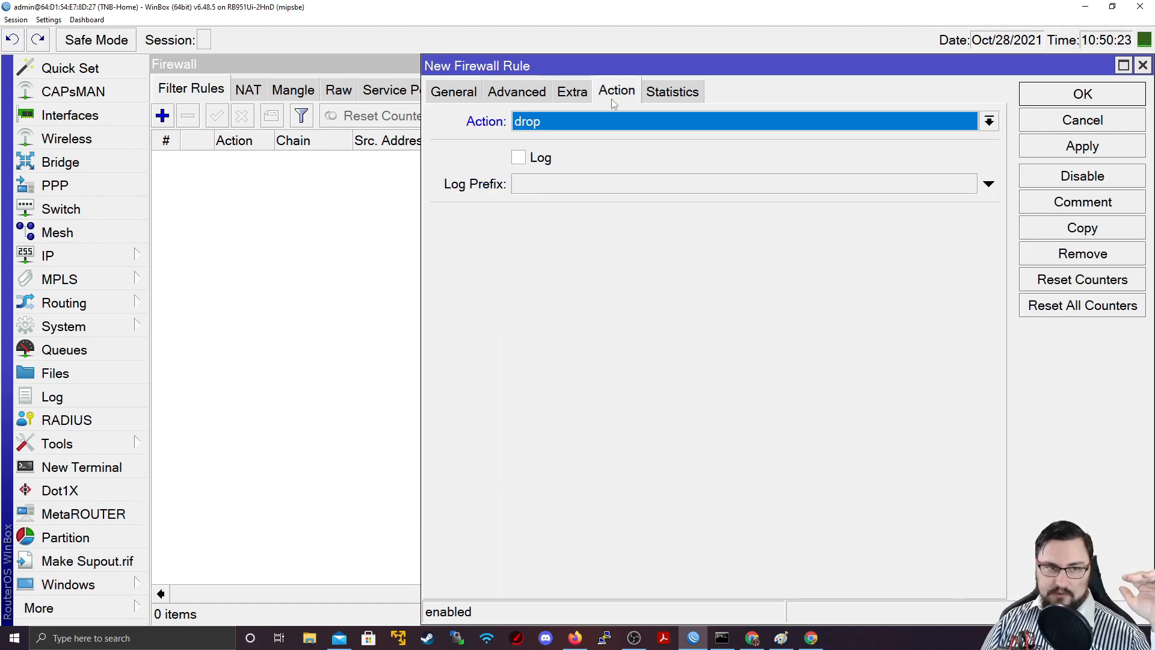
{"action": "left_click", "coordinate": [1082, 145]}
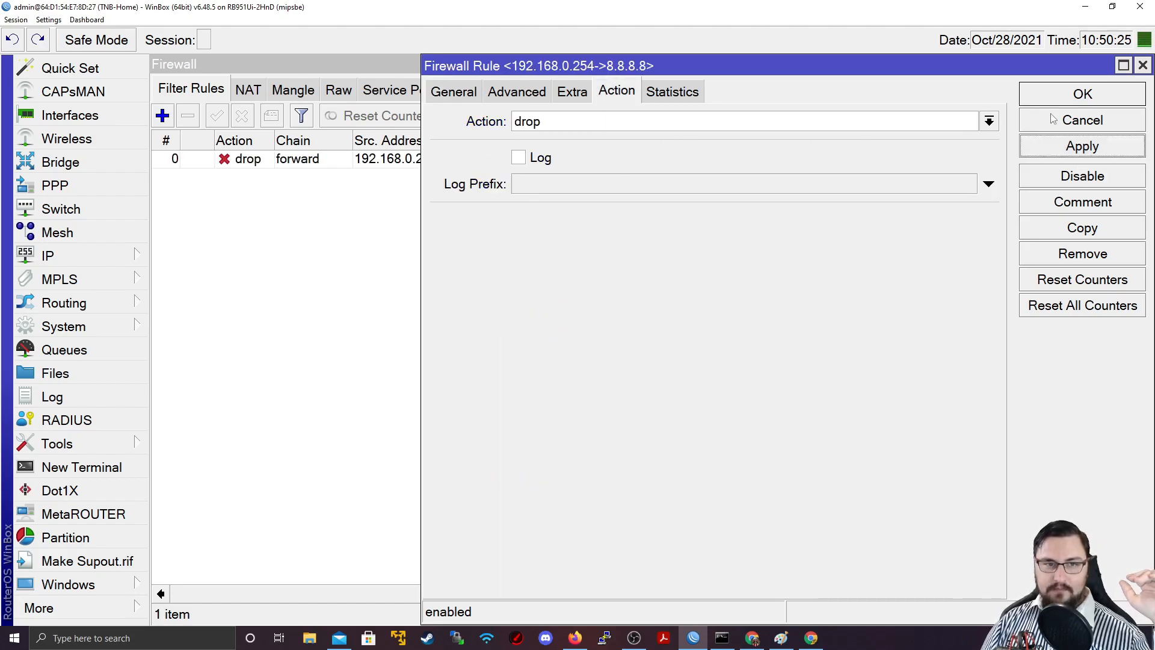
Step: Close the rule window and test with a ping so the drop rule's packet counter increments
{"action": "left_click", "coordinate": [1081, 94]}
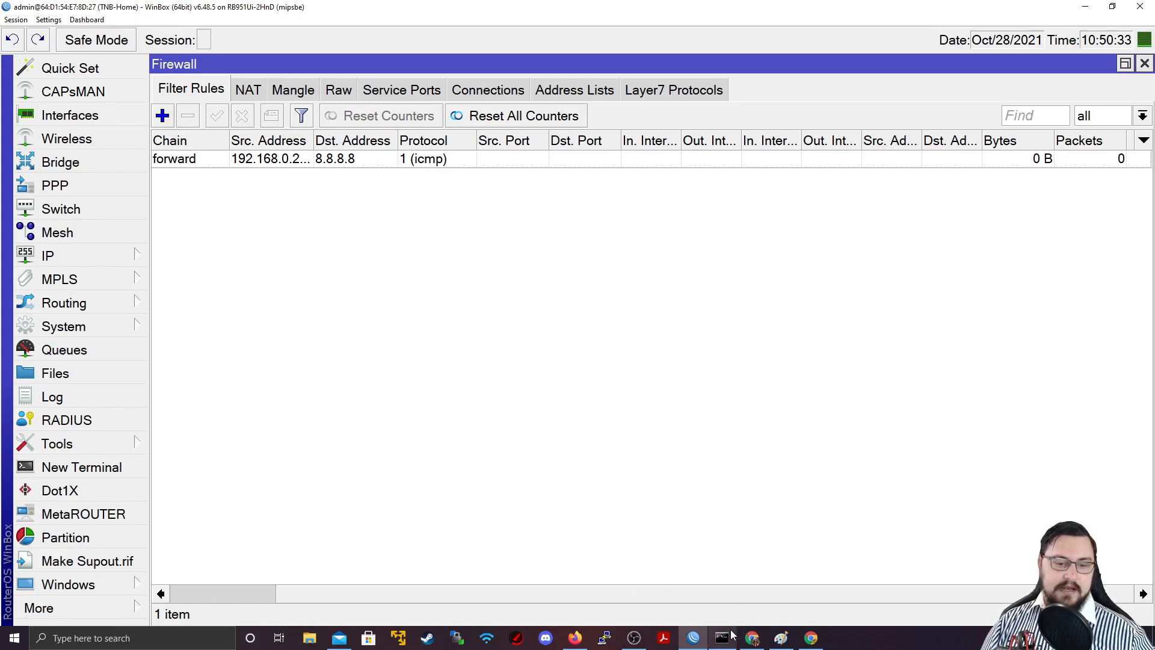
{"action": "left_click", "coordinate": [720, 638]}
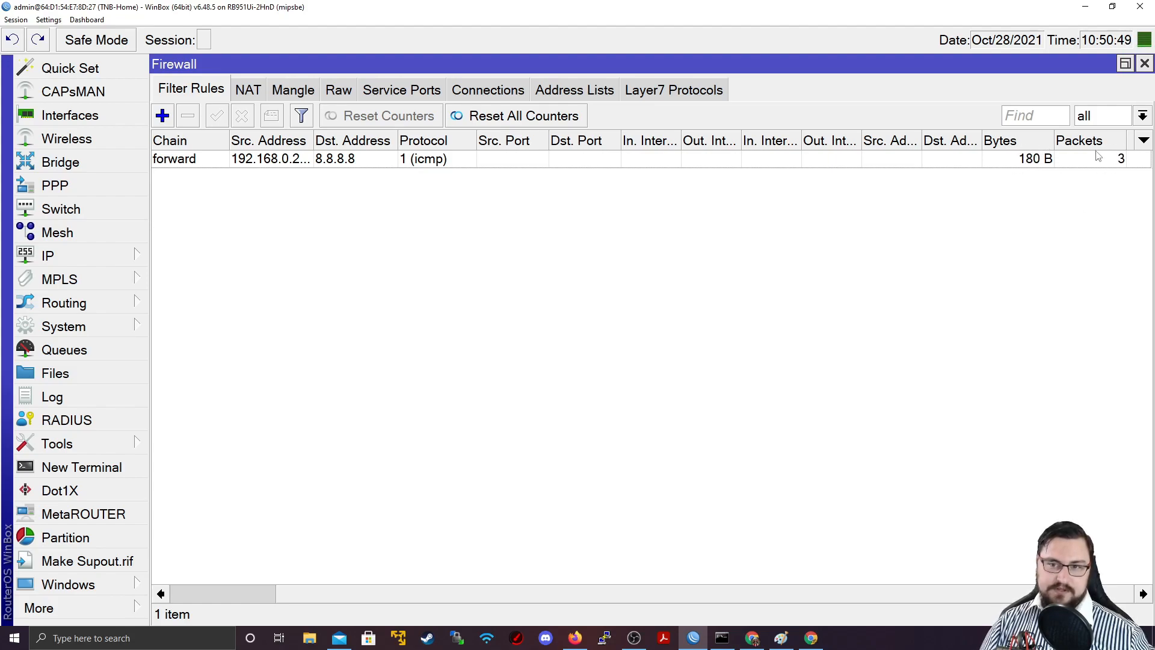
{"action": "mouse_move", "coordinate": [420, 597]}
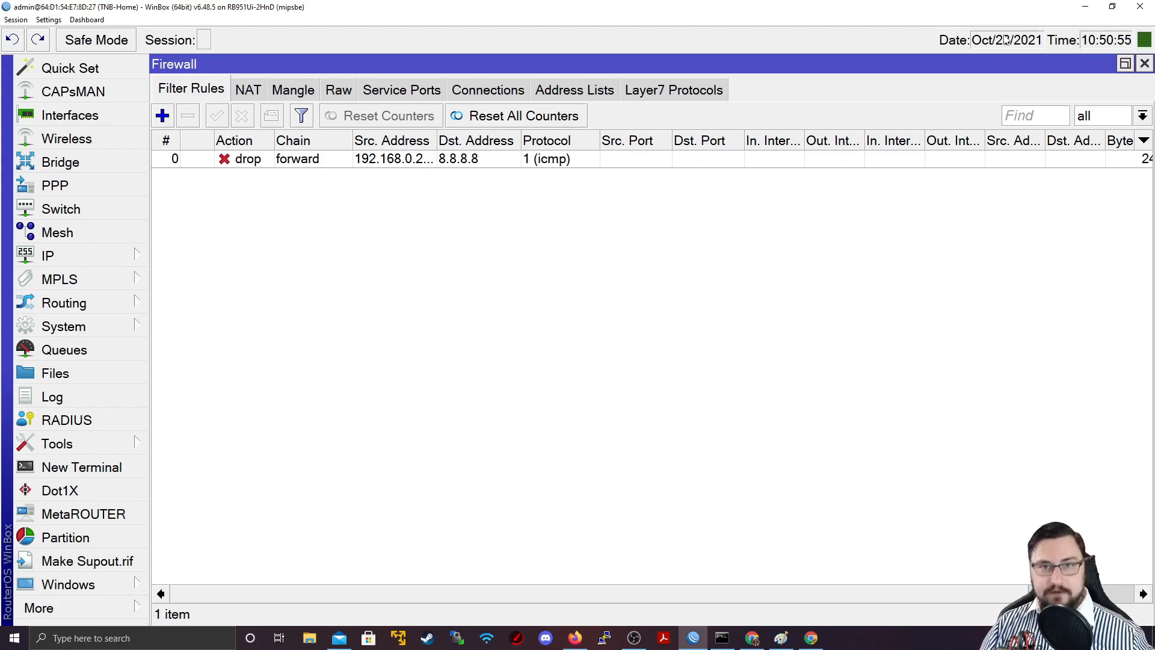
{"action": "mouse_move", "coordinate": [701, 396]}
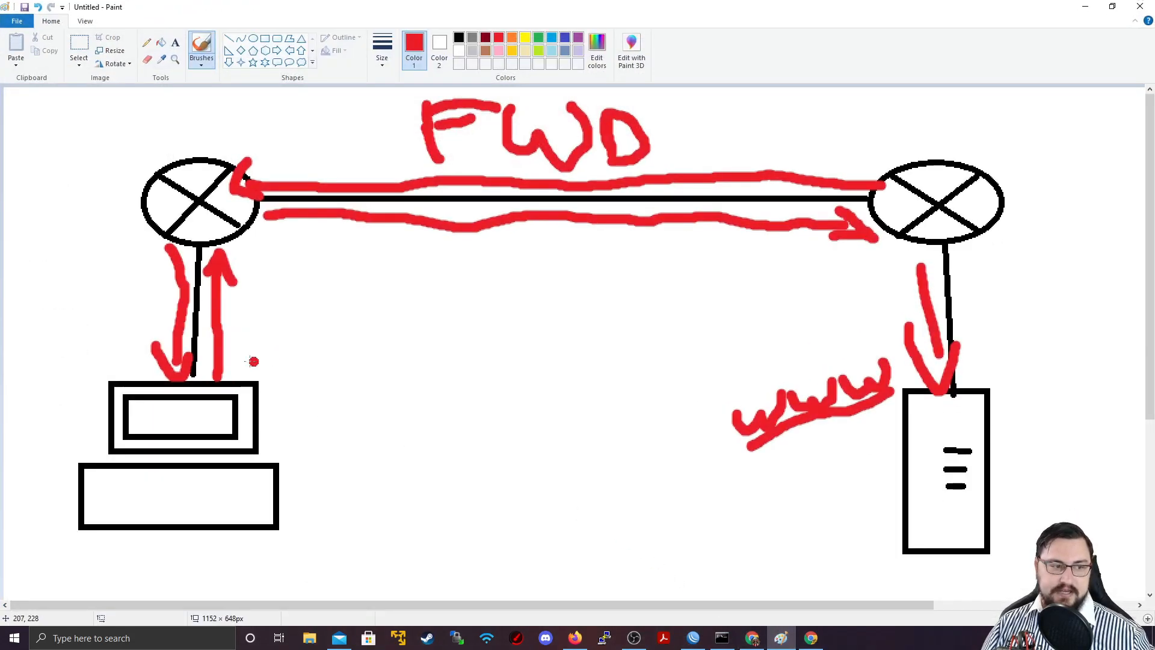
{"action": "mouse_move", "coordinate": [293, 377]}
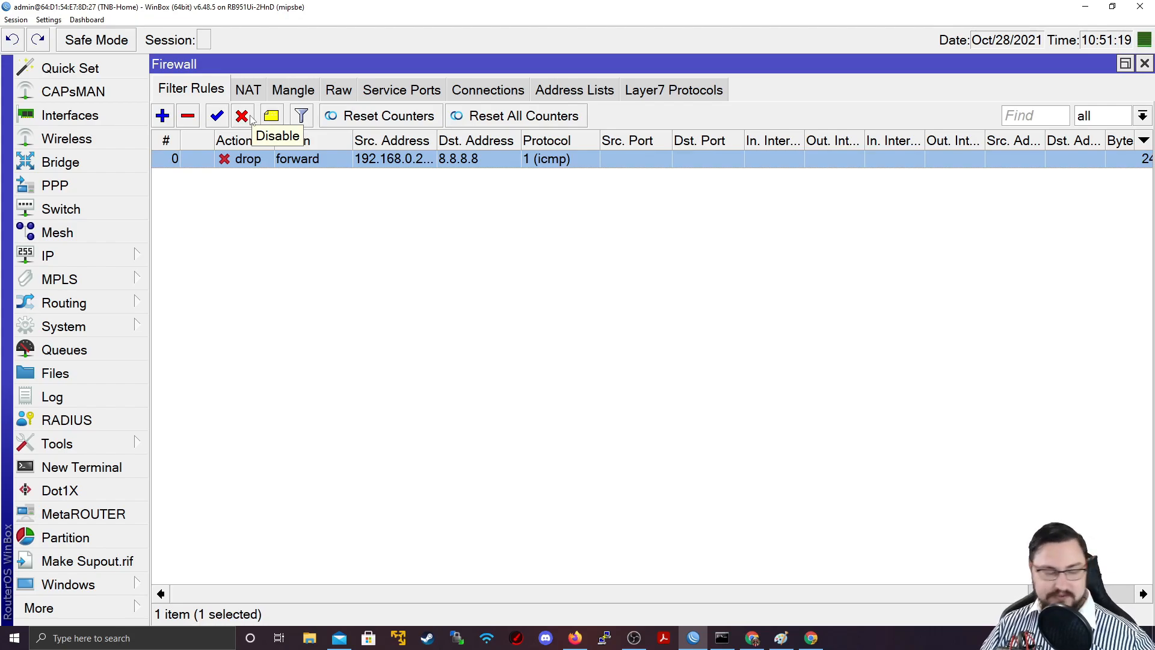
Step: Disable the forward ICMP drop rule and retest the ping from the command prompt
{"action": "left_click", "coordinate": [242, 115]}
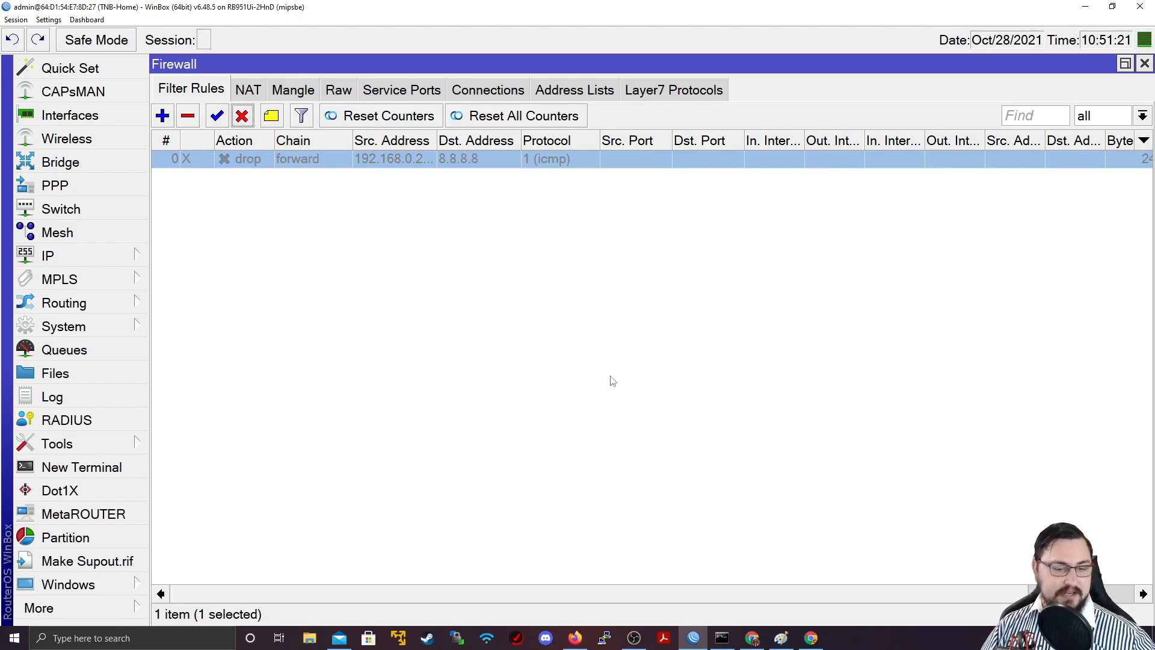
{"action": "left_click", "coordinate": [721, 638]}
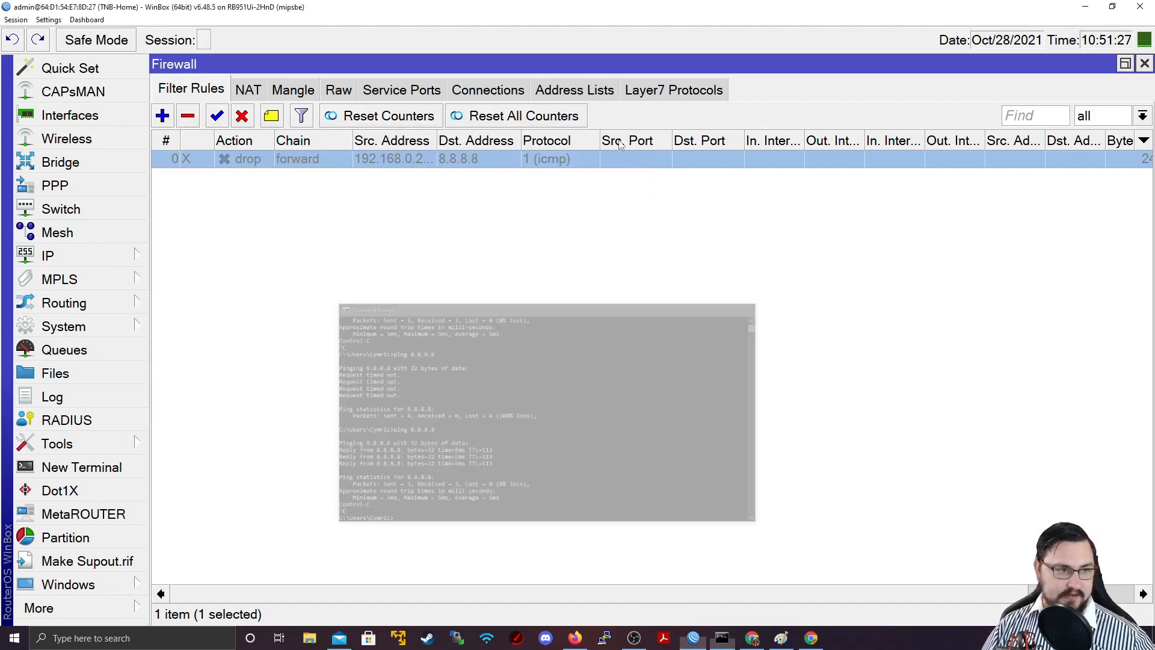
Step: Start a new firewall rule and place it in the input chain
{"action": "left_click", "coordinate": [162, 116]}
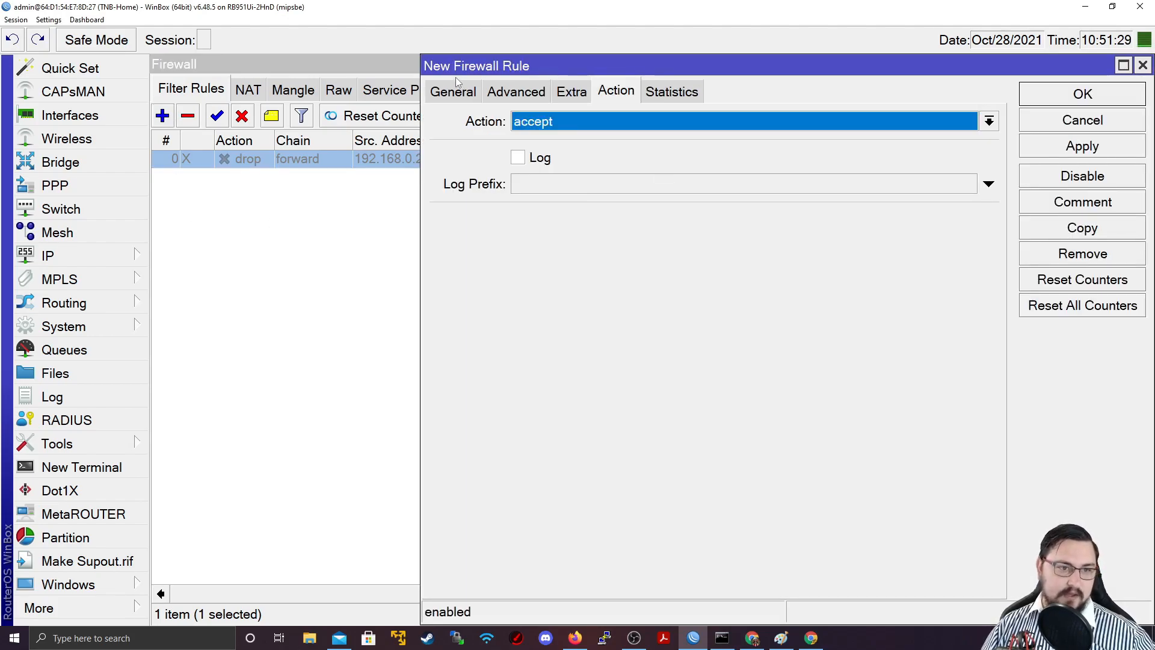
{"action": "left_click", "coordinate": [452, 92]}
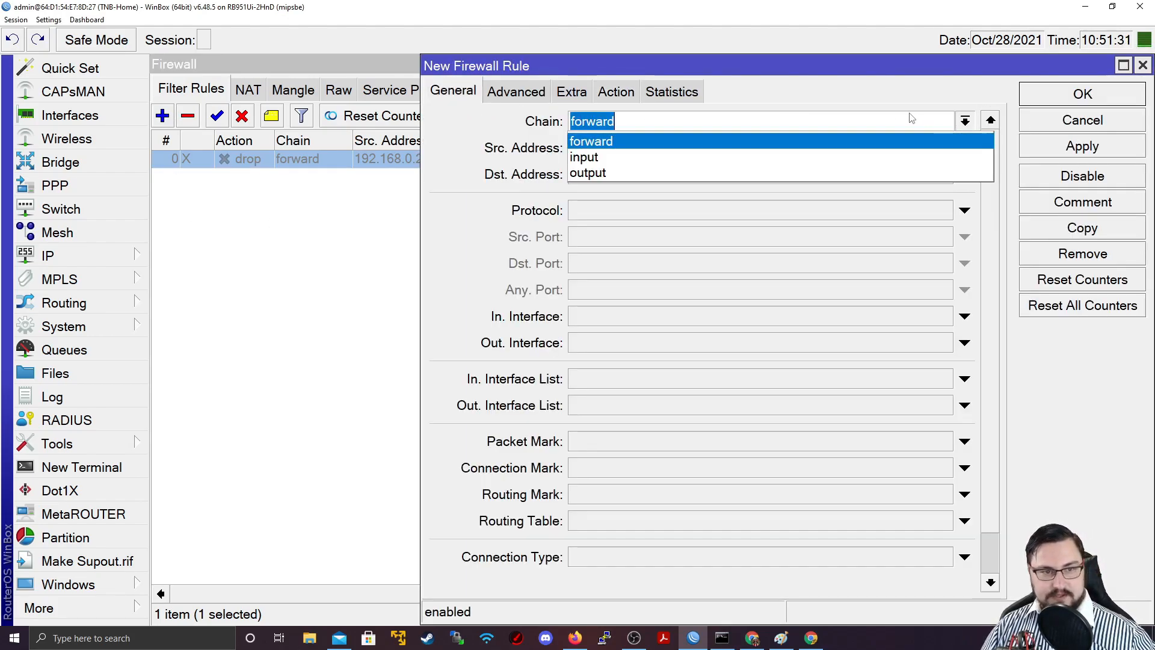
{"action": "left_click", "coordinate": [585, 156]}
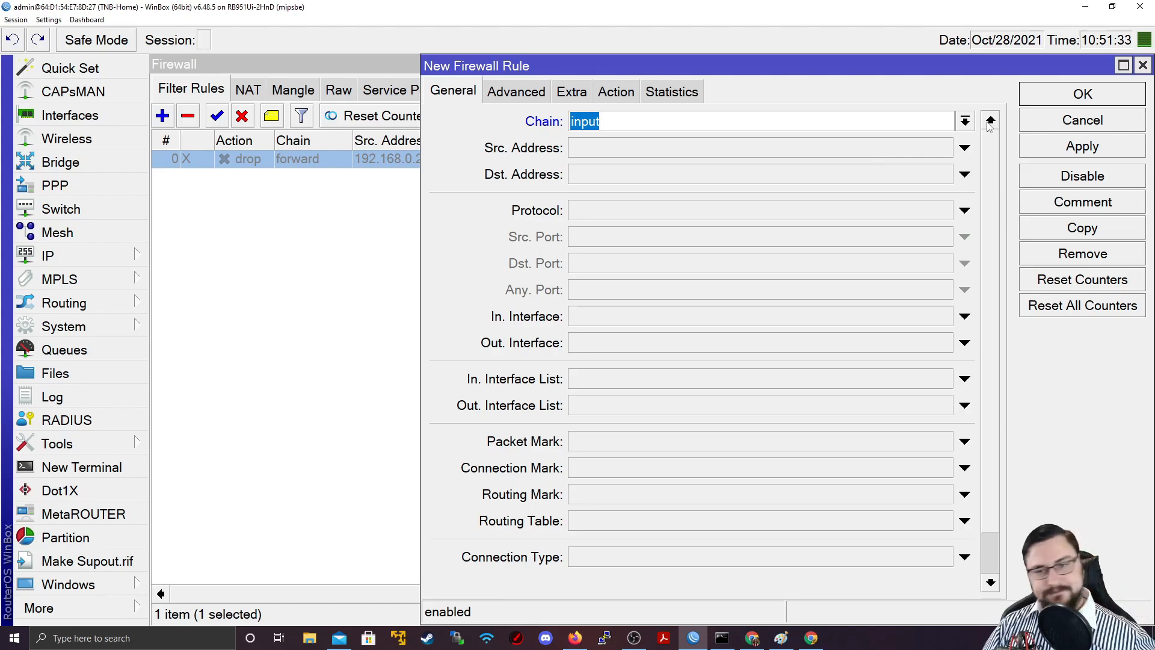
{"action": "mouse_move", "coordinate": [1074, 12]}
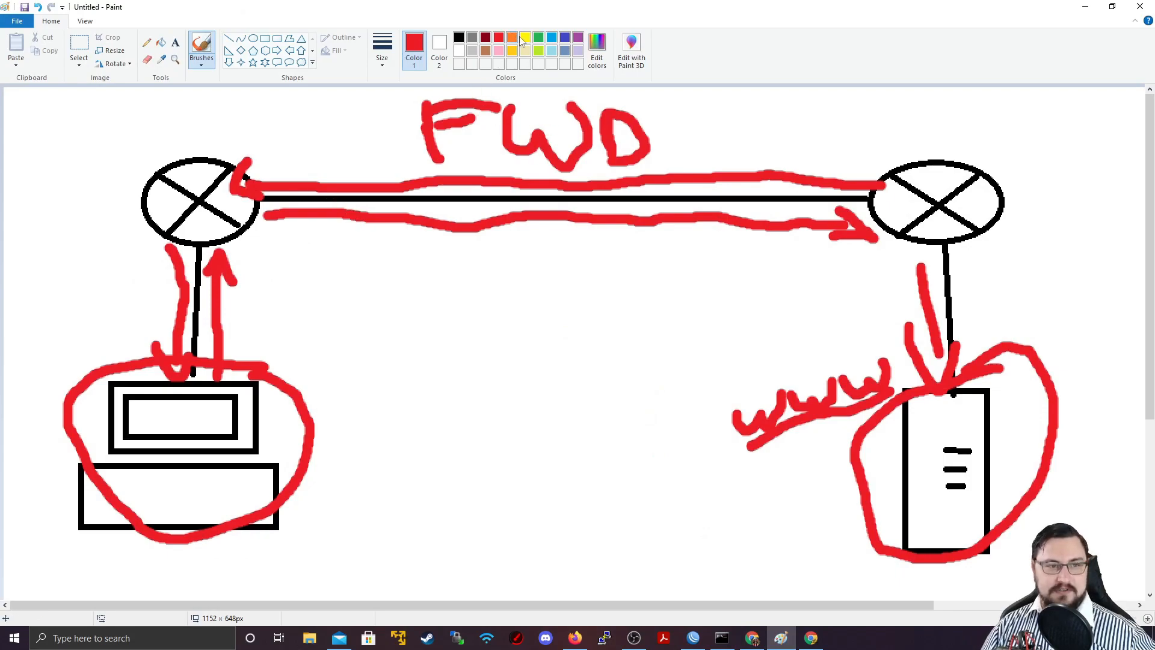
Step: Brush a green IN label on the diagram and mark the router's interfaces in green
{"action": "left_click", "coordinate": [538, 38]}
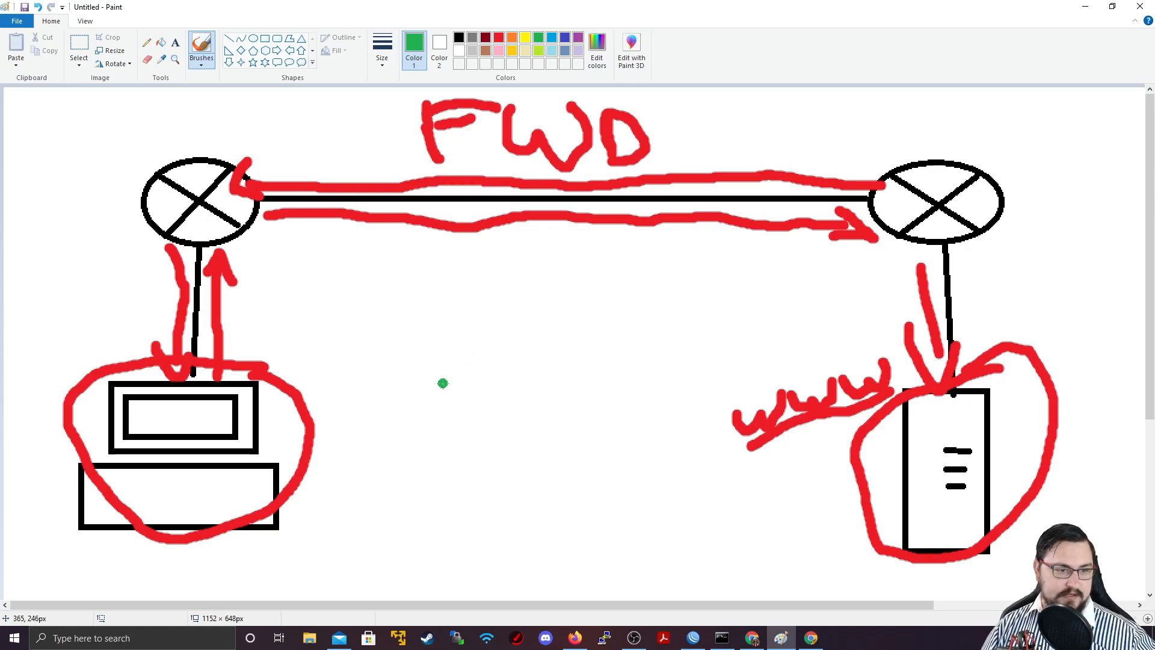
{"action": "left_click_drag", "start_coordinate": [442, 372], "coordinate": [442, 438]}
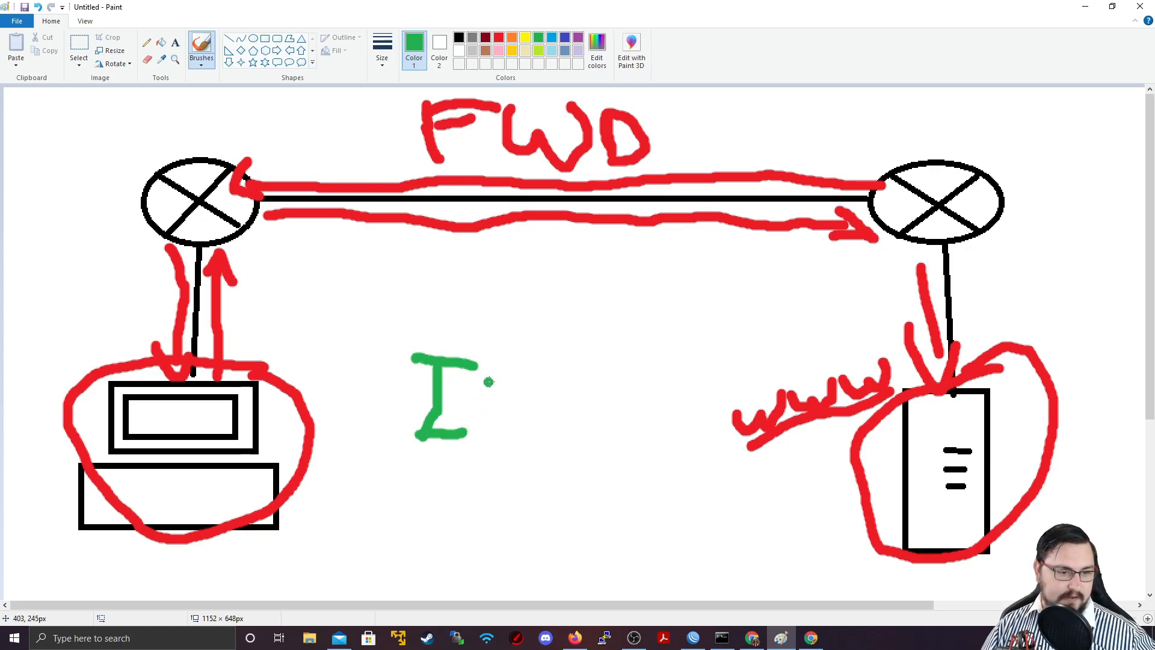
{"action": "left_click_drag", "start_coordinate": [487, 375], "coordinate": [531, 442]}
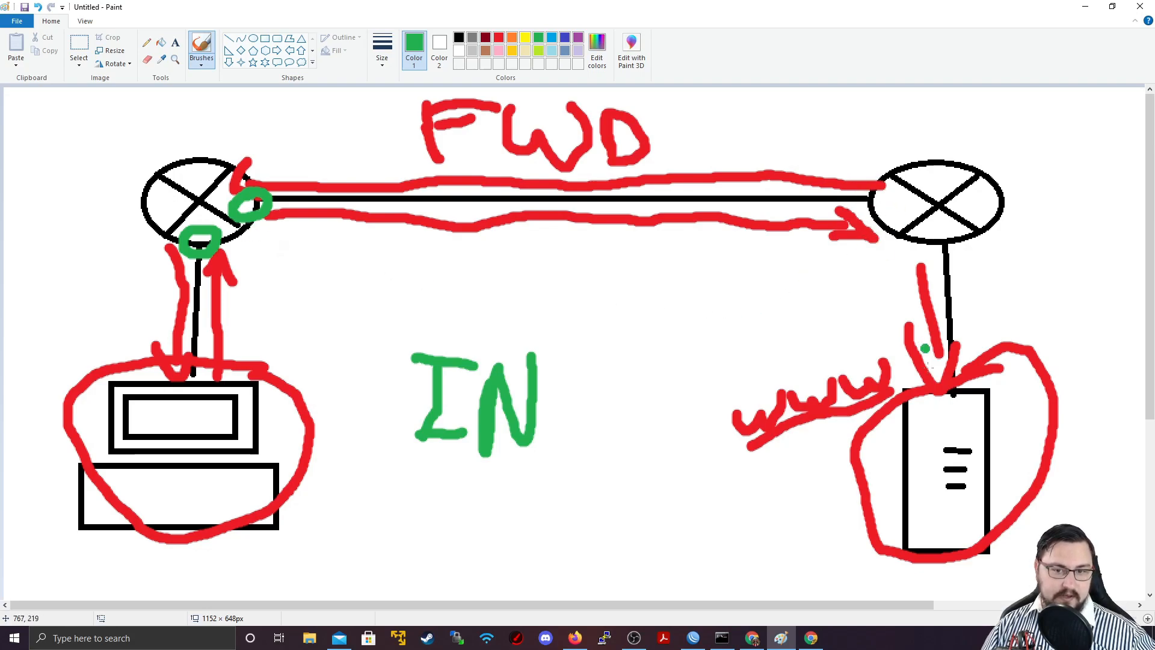
{"action": "left_click_drag", "start_coordinate": [887, 361], "coordinate": [885, 287]}
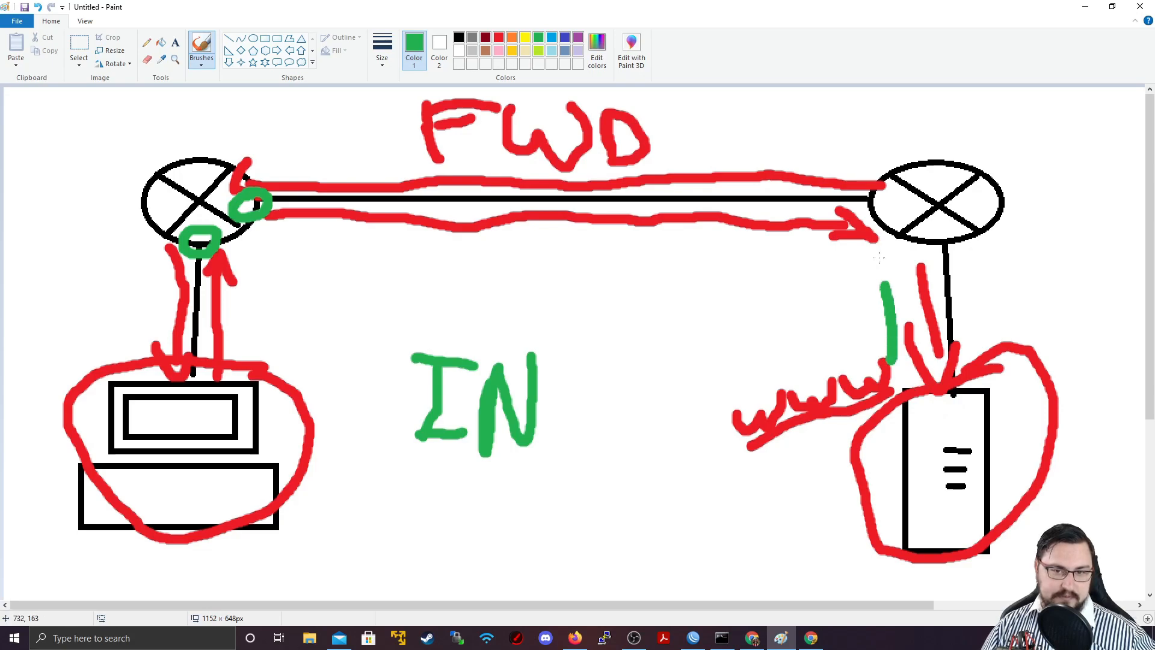
{"action": "left_click_drag", "start_coordinate": [265, 182], "coordinate": [881, 347]}
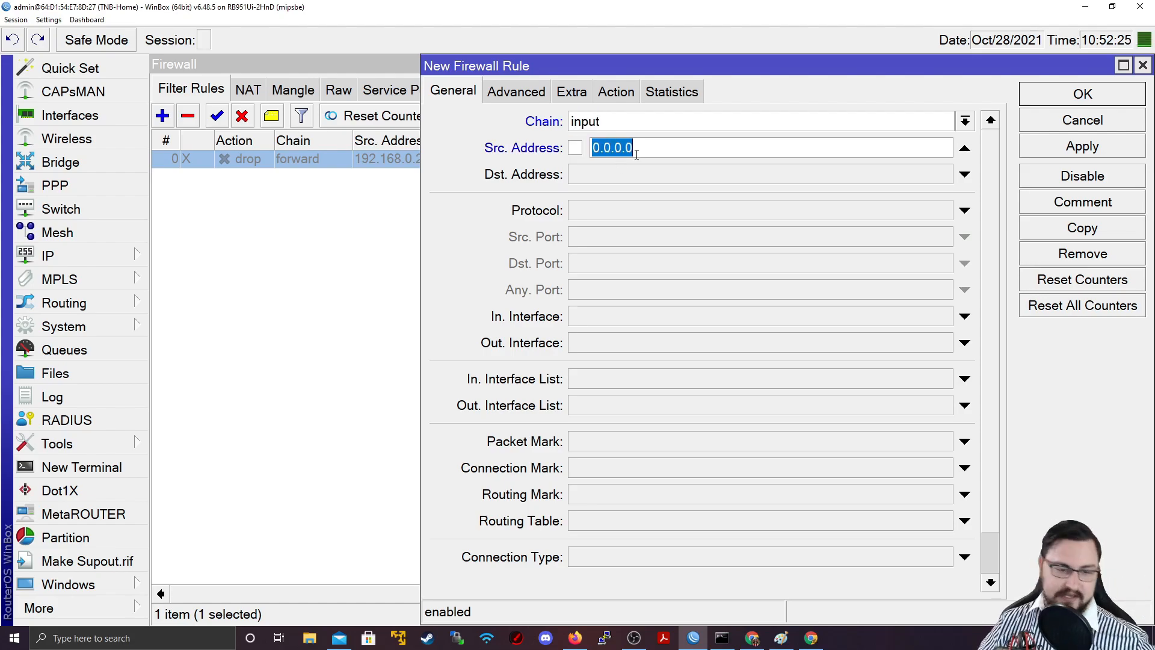
Step: Fill source 192.168.0.254 and destination 192.168.0.1 while pinging the router from the command prompt
{"action": "type", "text": "192.168.0.254"}
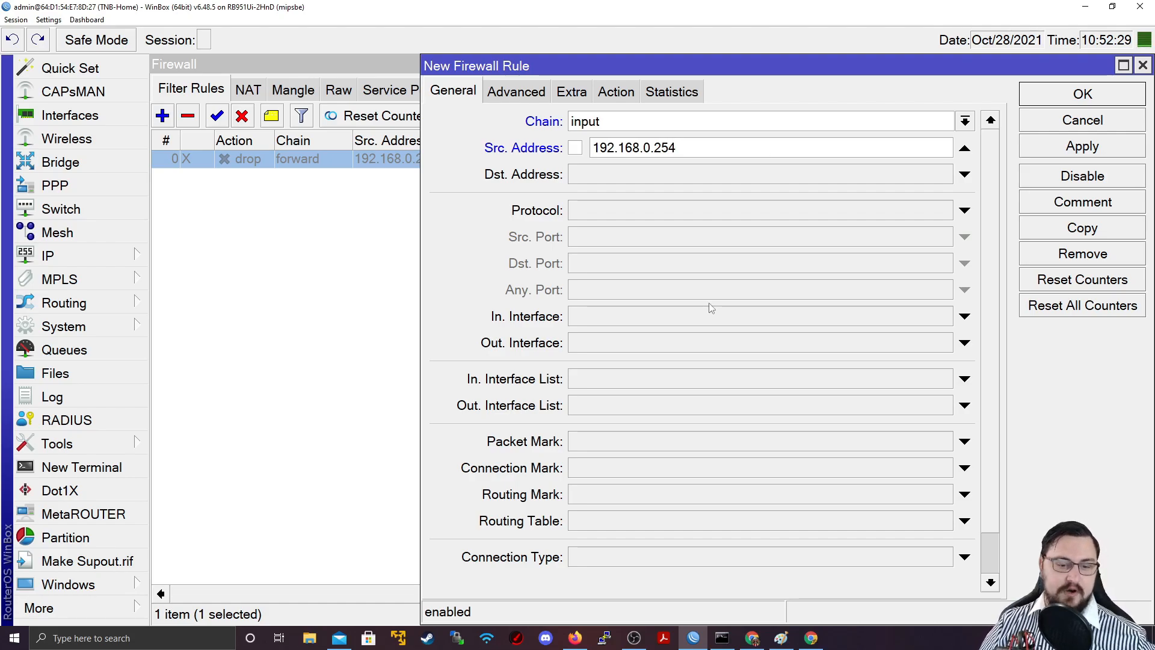
{"action": "left_click", "coordinate": [721, 638]}
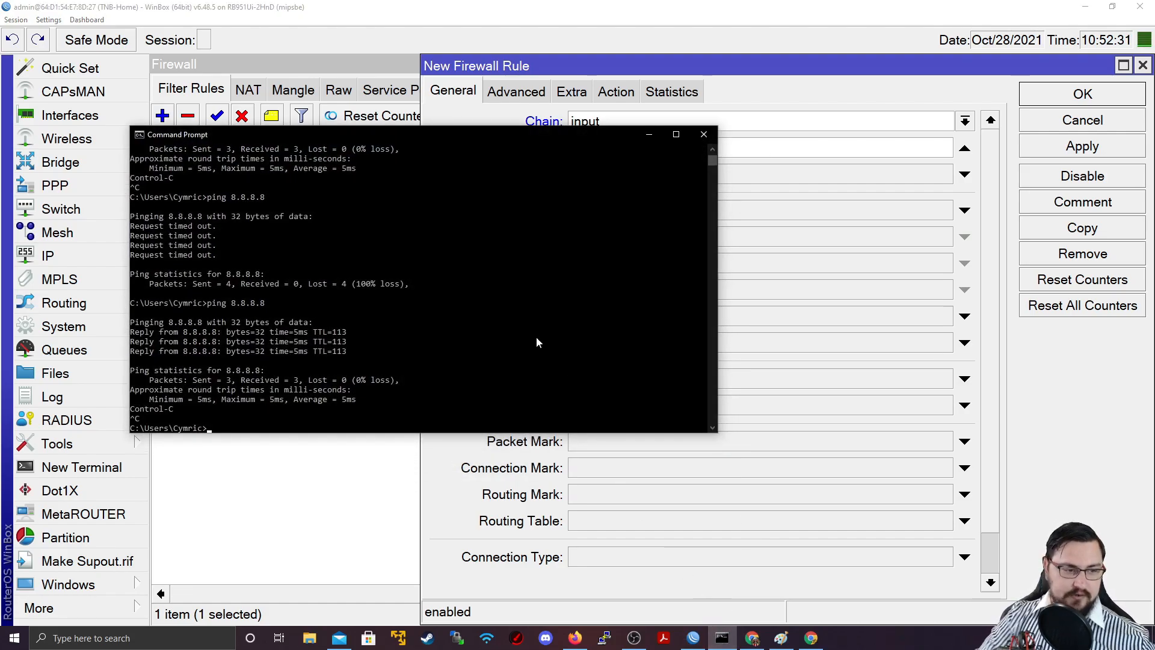
{"action": "type", "text": "ping 192.168"}
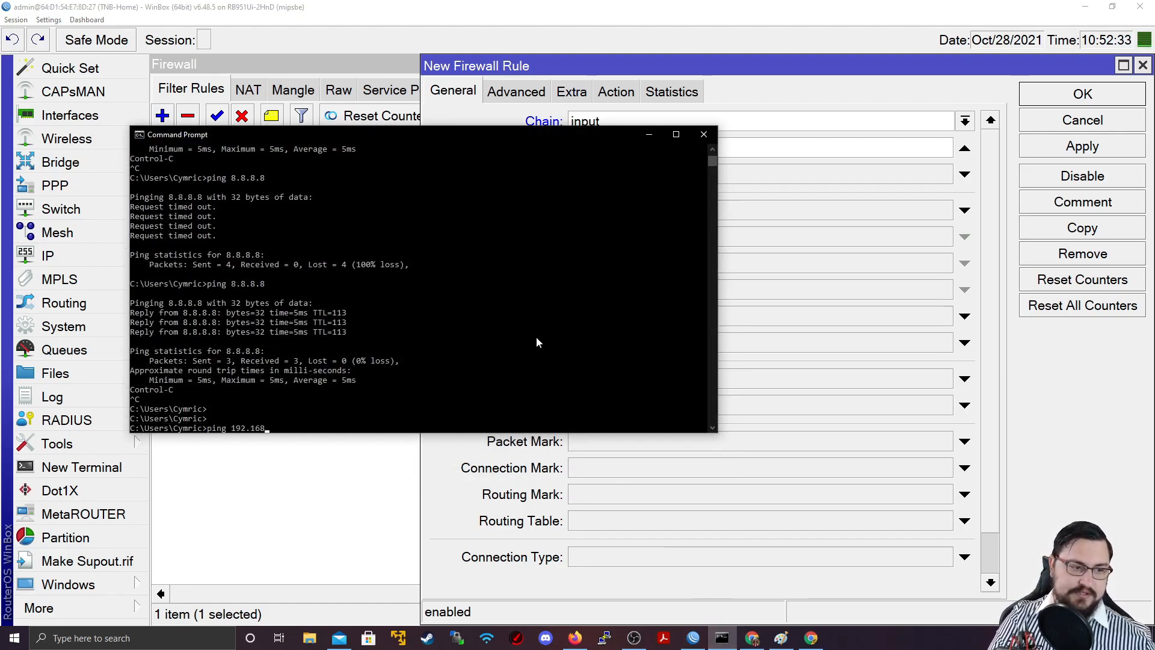
{"action": "key", "text": "enter"}
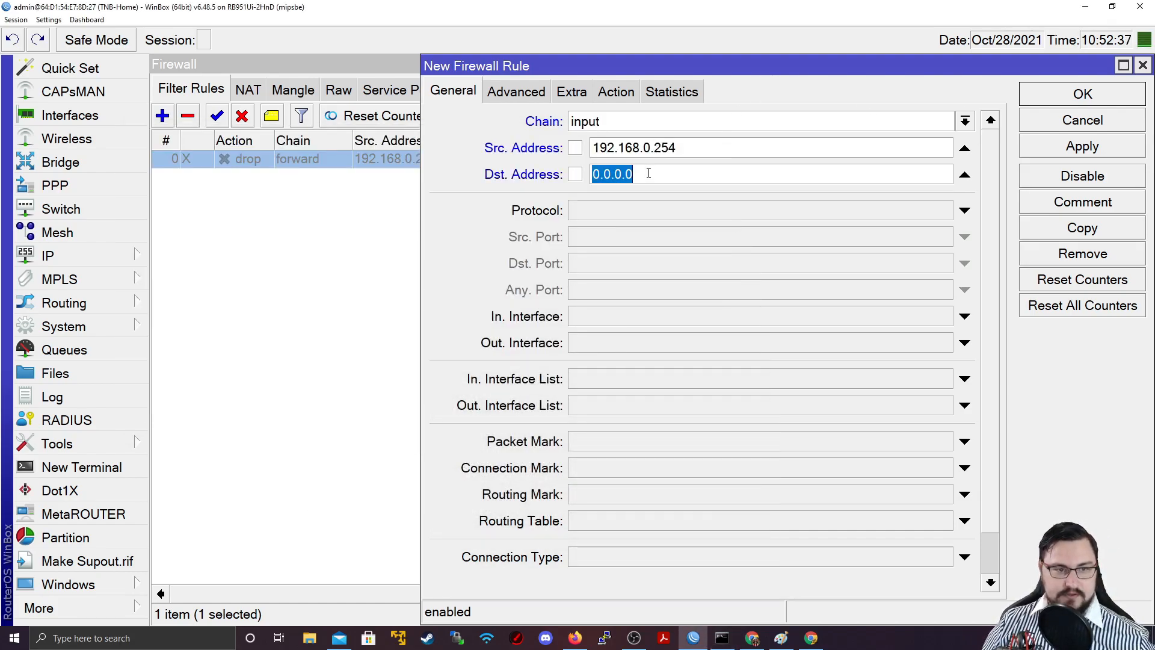
{"action": "type", "text": "192.168.0.1"}
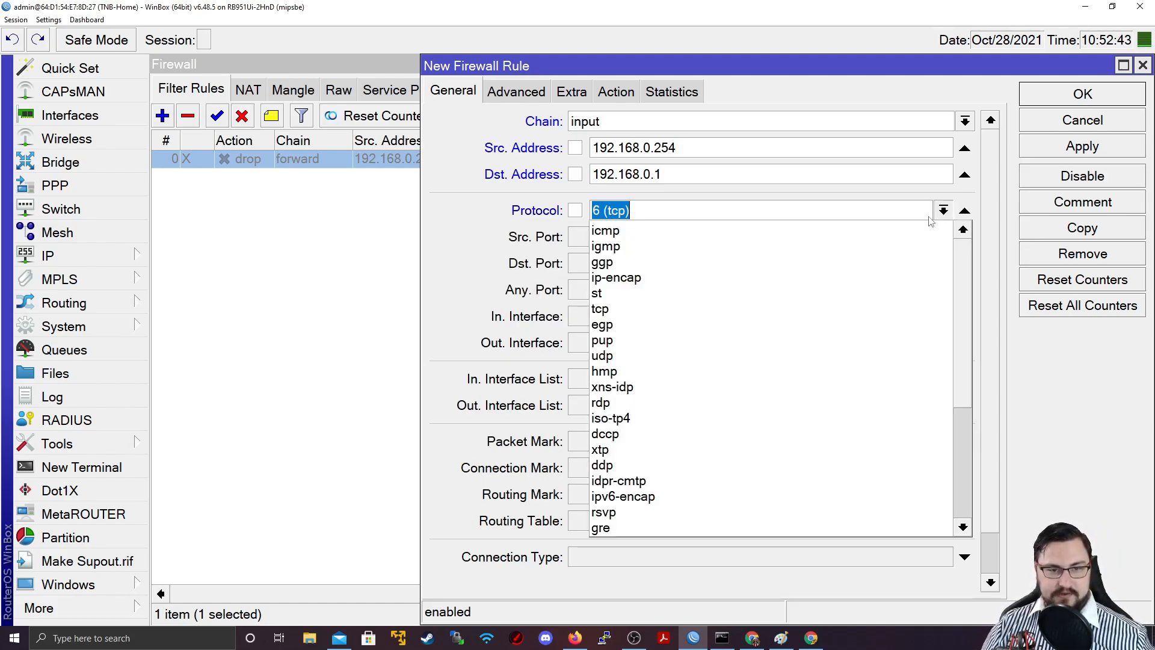
Step: Make the input rule match icmp with action drop, then reopen the protocol choices
{"action": "left_click", "coordinate": [615, 92]}
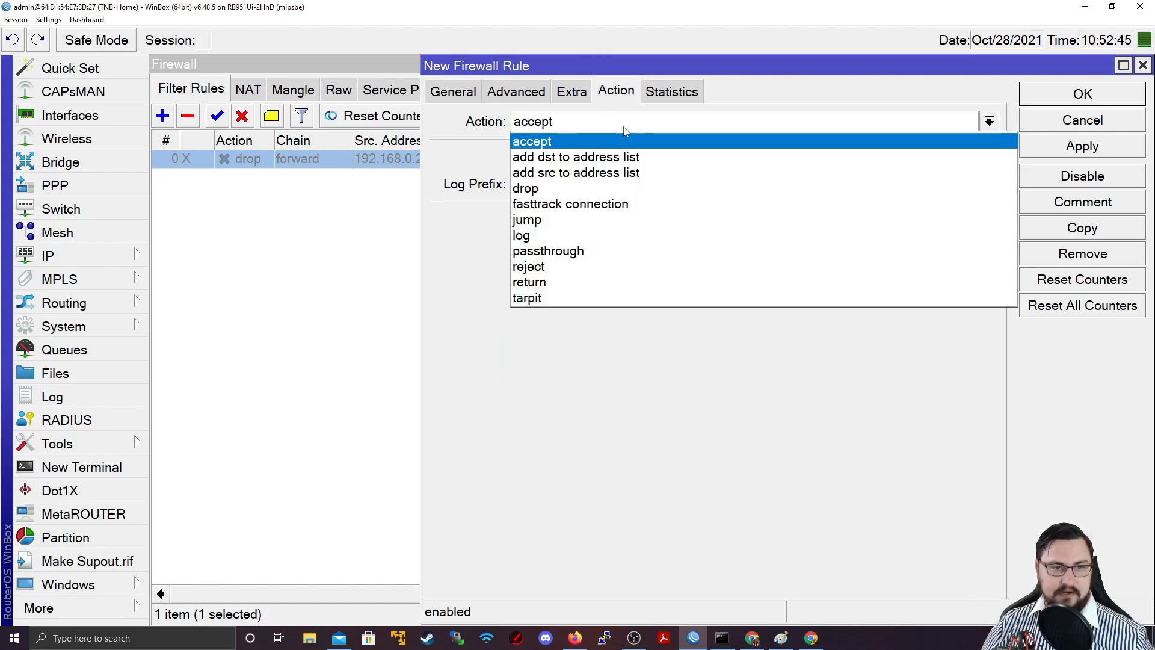
{"action": "left_click", "coordinate": [526, 188]}
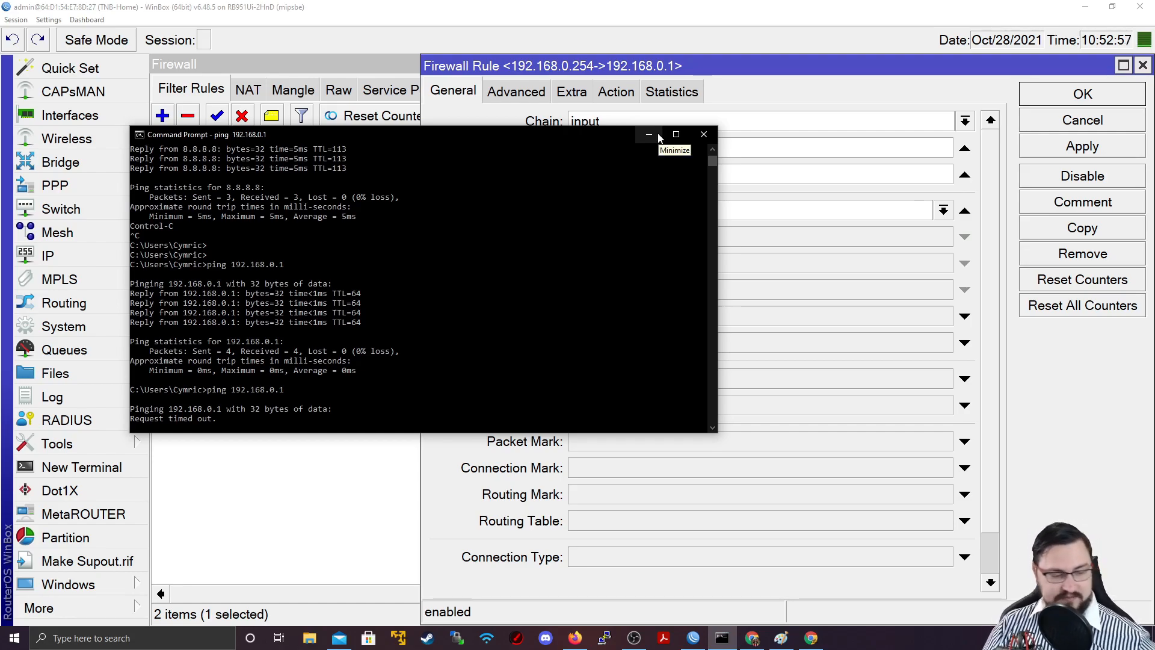
{"action": "left_click", "coordinate": [649, 133]}
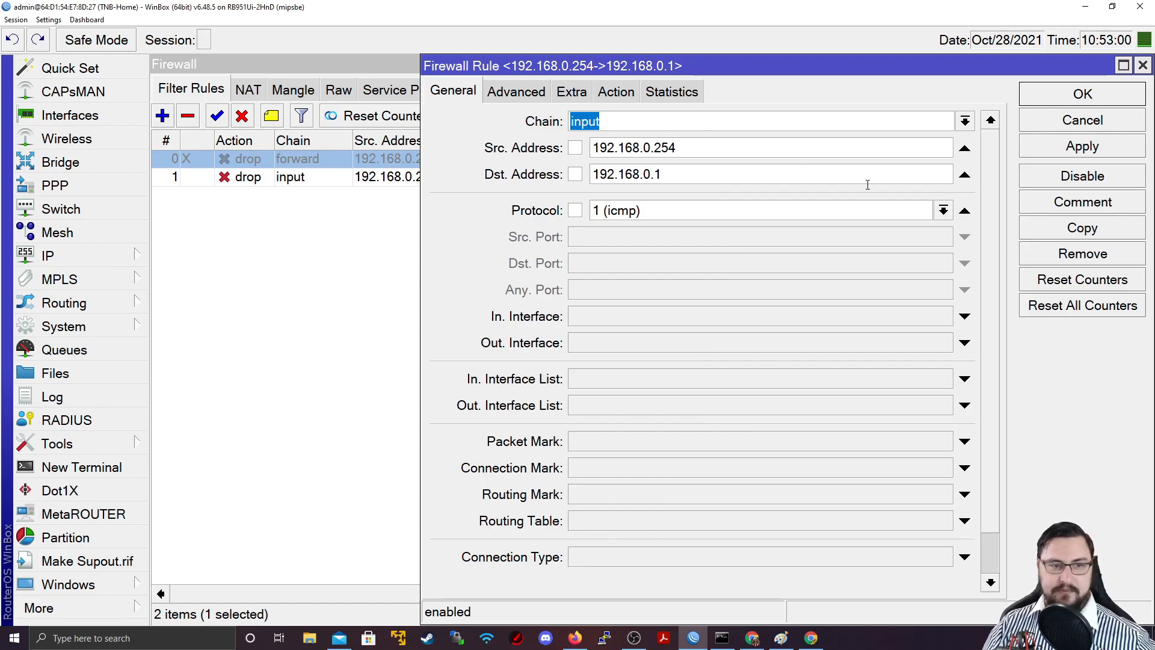
{"action": "left_click", "coordinate": [615, 91]}
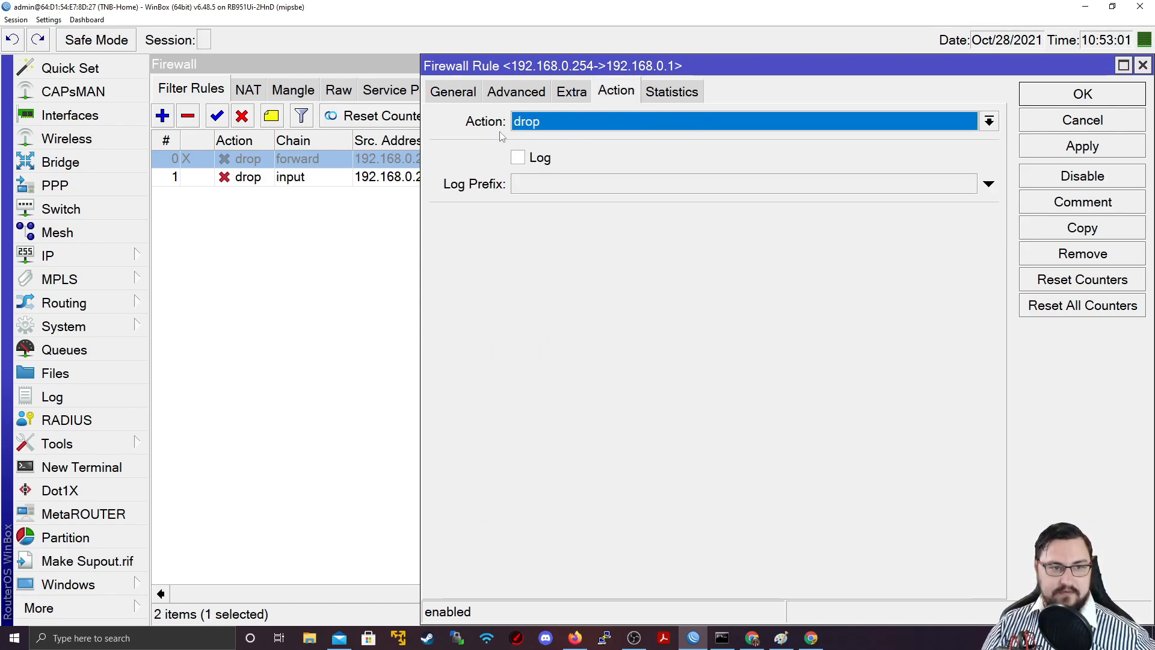
{"action": "left_click", "coordinate": [452, 91]}
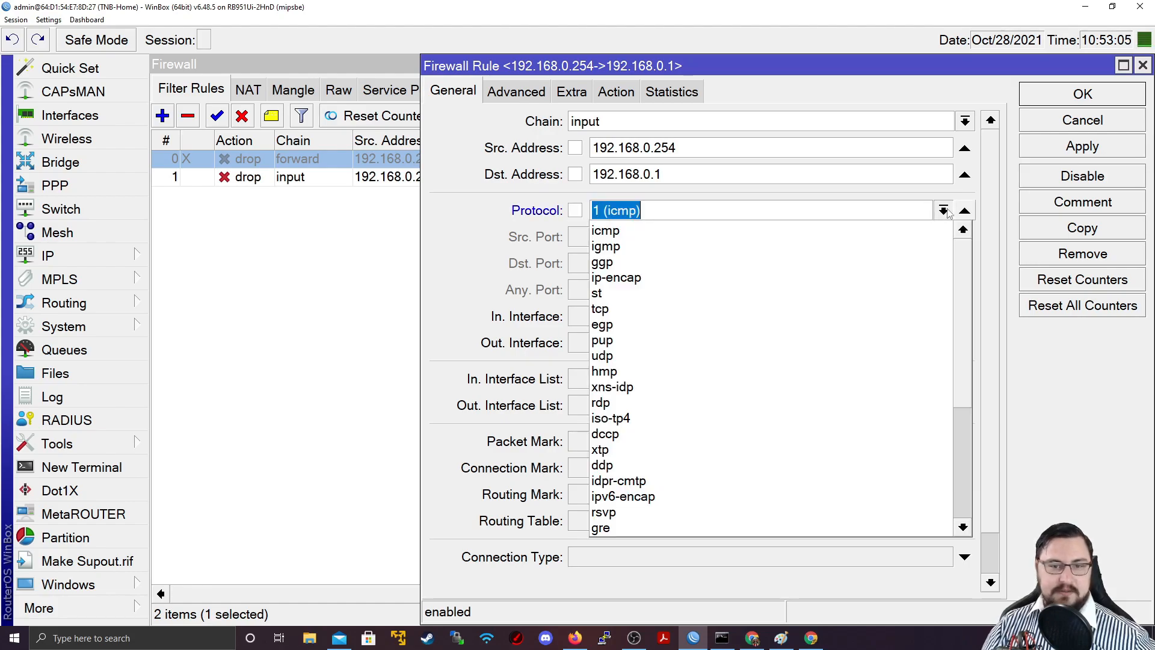
{"action": "left_click", "coordinate": [942, 209]}
{"action": "type", "text": "tcp"}
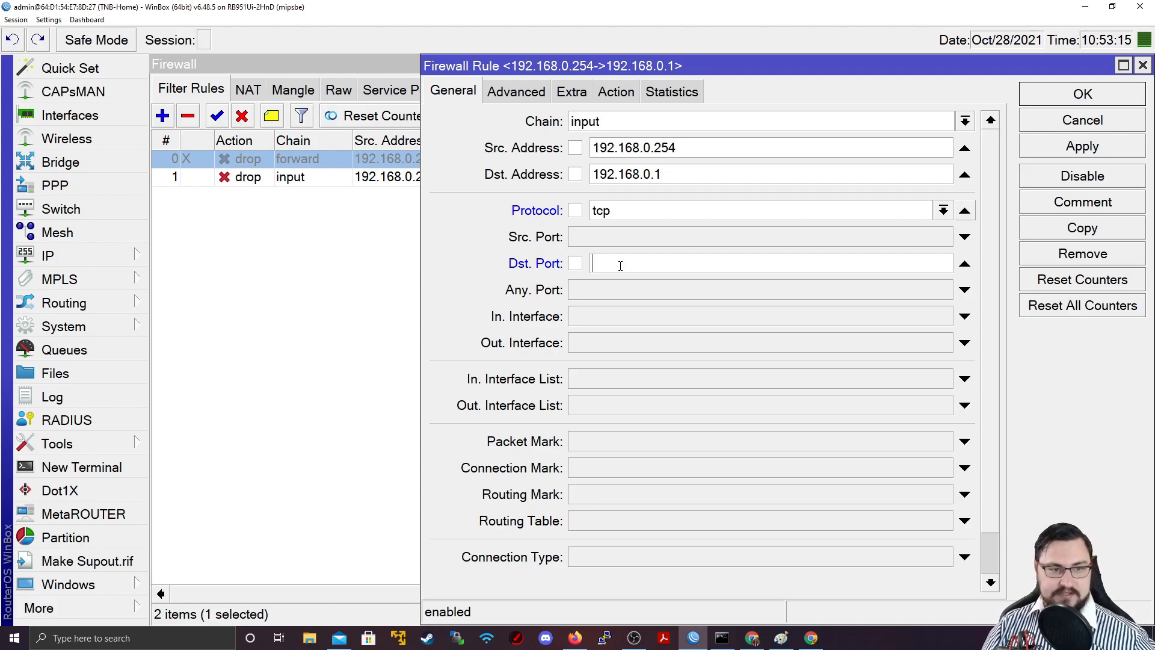
Step: Change the rule to tcp destination port 23 and bring up the router's IP services list
{"action": "type", "text": "23"}
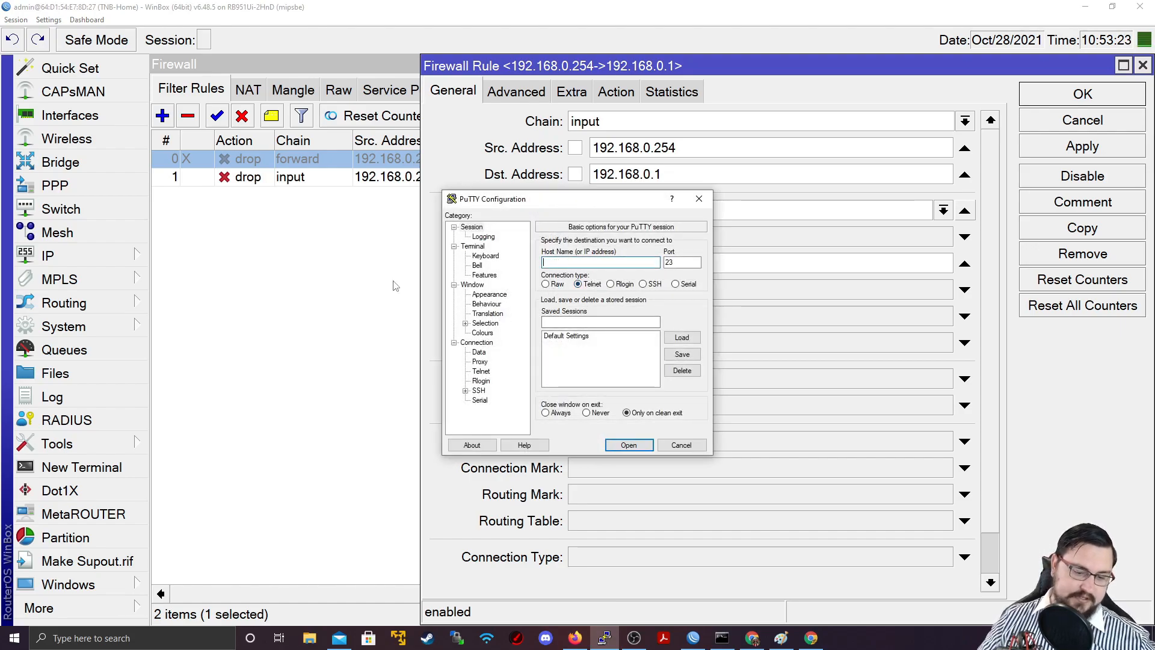
{"action": "type", "text": "192.168.0."}
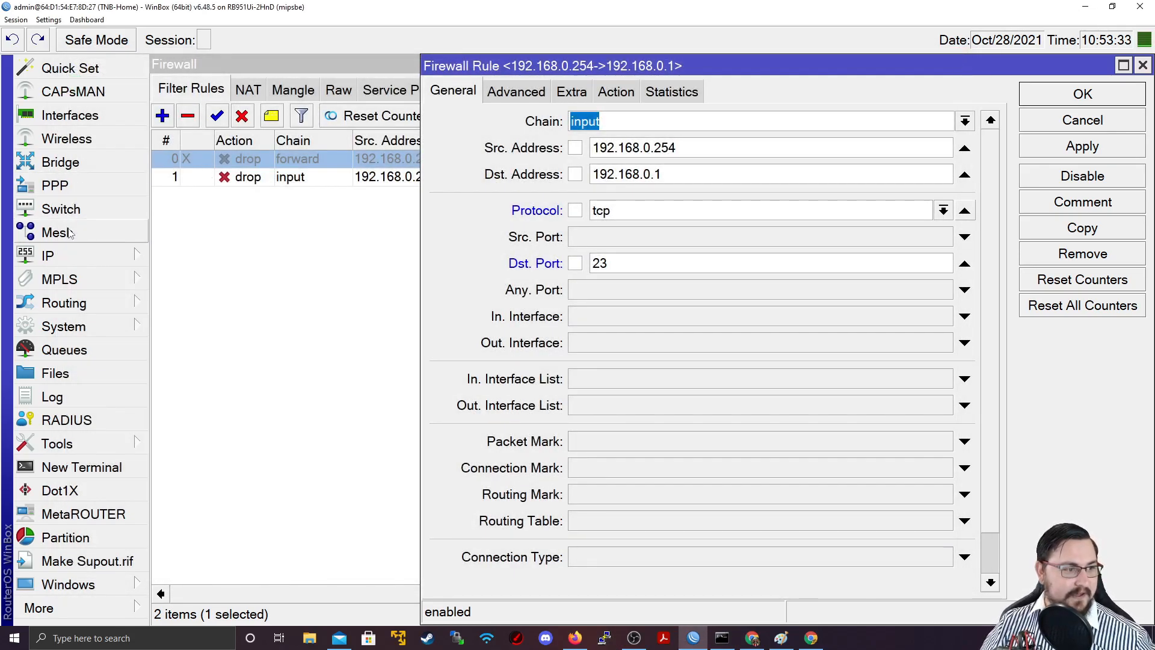
{"action": "left_click", "coordinate": [47, 255]}
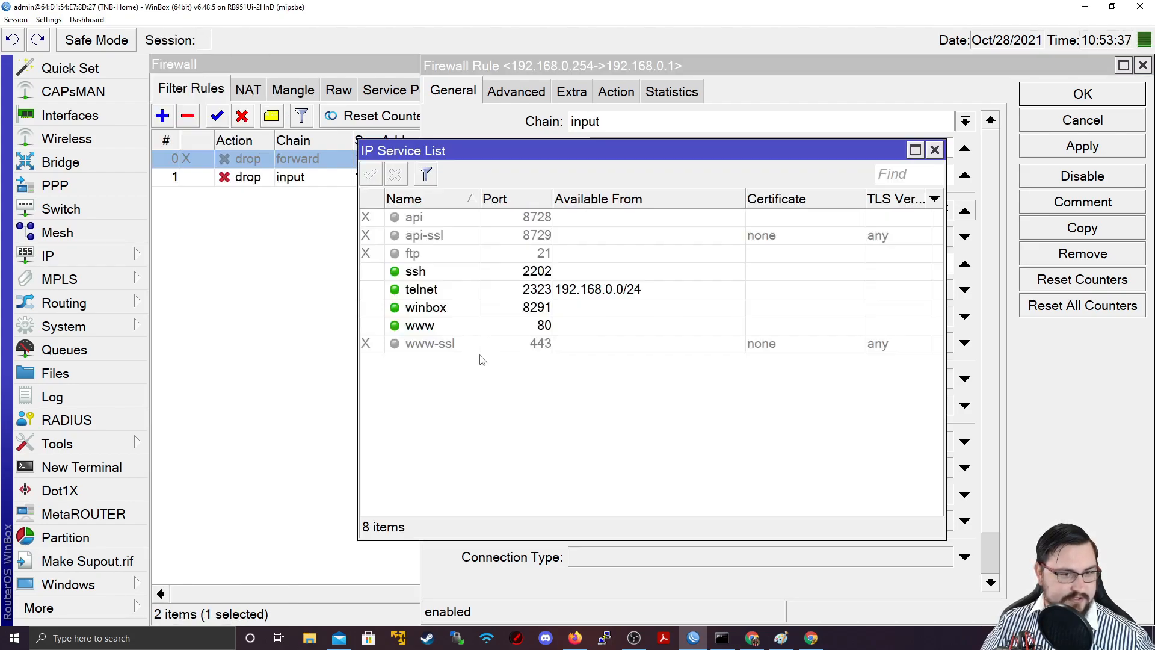
Step: Check the telnet service's port 2323 in IP Services and close the list
{"action": "left_click", "coordinate": [421, 288]}
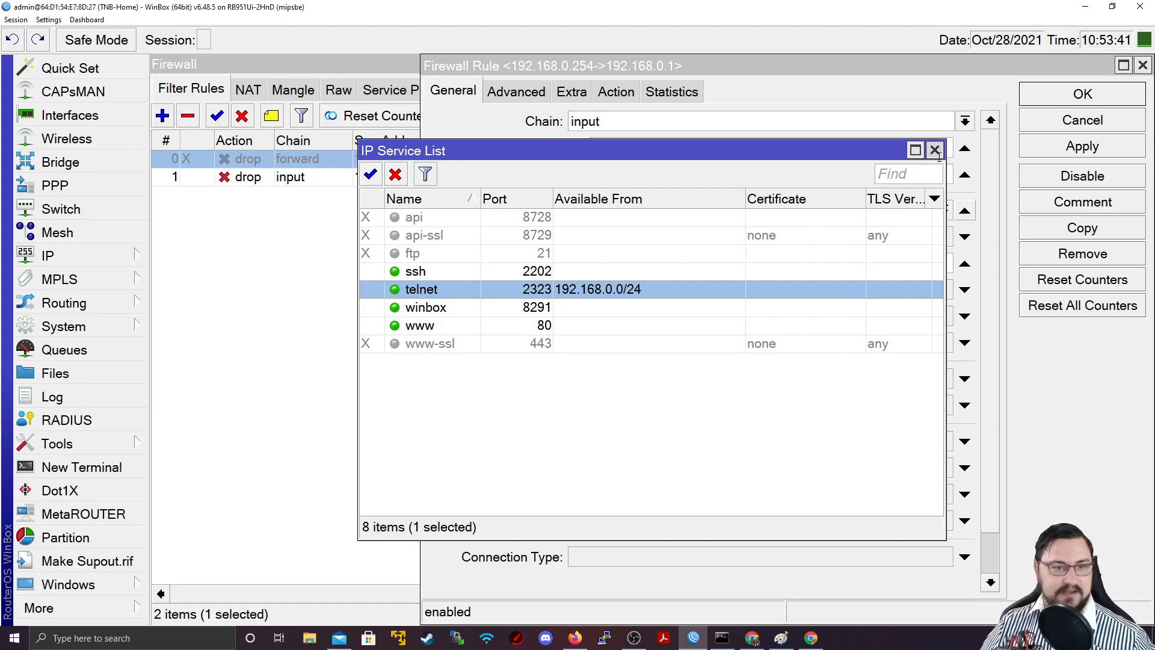
{"action": "left_click", "coordinate": [935, 151]}
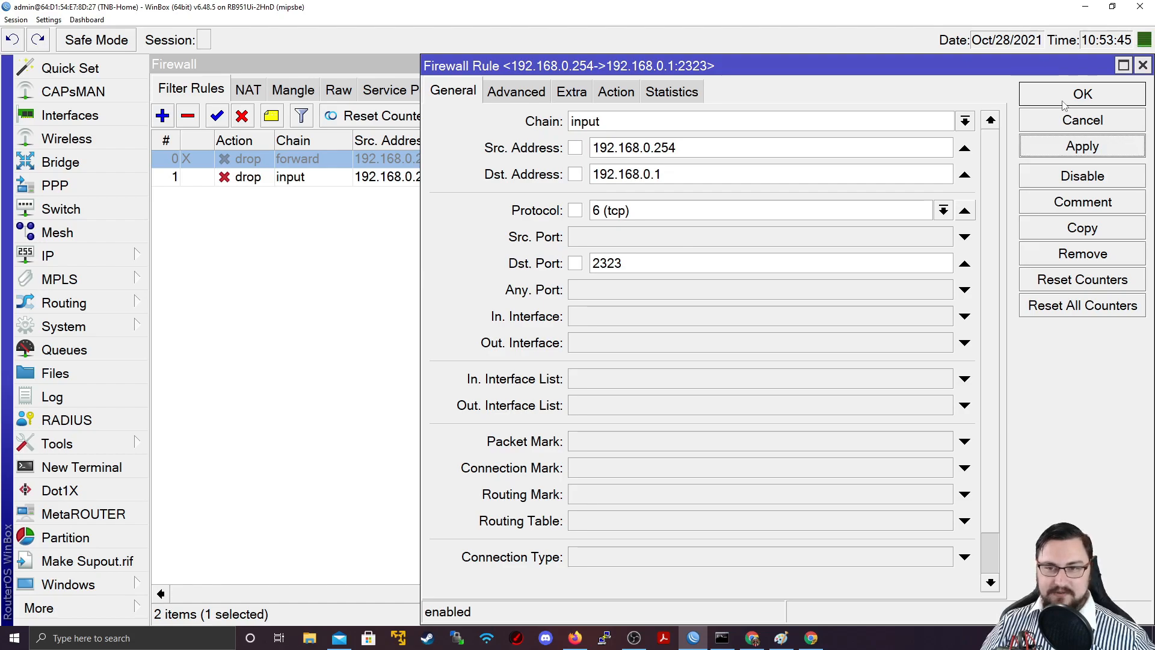
{"action": "mouse_move", "coordinate": [1016, 112]}
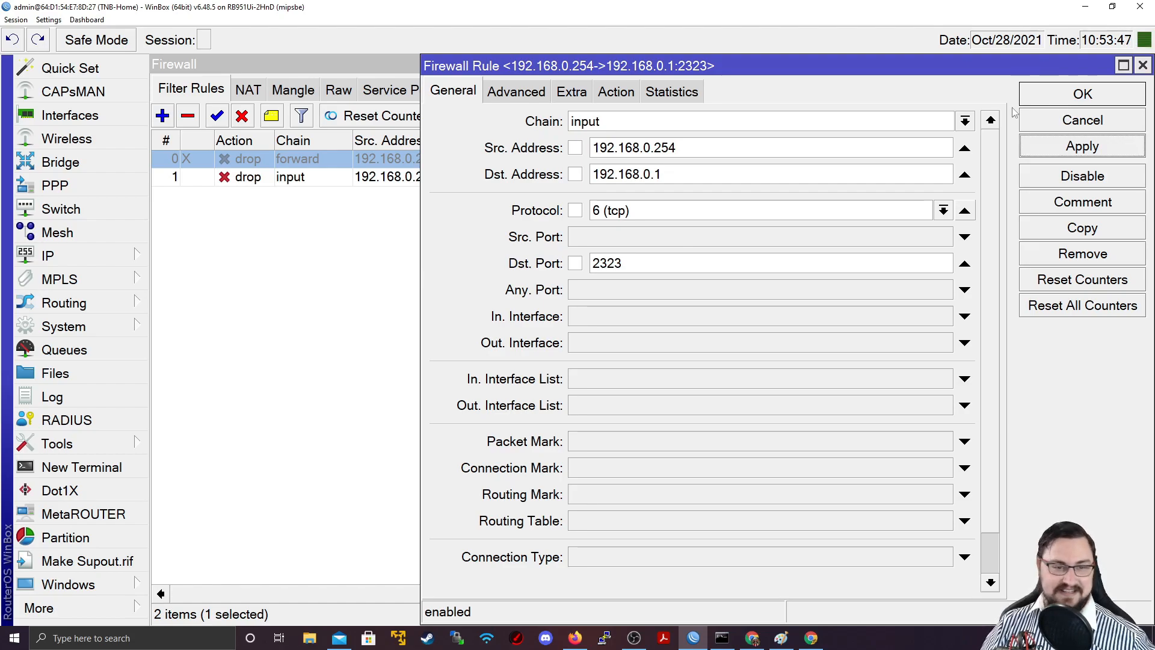
{"action": "mouse_move", "coordinate": [552, 616]}
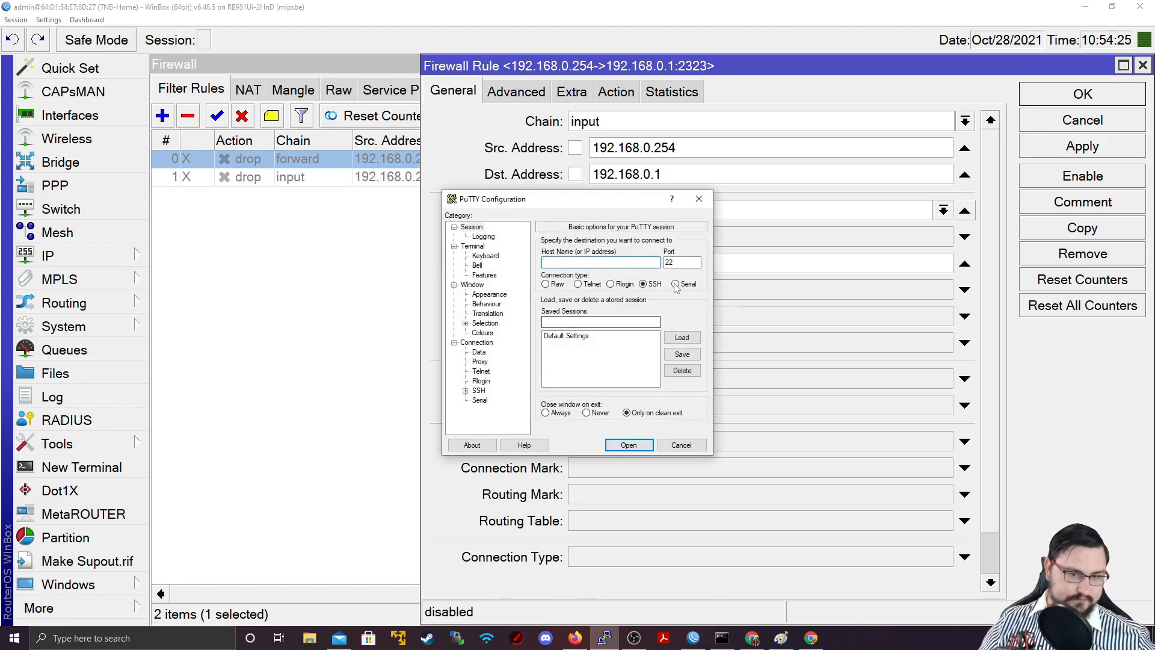
Step: Re-enable the Telnet drop rule and address PuTTY to 192.168.0.1
{"action": "type", "text": "192.168."}
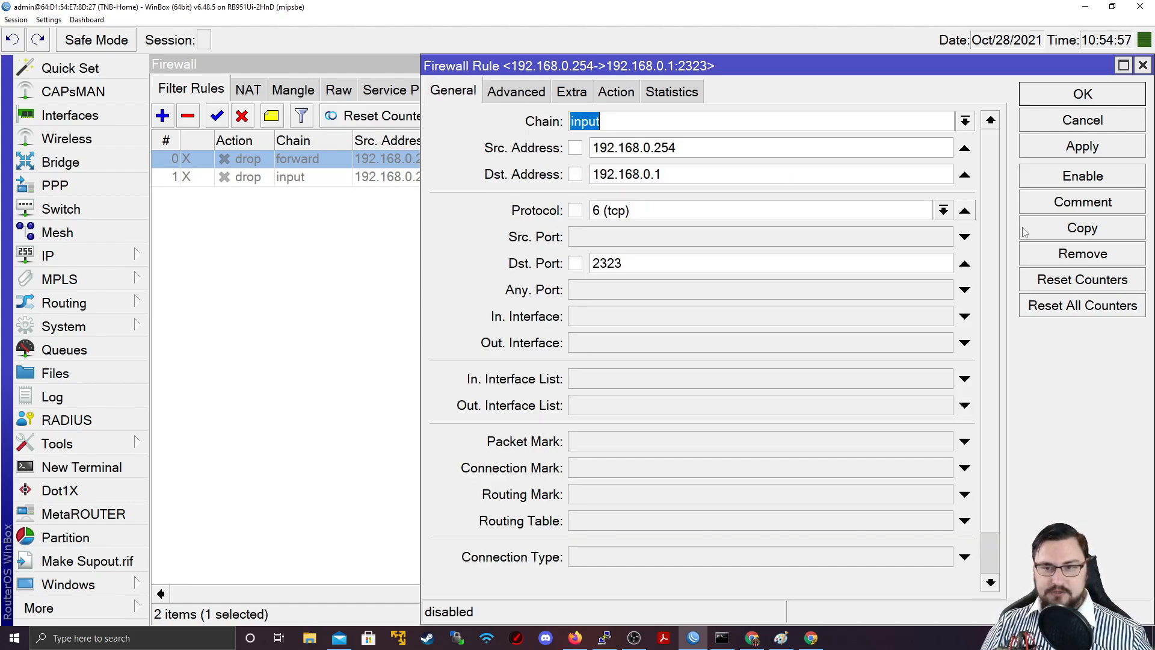
{"action": "left_click", "coordinate": [1081, 176]}
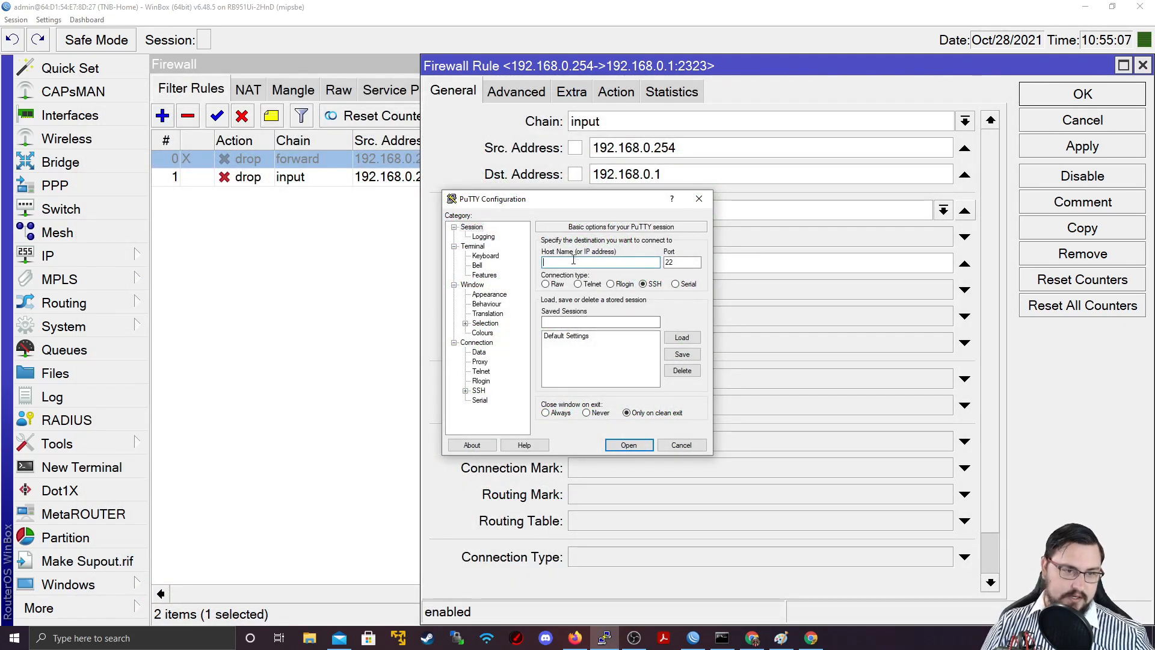
{"action": "type", "text": "192.168.0.1"}
{"action": "left_click", "coordinate": [681, 262]}
{"action": "type", "text": "2323"}
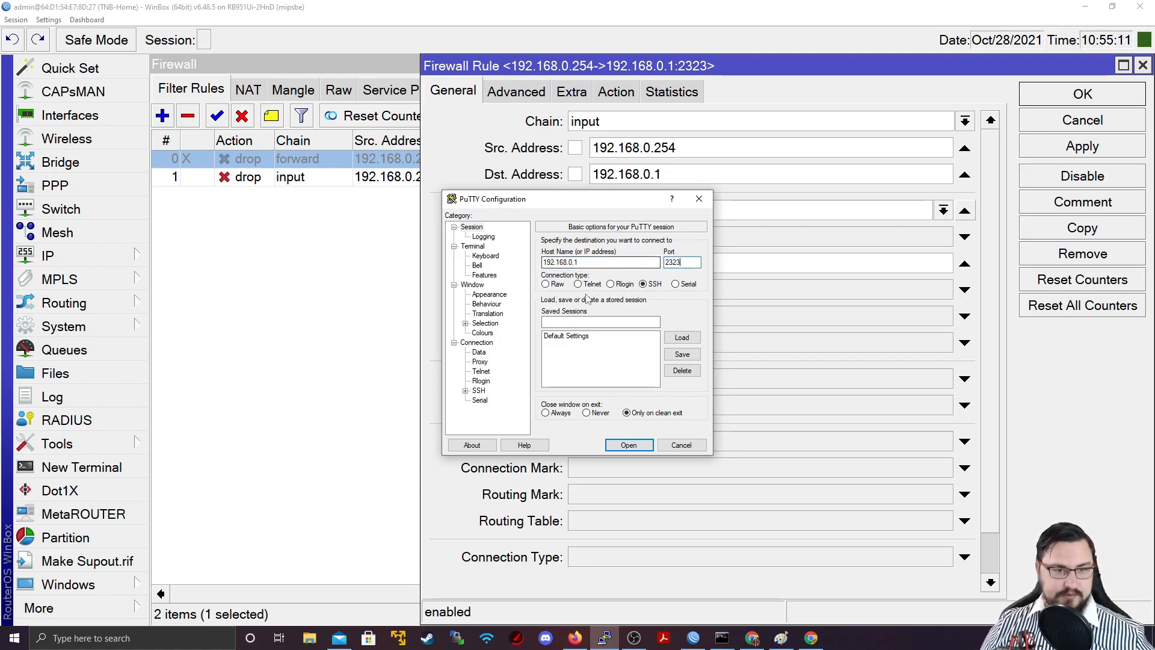
Step: Open a Telnet session to the router on port 2323 and watch it stay blank
{"action": "left_click", "coordinate": [580, 284]}
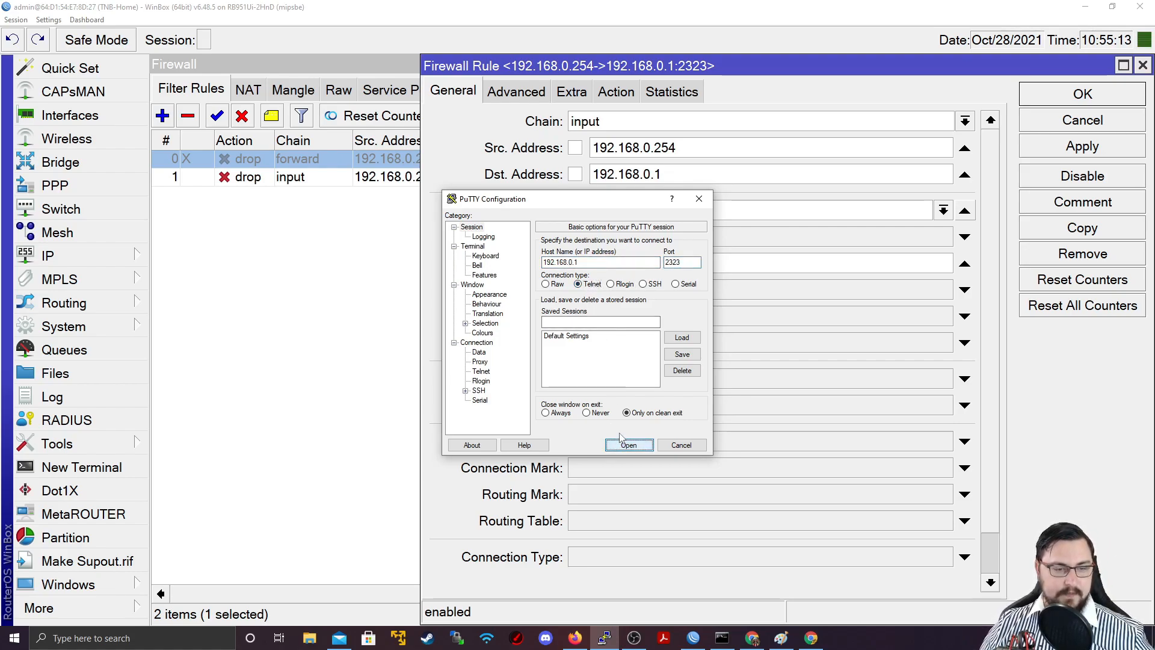
{"action": "left_click", "coordinate": [628, 444]}
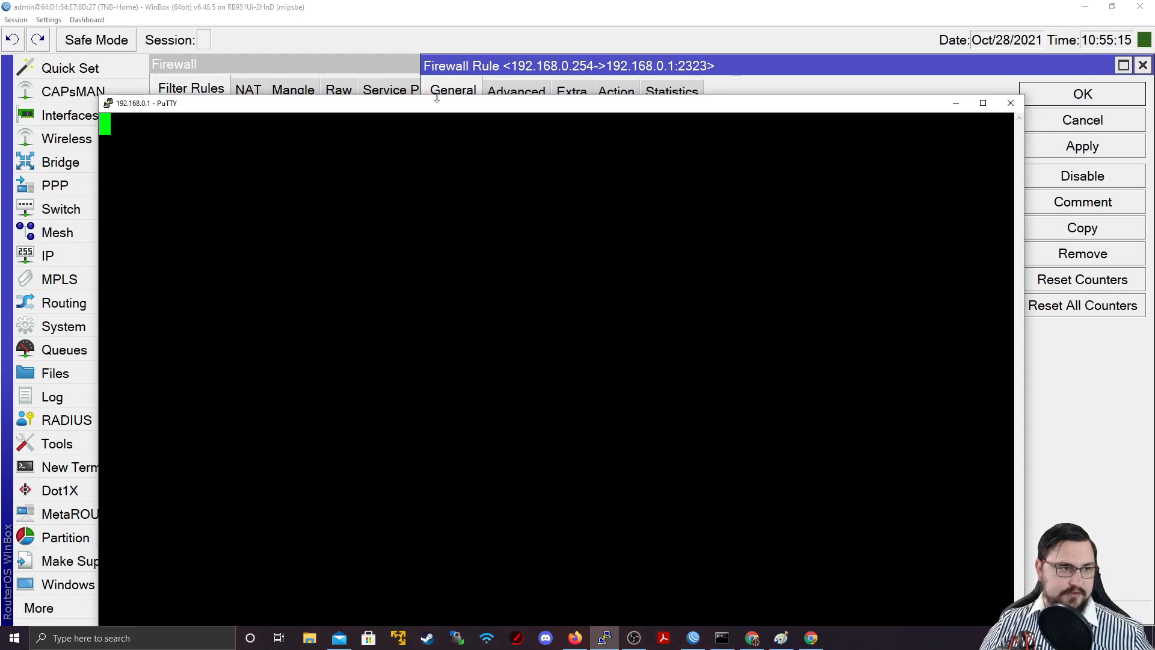
{"action": "left_click_drag", "start_coordinate": [140, 102], "coordinate": [198, 106]}
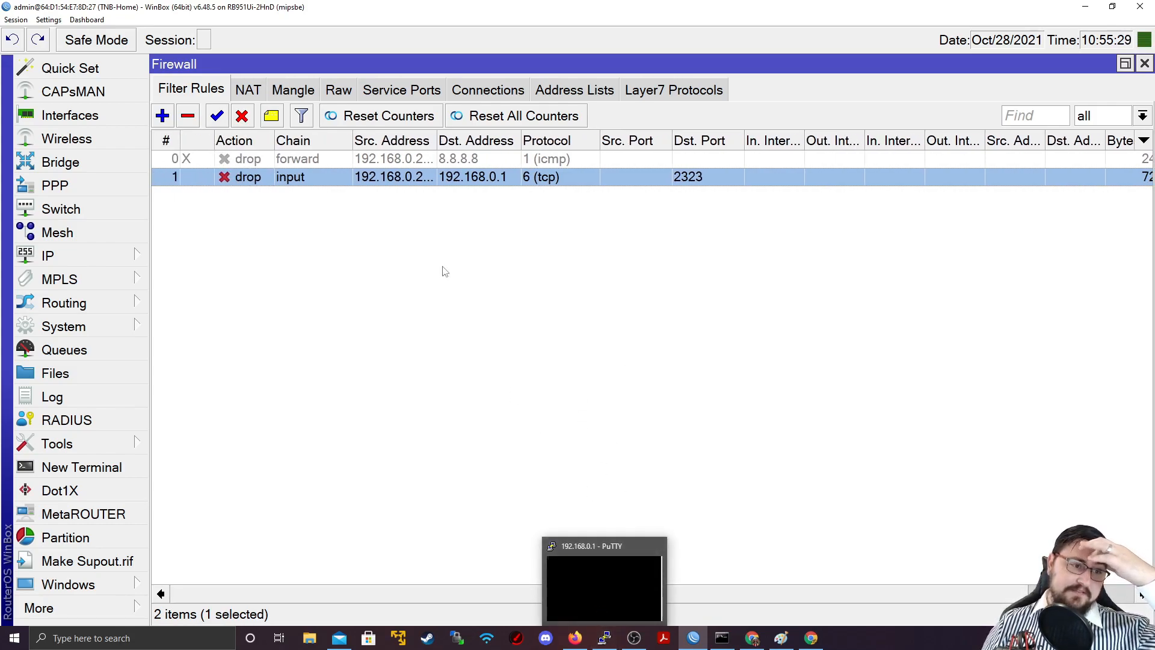
Step: Restrict the Telnet-port drop rule to incoming interface ether1 [WAN] and save it
{"action": "double_click", "coordinate": [295, 177]}
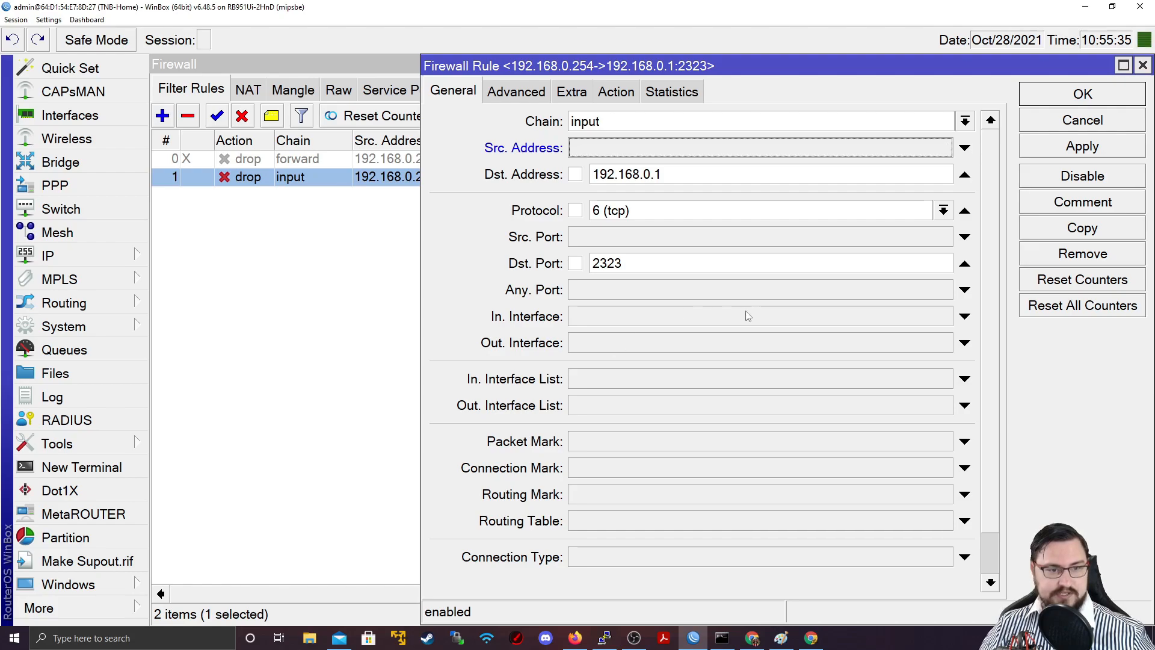
{"action": "left_click", "coordinate": [964, 316]}
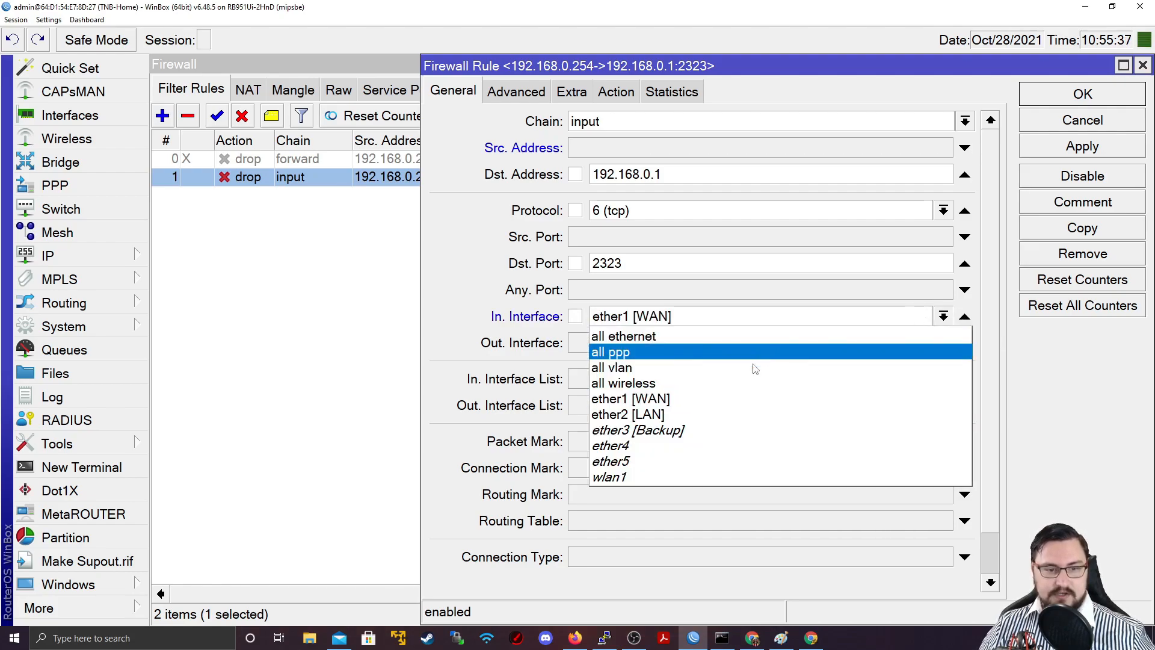
{"action": "left_click", "coordinate": [629, 399]}
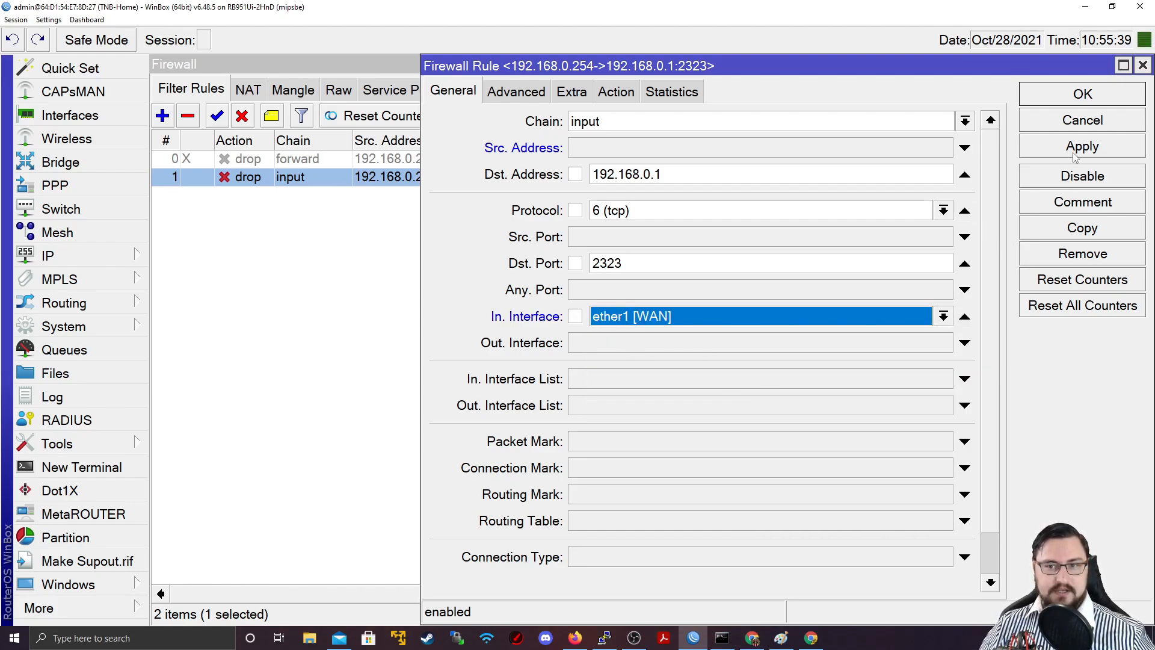
{"action": "left_click", "coordinate": [1081, 146]}
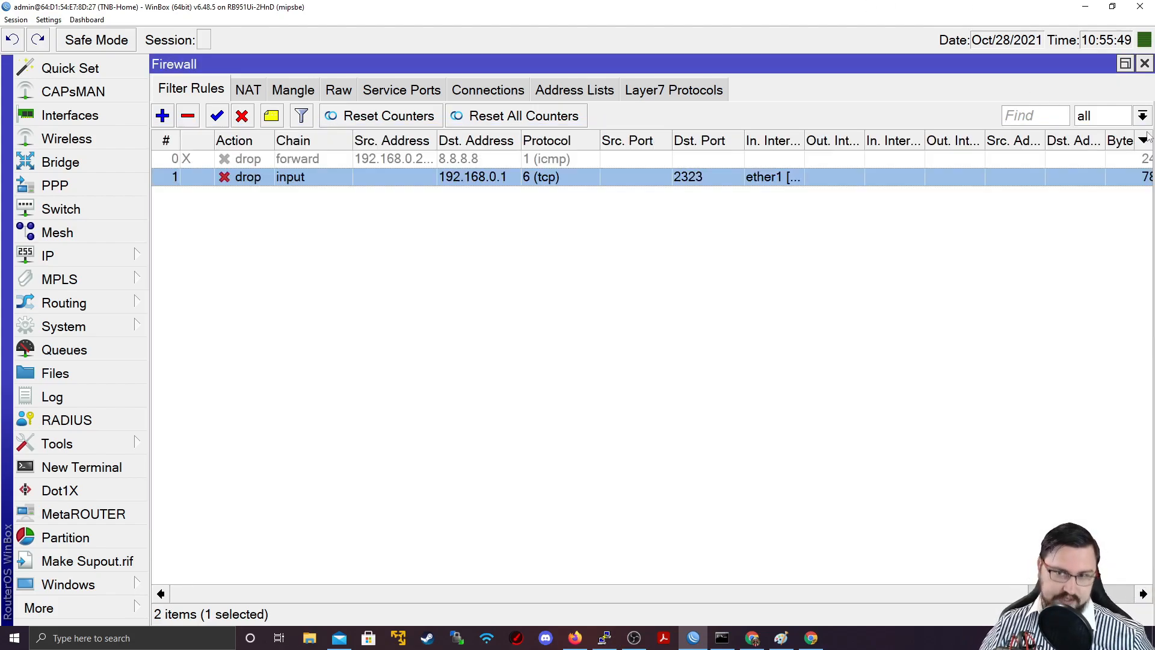
Step: Close the Firewall window and bring up the IP feature list
{"action": "left_click", "coordinate": [1145, 64]}
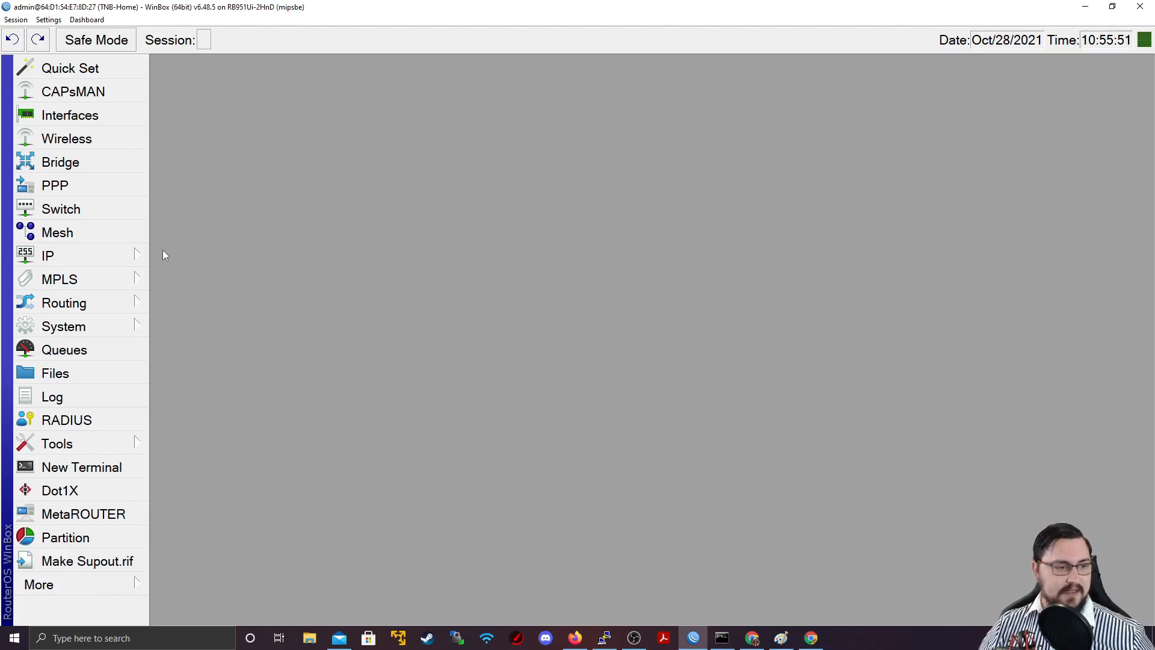
{"action": "left_click", "coordinate": [47, 255]}
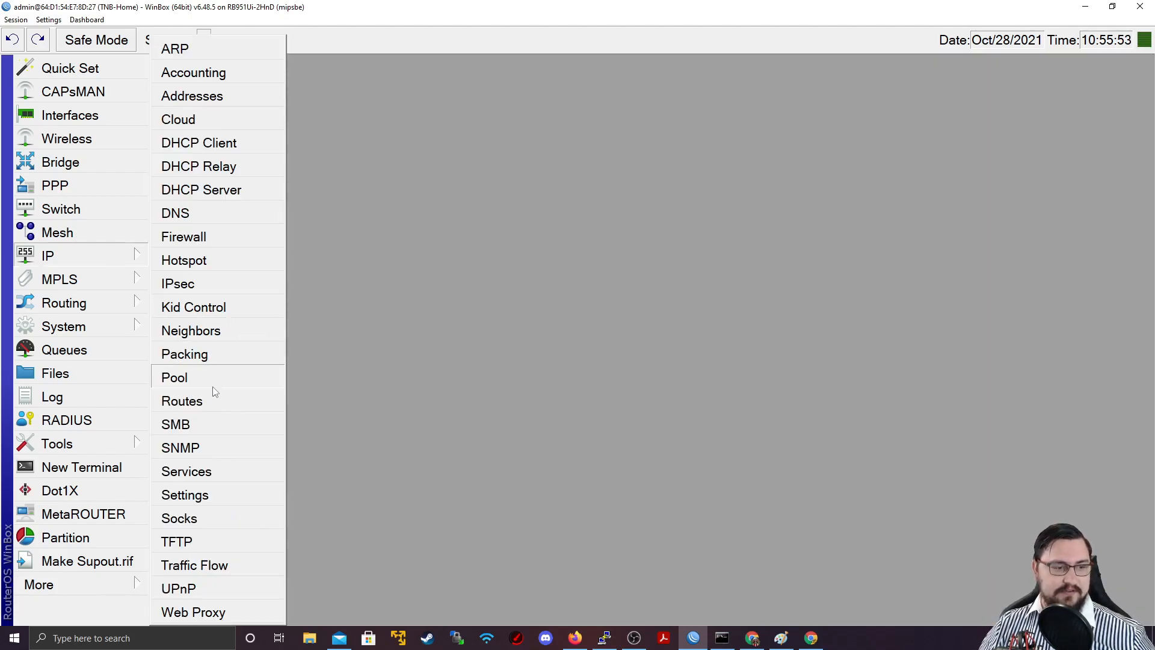
Step: Draw a blue OUT label with blue arrows from the router to the PC and server, then minimize Paint
{"action": "left_click", "coordinate": [183, 238]}
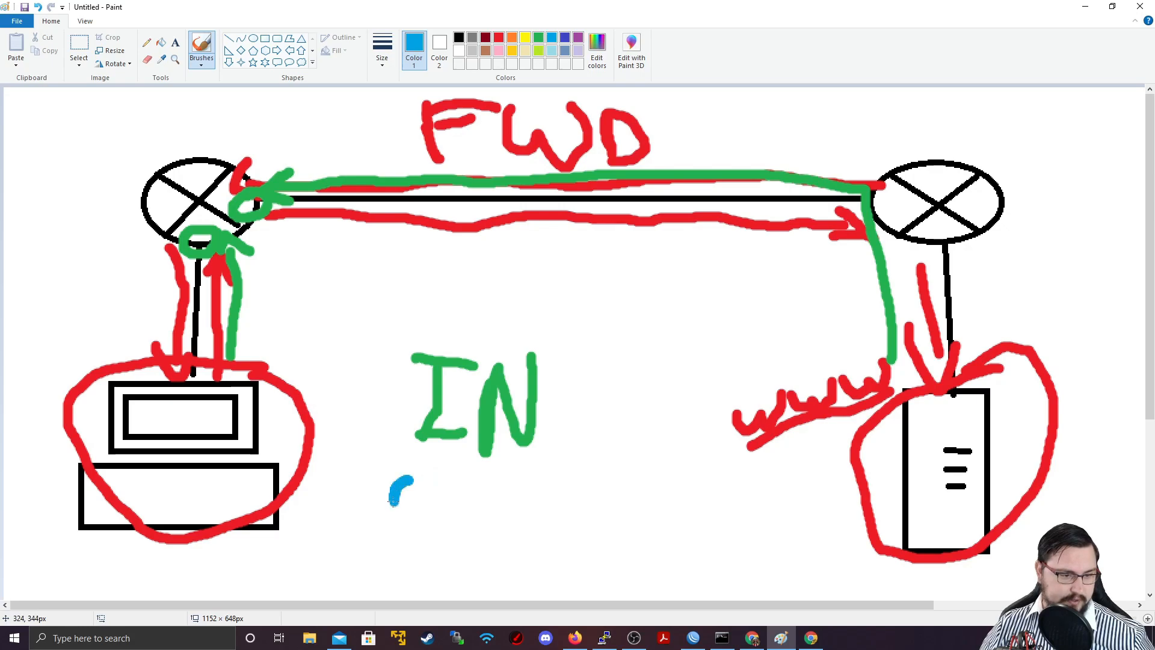
{"action": "left_click_drag", "start_coordinate": [389, 479], "coordinate": [531, 531]}
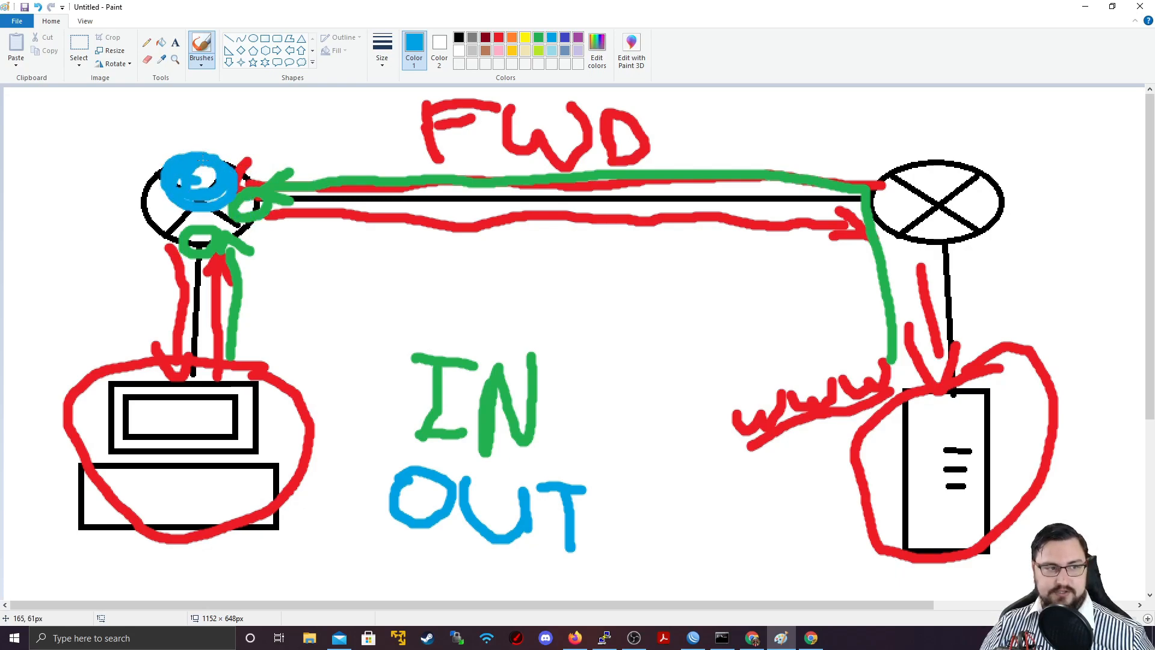
{"action": "left_click_drag", "start_coordinate": [192, 155], "coordinate": [906, 159]}
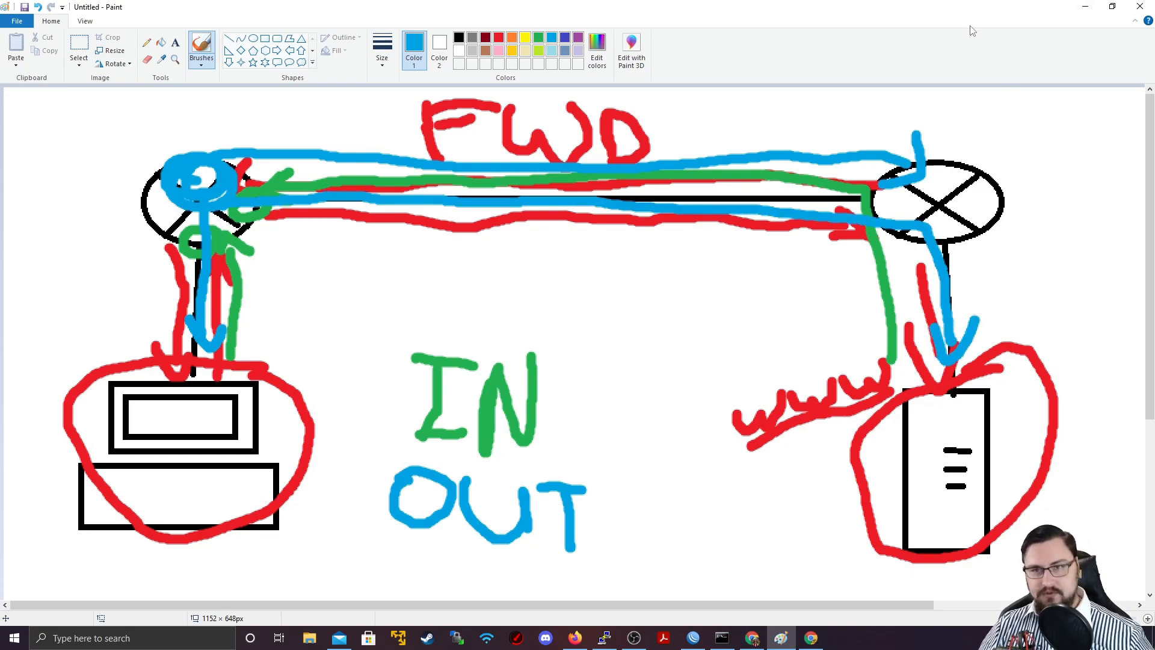
{"action": "mouse_move", "coordinate": [874, 12]}
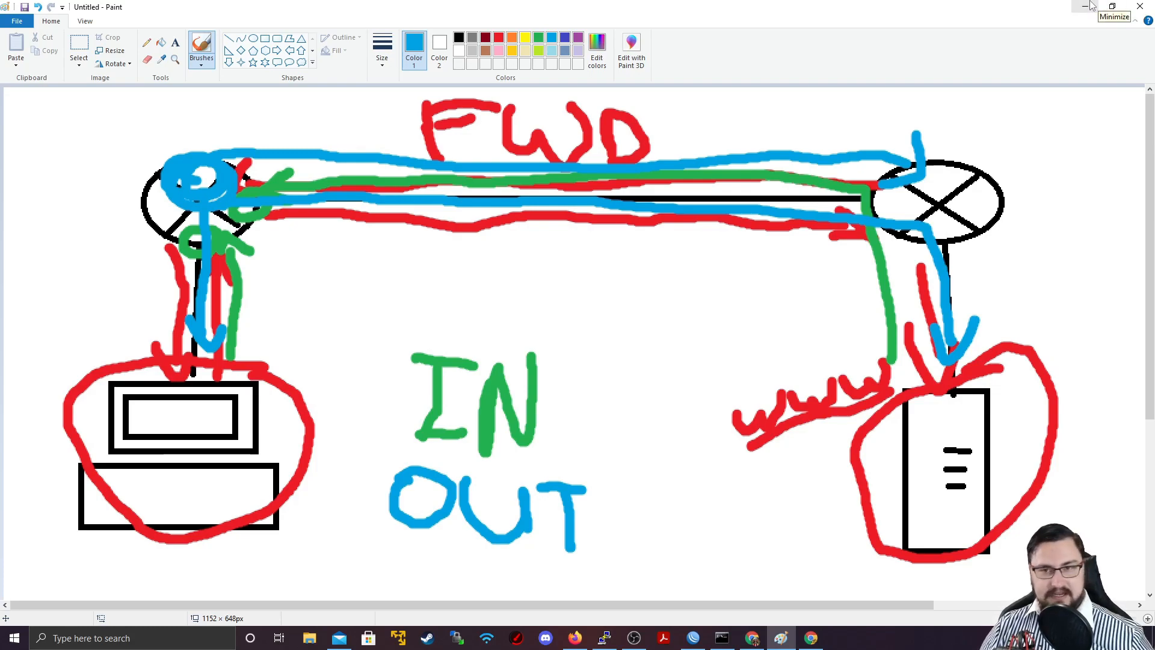
{"action": "left_click", "coordinate": [1091, 7]}
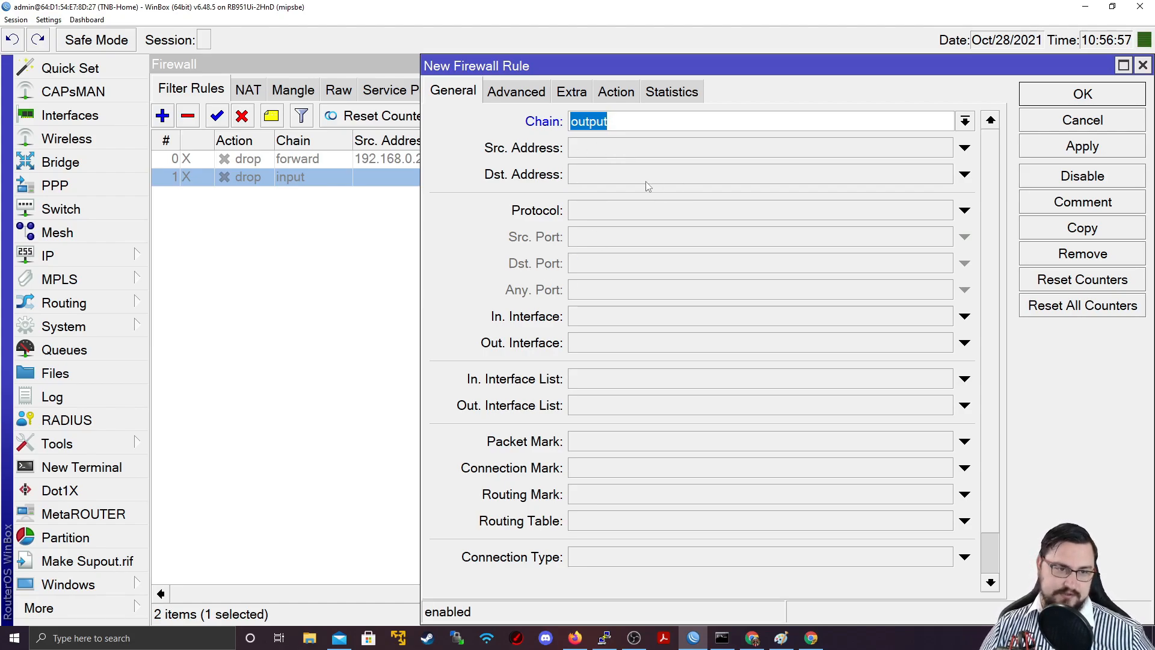
Step: Draft an output-chain drop rule with Dst. Address 8.8.8.8 and bring up a router terminal
{"action": "type", "text": "8.8.8.8"}
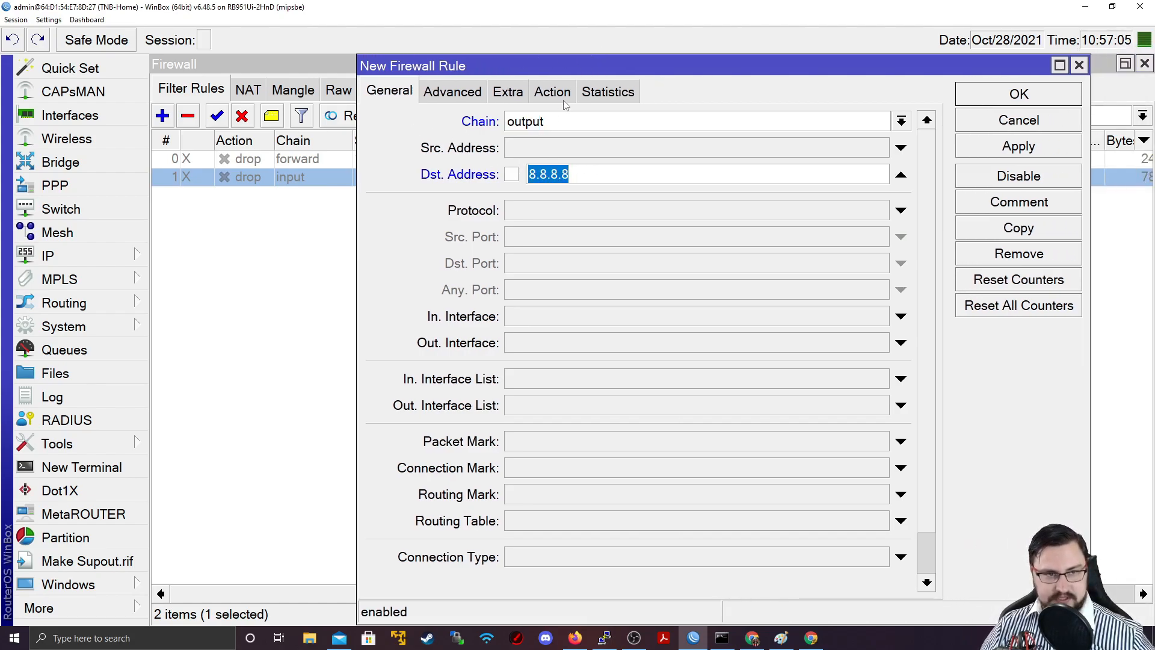
{"action": "left_click", "coordinate": [552, 92]}
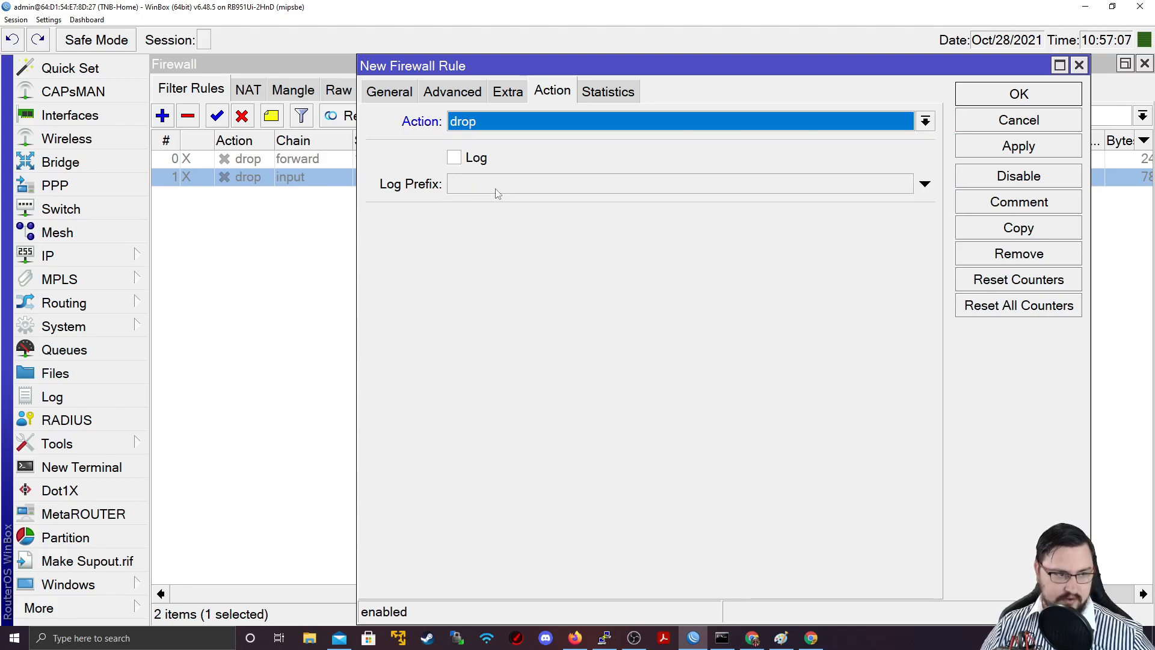
{"action": "left_click", "coordinate": [81, 466]}
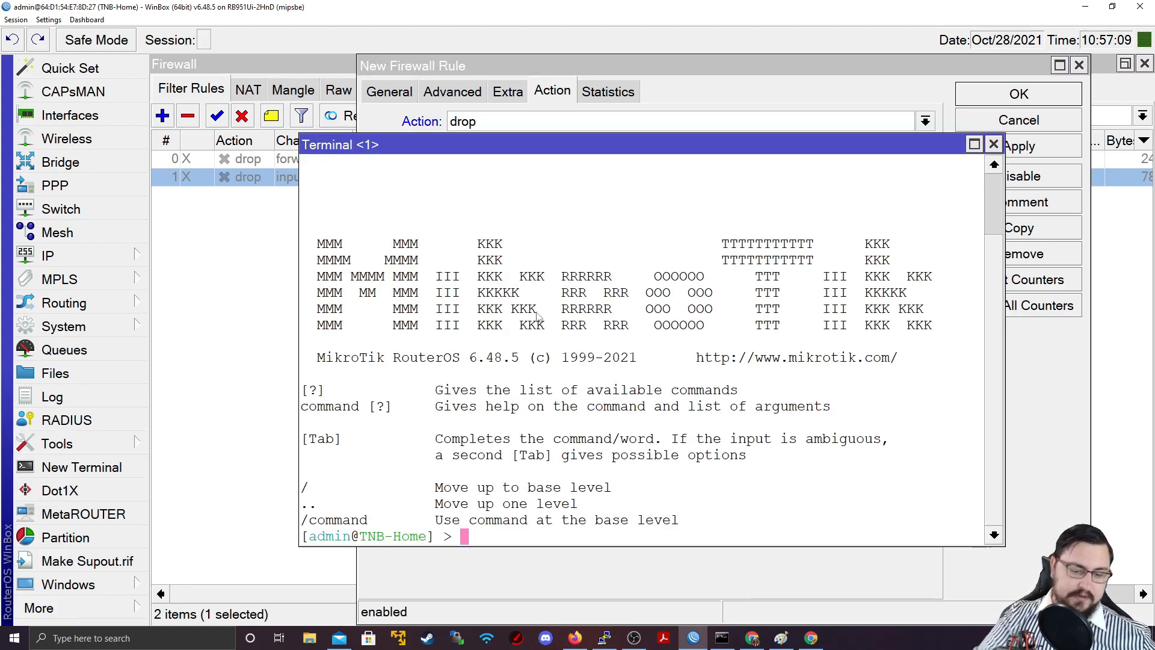
Step: Ping 8.8.8.8 to see the output rule reject it, then close the terminal and disable that rule
{"action": "type", "text": "ping 8.8.8.8"}
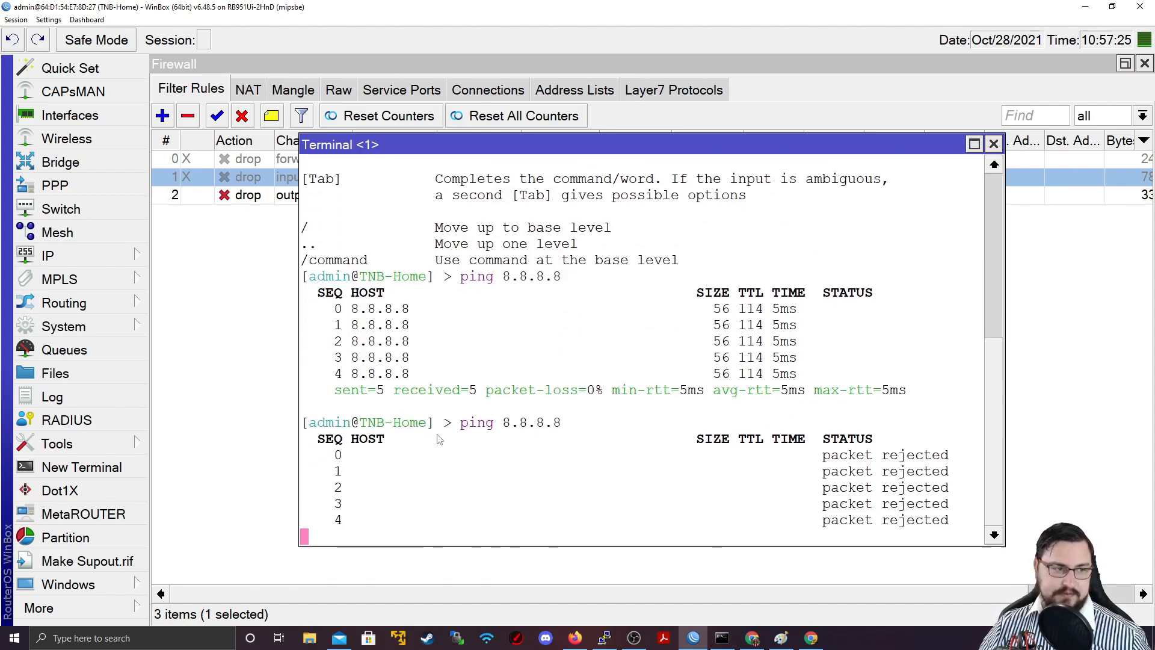
{"action": "left_click", "coordinate": [993, 143]}
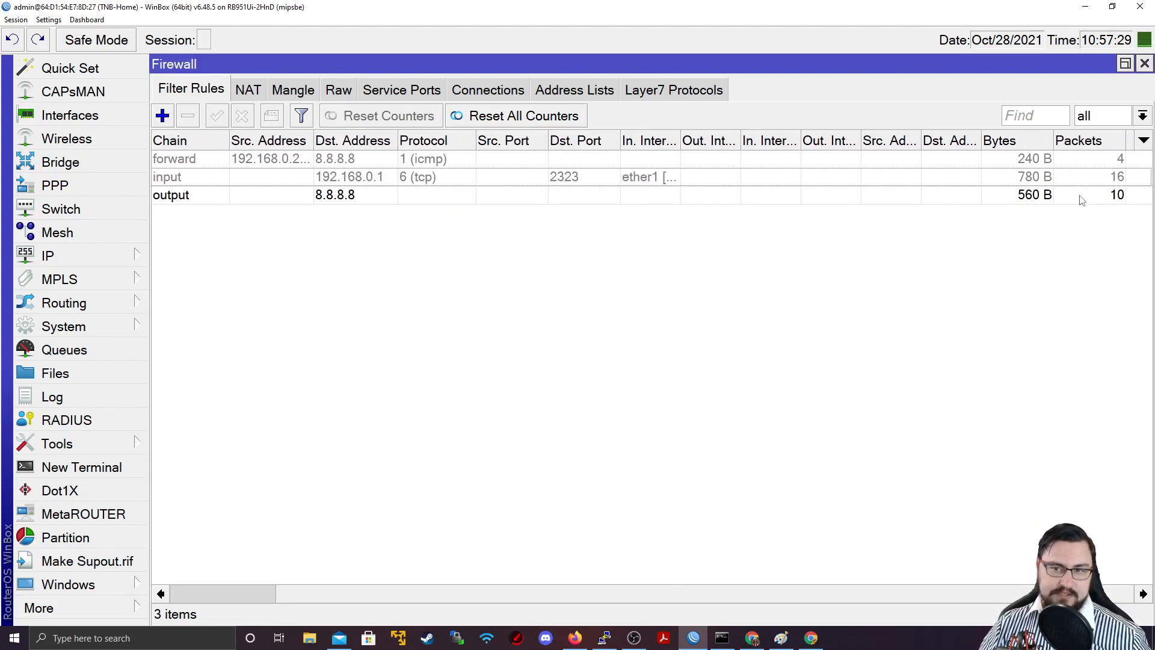
{"action": "left_click", "coordinate": [332, 195]}
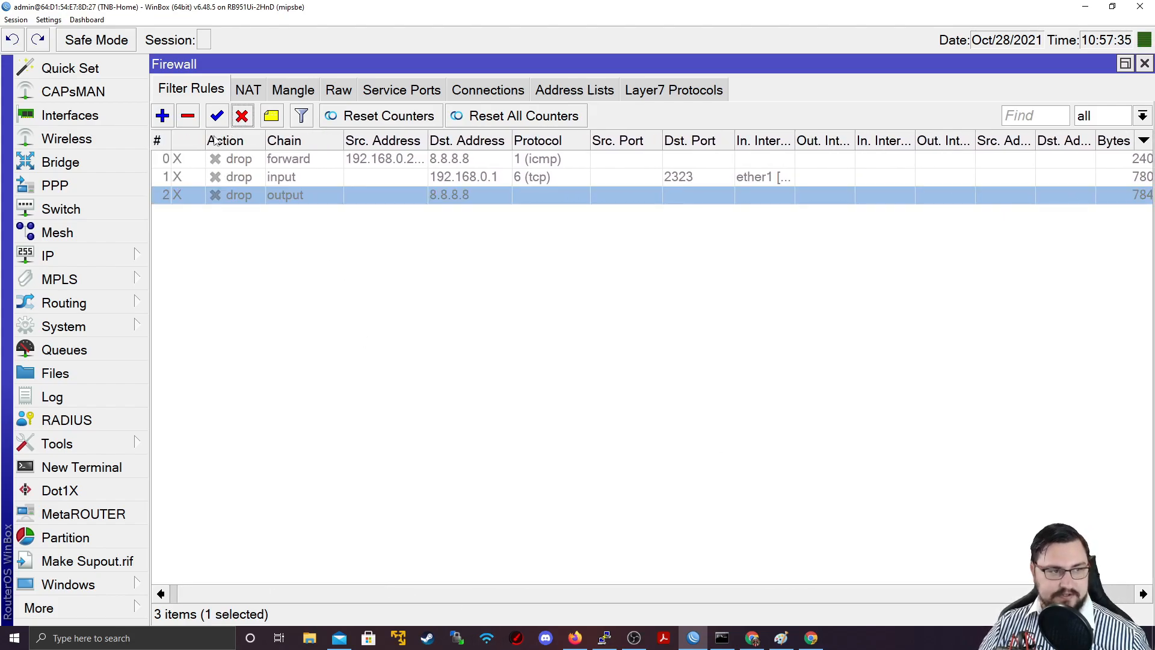
Step: Start a new filter rule, browse its Chain and Action options, cancel it, and return to the Paint diagram
{"action": "left_click", "coordinate": [162, 115]}
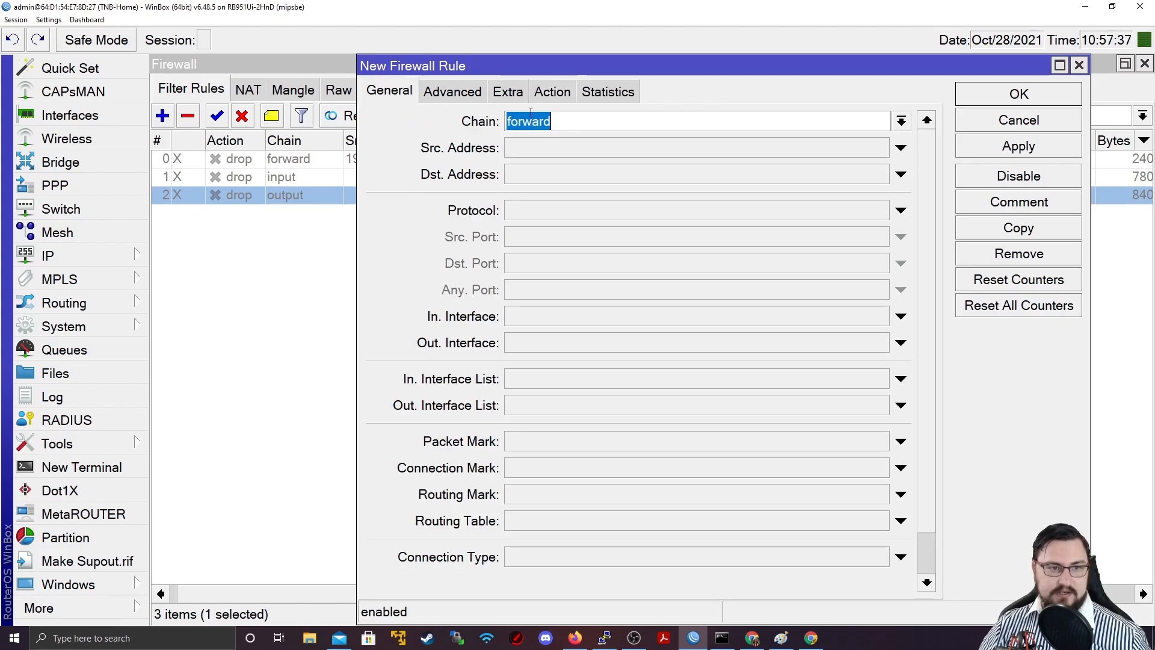
{"action": "left_click", "coordinate": [902, 120]}
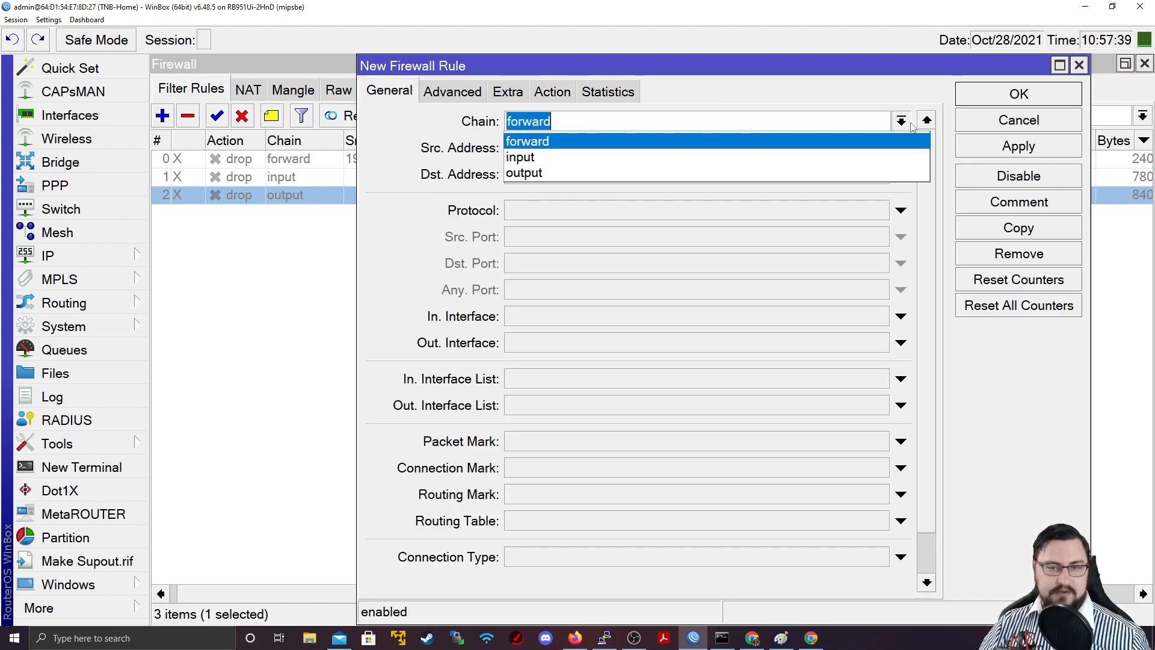
{"action": "left_click", "coordinate": [552, 92]}
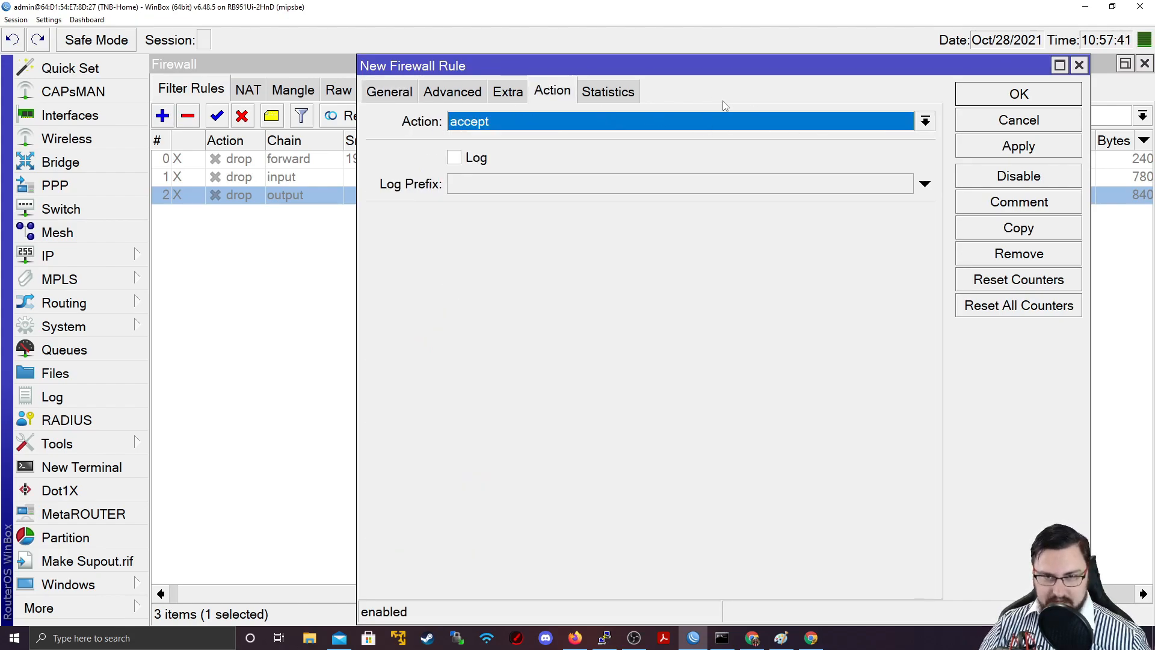
{"action": "left_click", "coordinate": [1018, 120]}
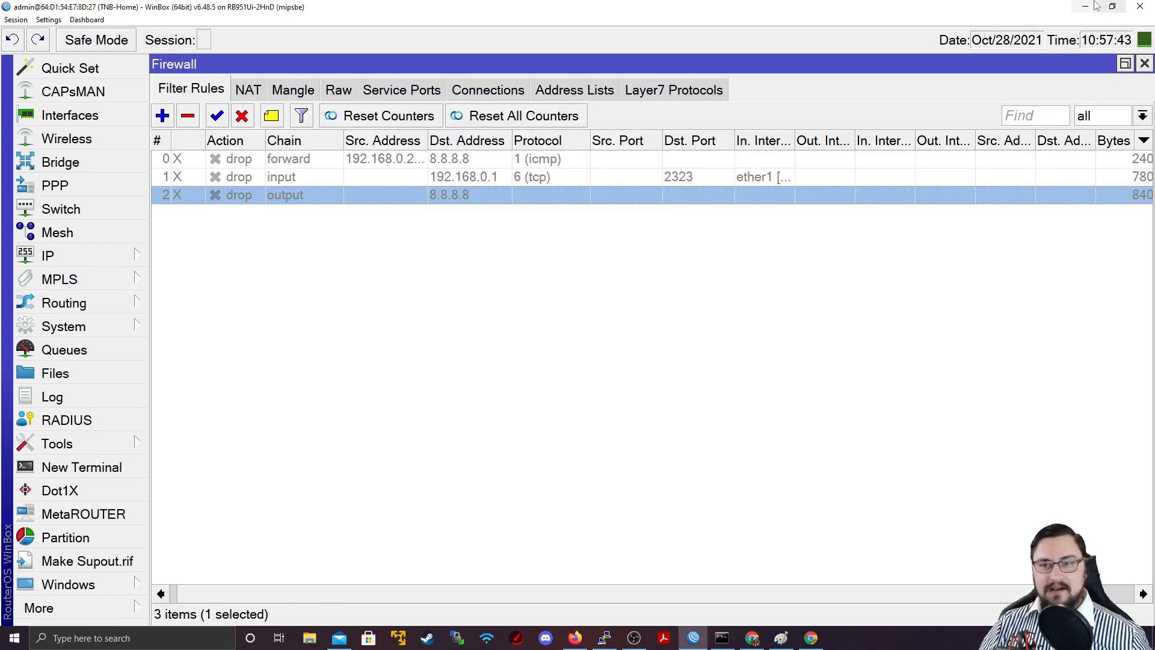
{"action": "left_click", "coordinate": [779, 638]}
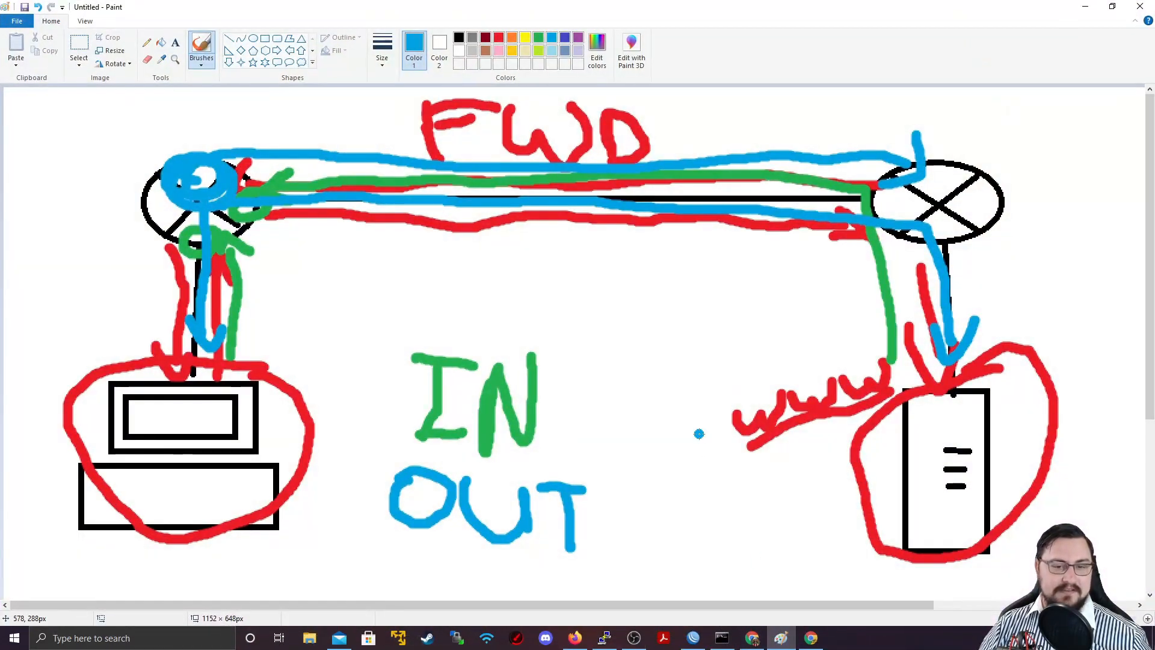